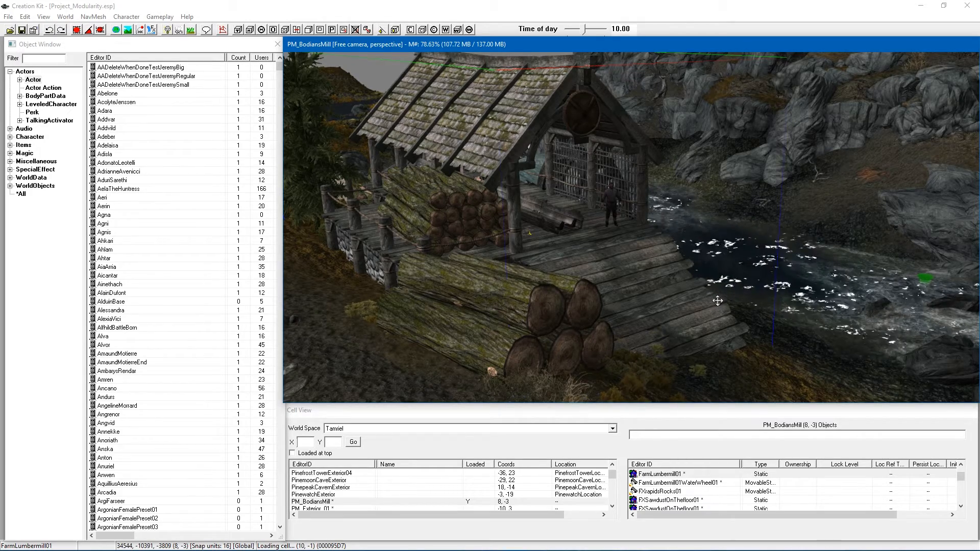
- Orbit the view around Bodian's Mill, its ramp and the water wheel
drag(717, 301, 685, 272)
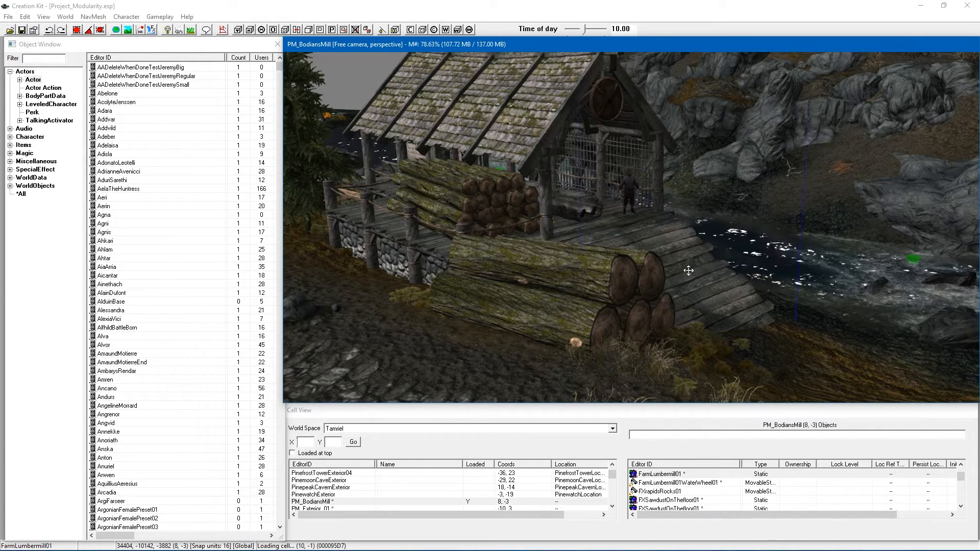
drag(687, 270, 684, 282)
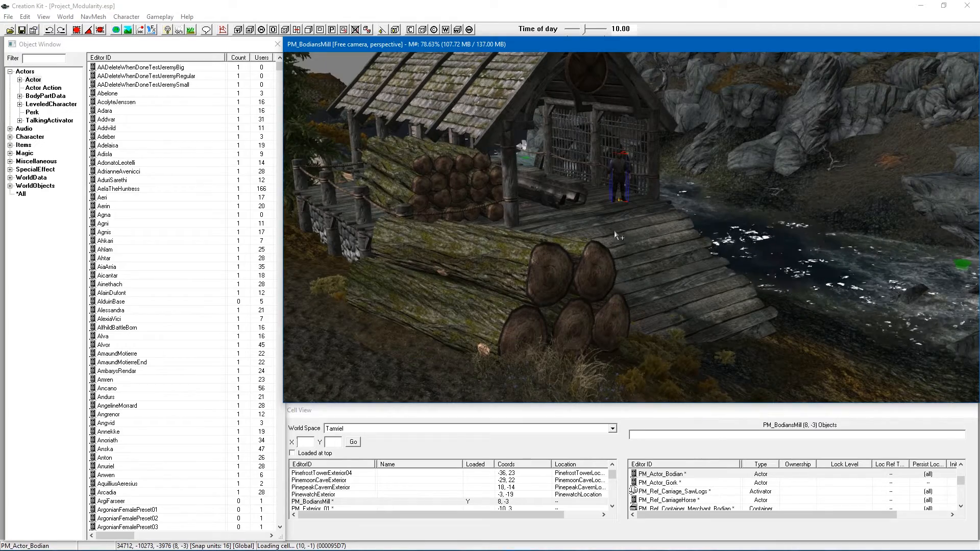
drag(616, 234, 634, 241)
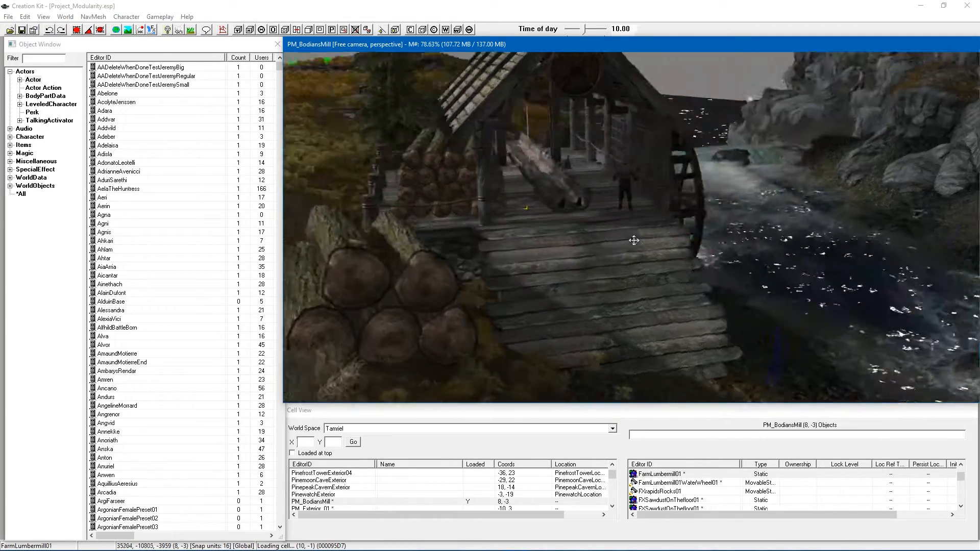
drag(634, 241, 613, 235)
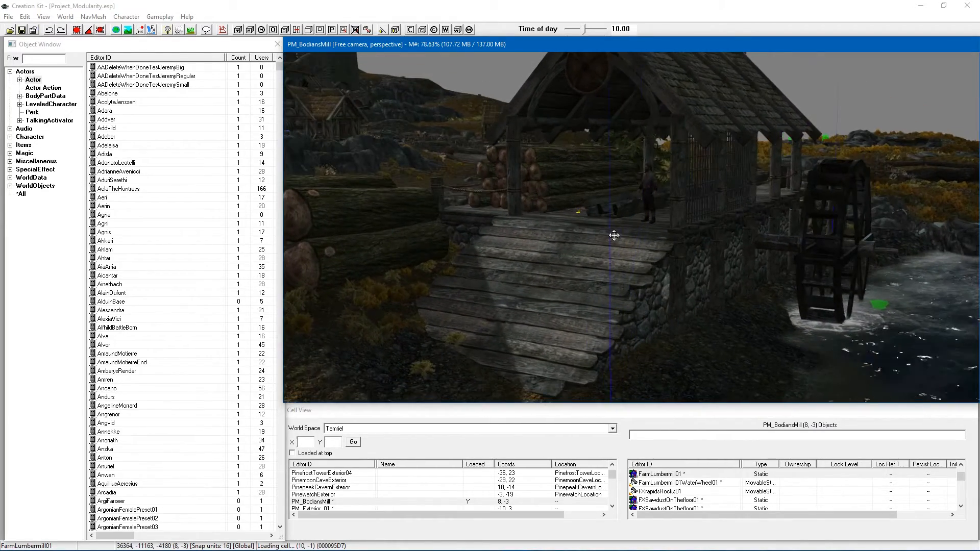
drag(613, 236, 609, 243)
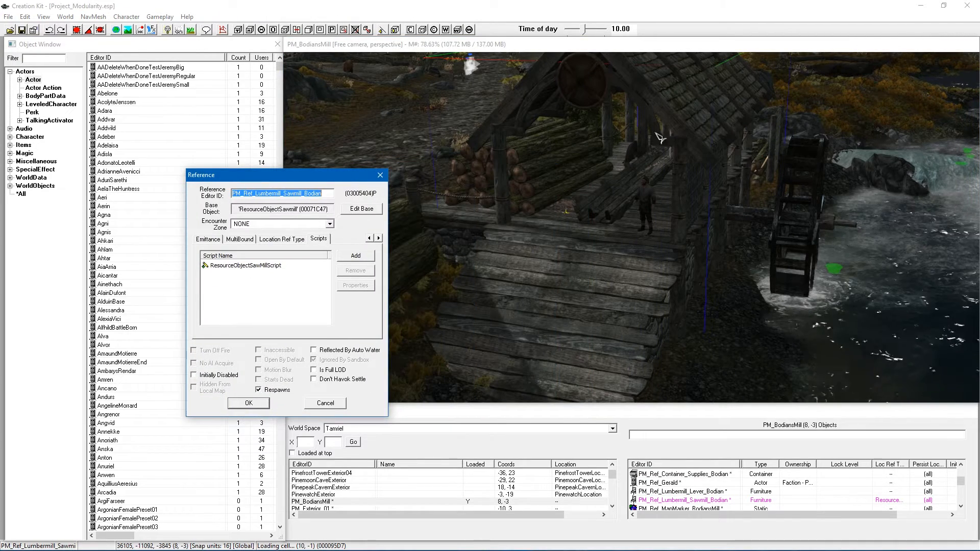
- Close the sawmill's Reference window, reopen it, then cancel without changes
click(246, 265)
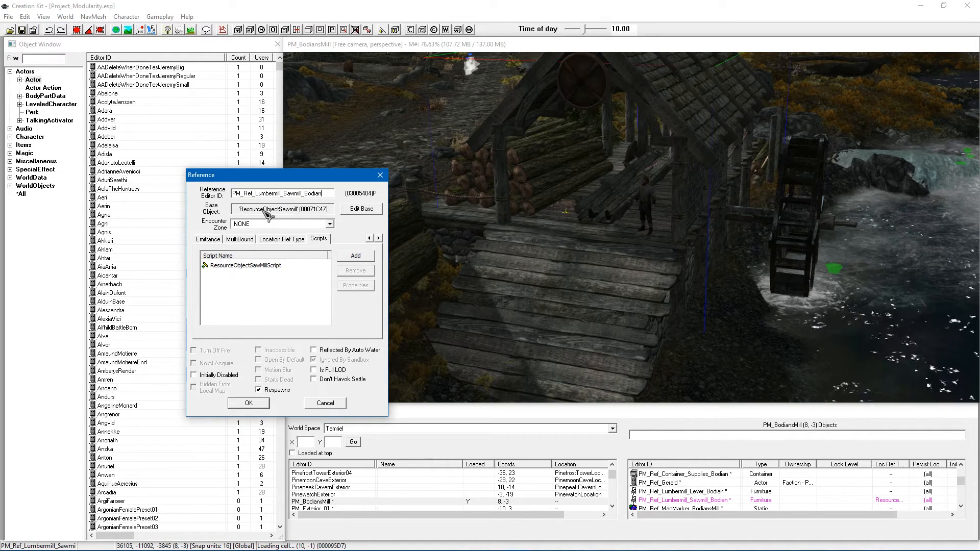
click(248, 403)
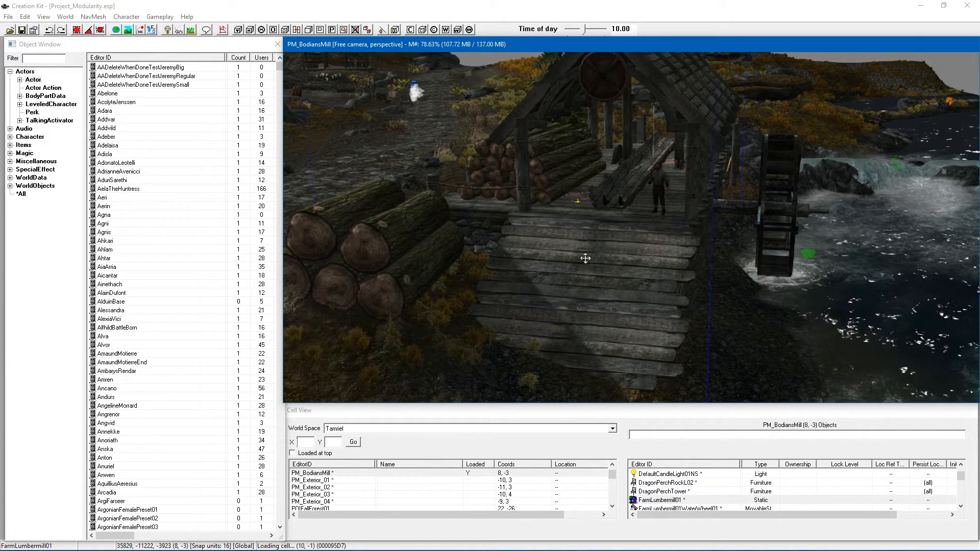
drag(586, 259, 710, 120)
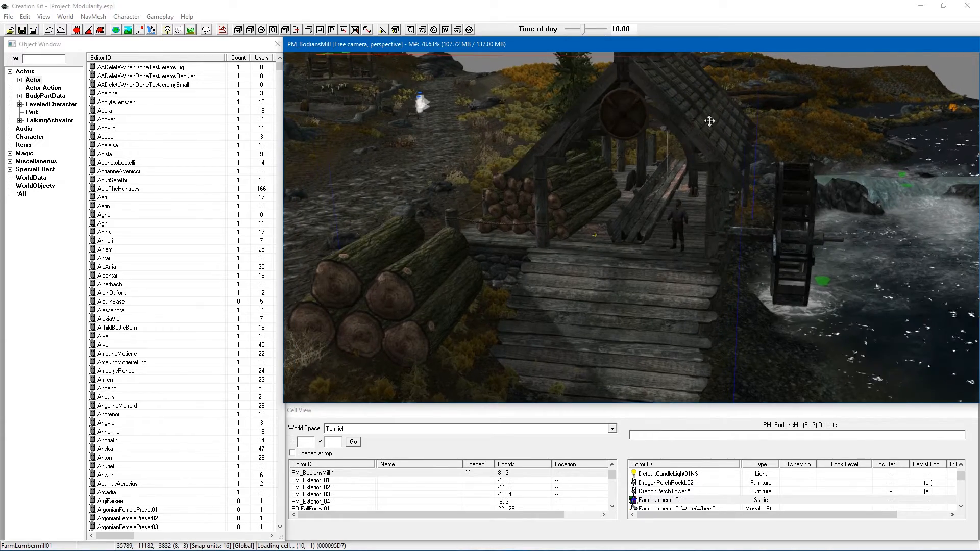
double_click(660, 500)
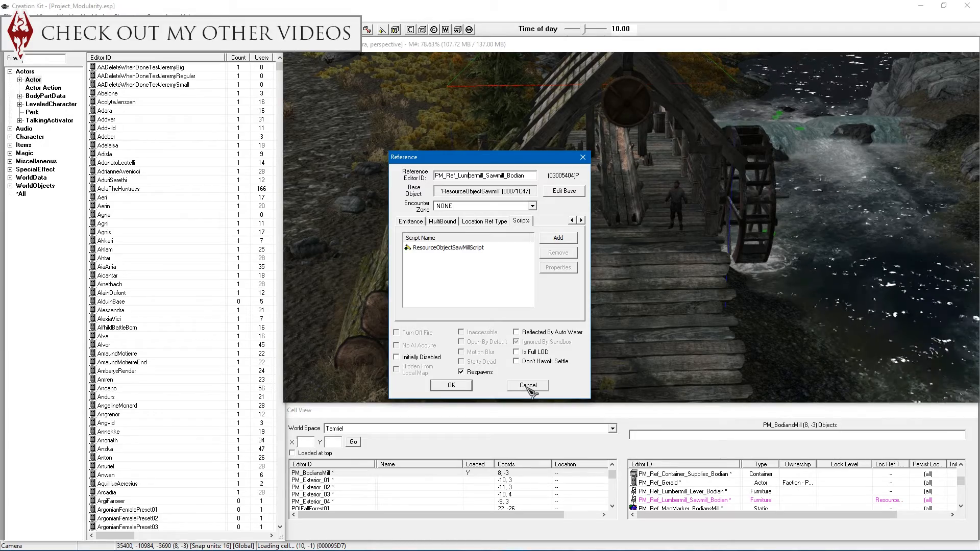
click(528, 386)
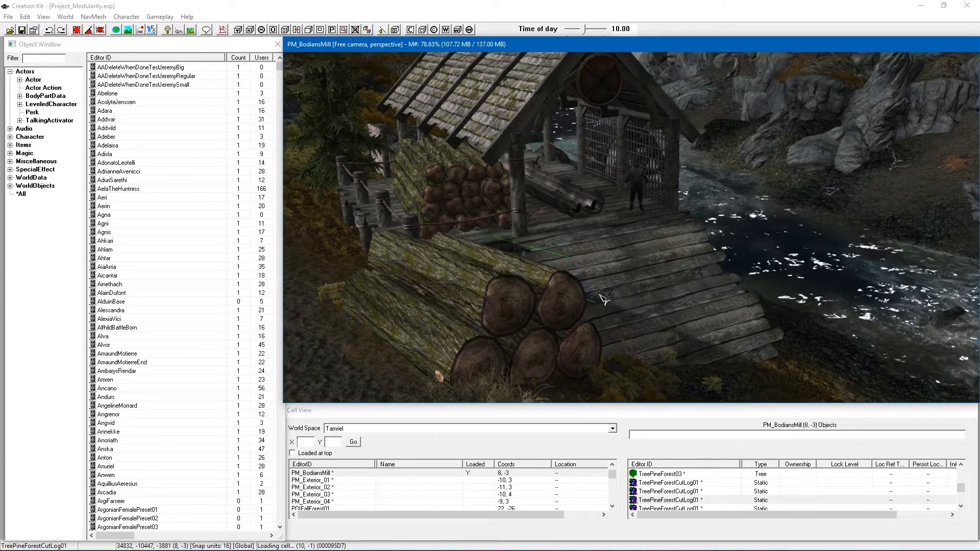
drag(603, 299, 611, 278)
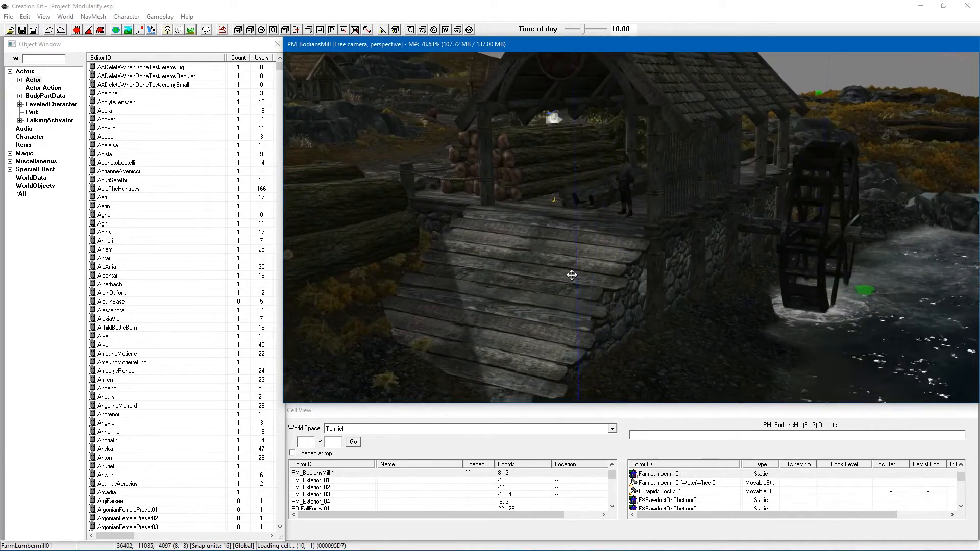
drag(571, 276, 593, 259)
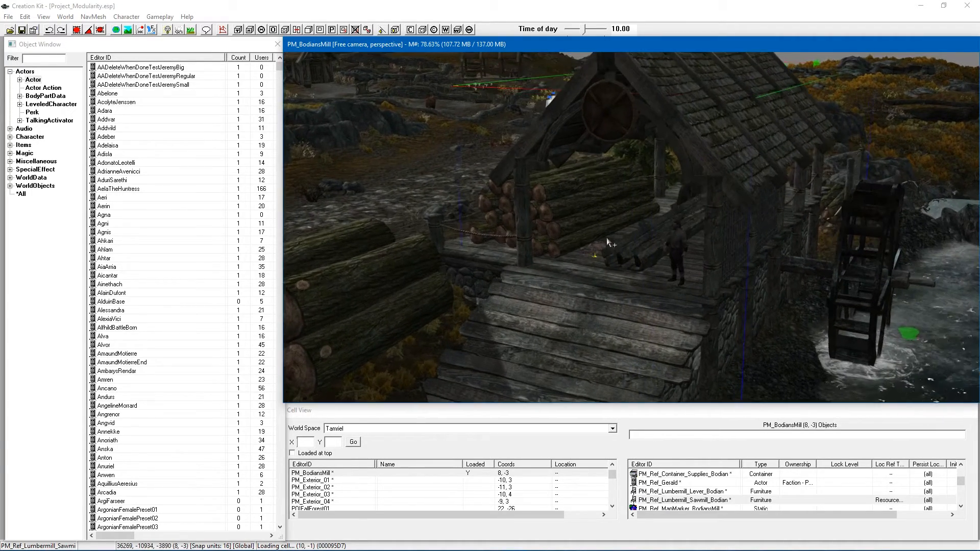
drag(613, 244, 654, 190)
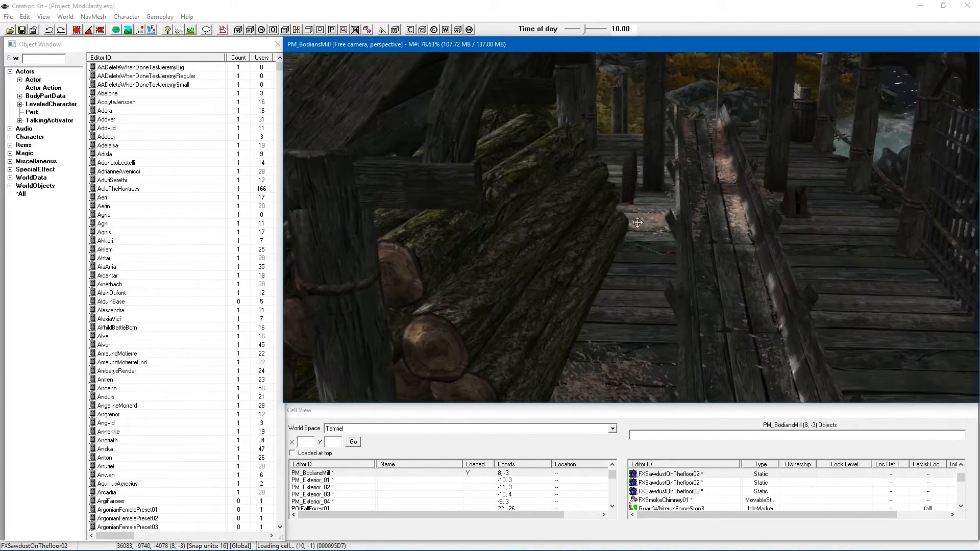
drag(637, 223, 615, 270)
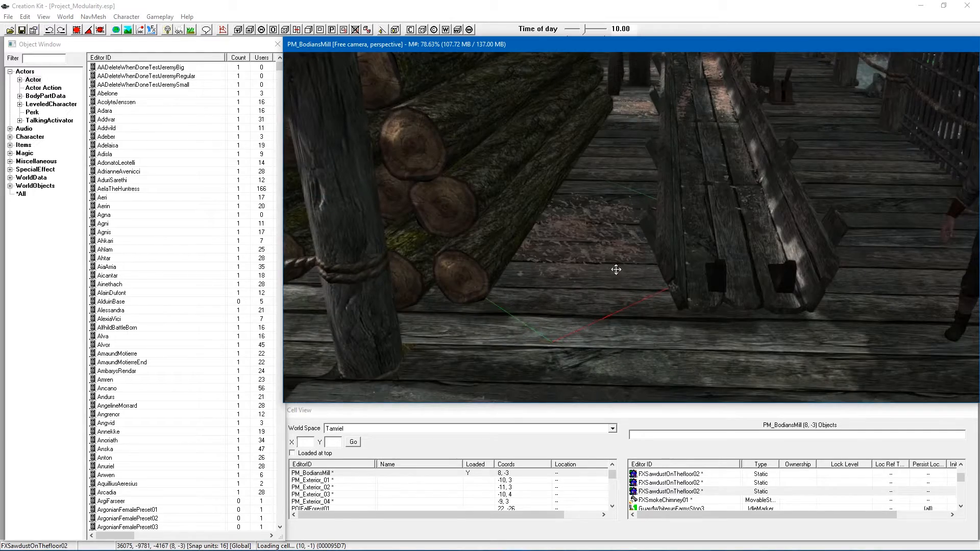
drag(615, 270, 641, 289)
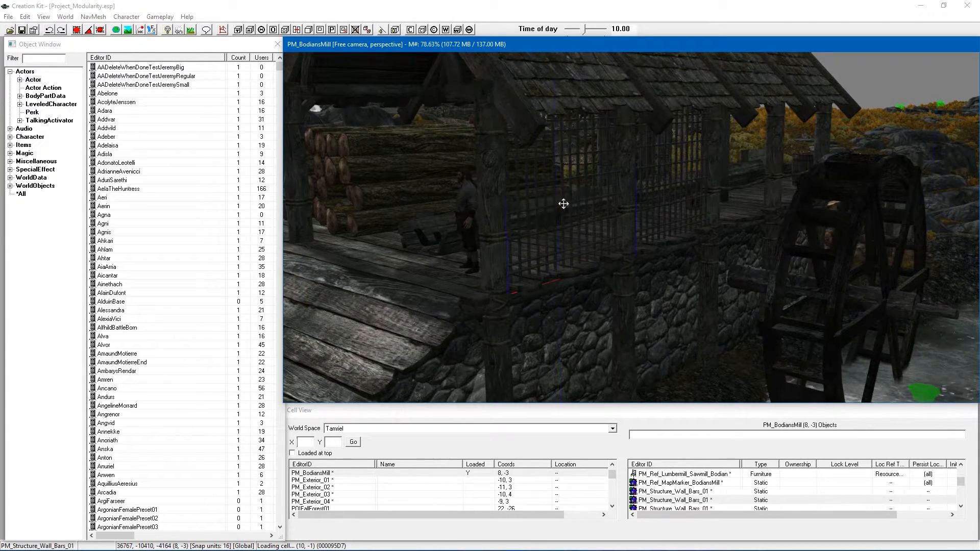
drag(563, 203, 672, 212)
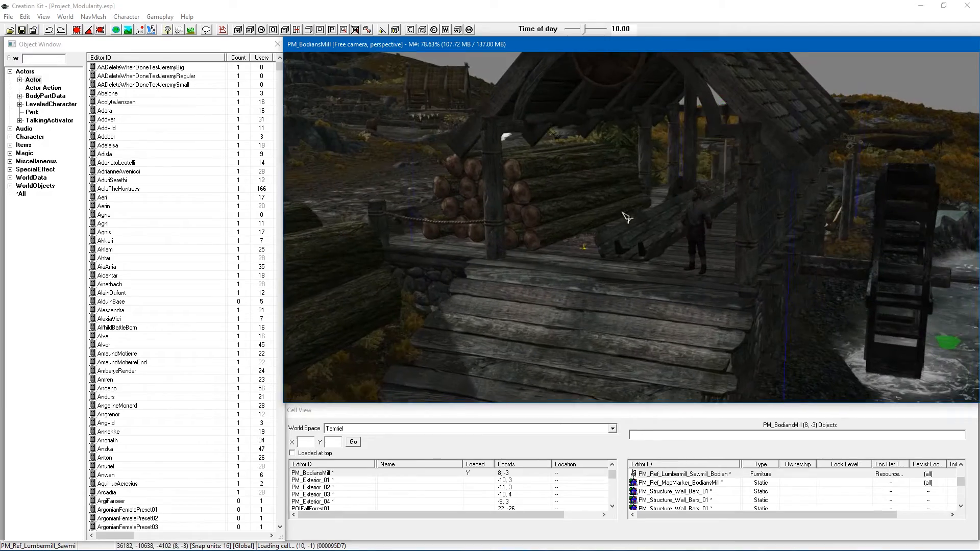
drag(627, 217, 646, 243)
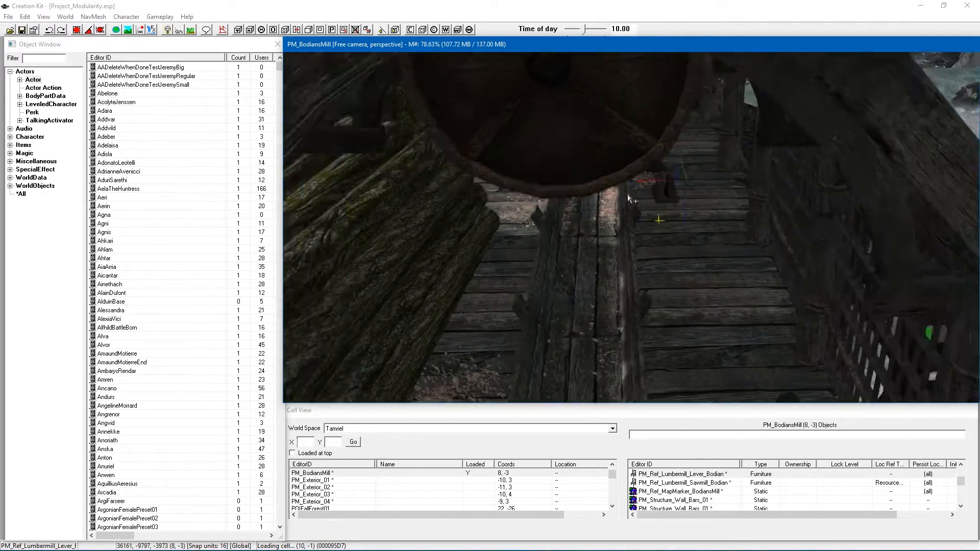
drag(633, 200, 640, 225)
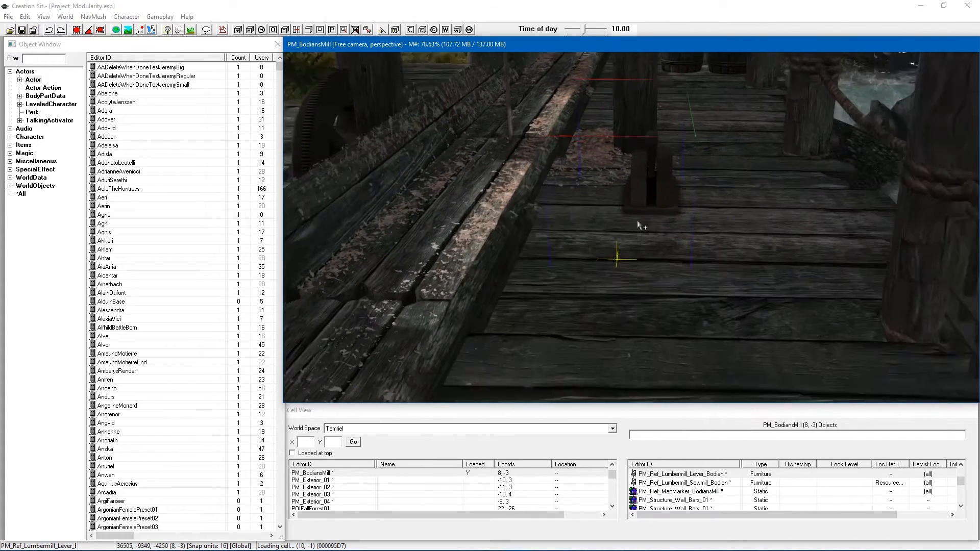
double_click(680, 473)
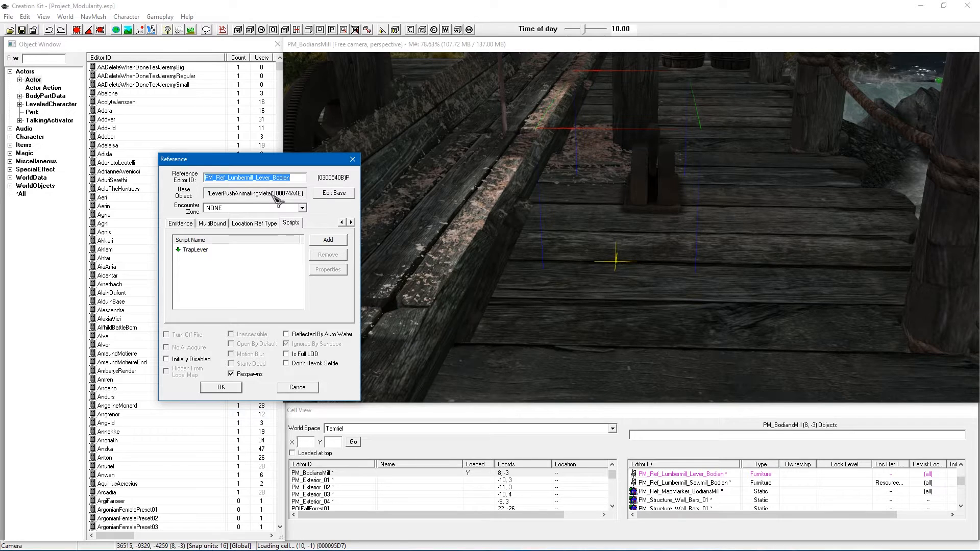
mouse_move(277, 259)
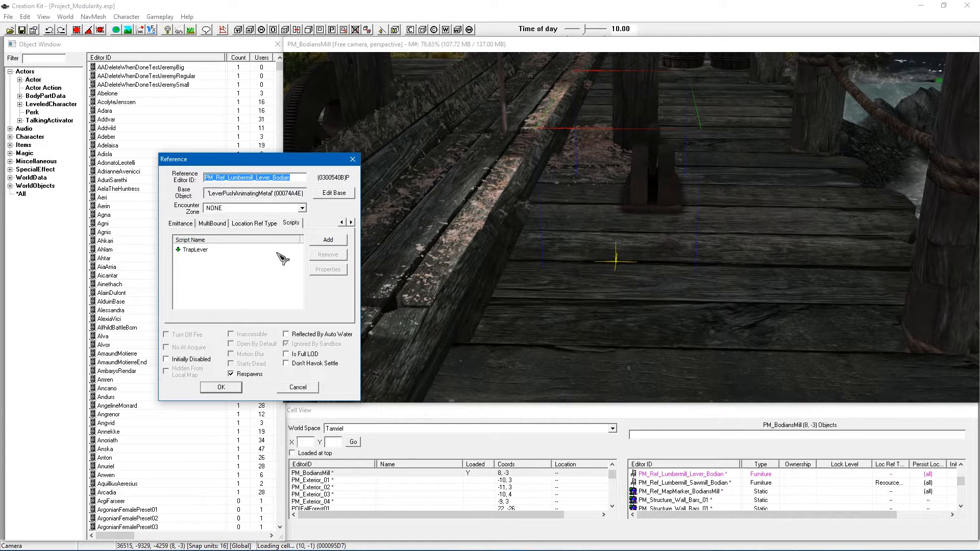
click(195, 249)
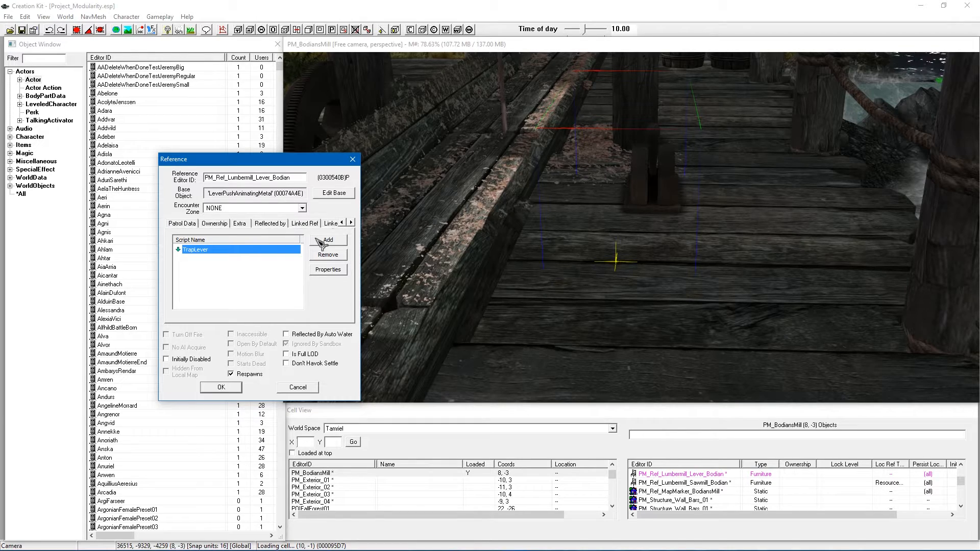
click(221, 387)
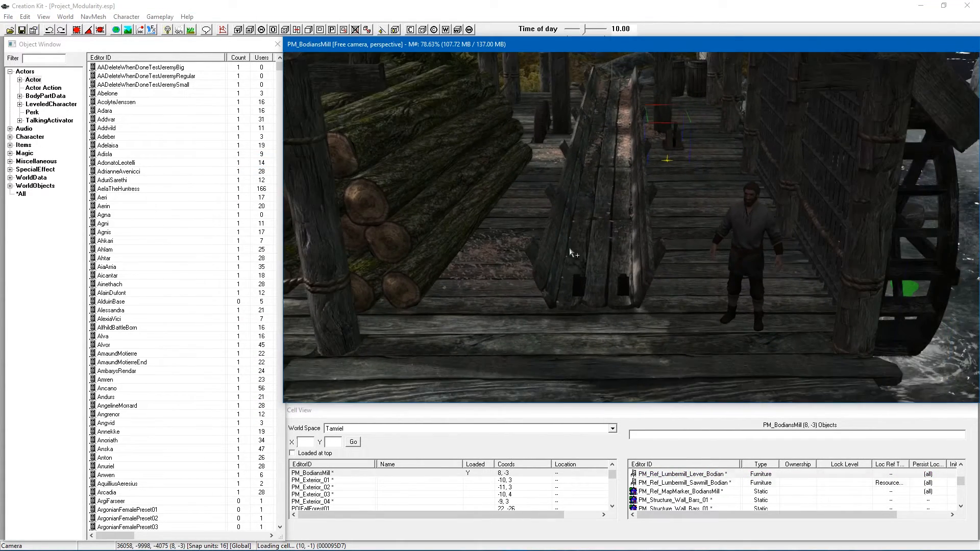
- Add PM_Ref_Lumbermill_Lever_Bodian as the sawmill's activate parent with a 1-second delay
double_click(685, 482)
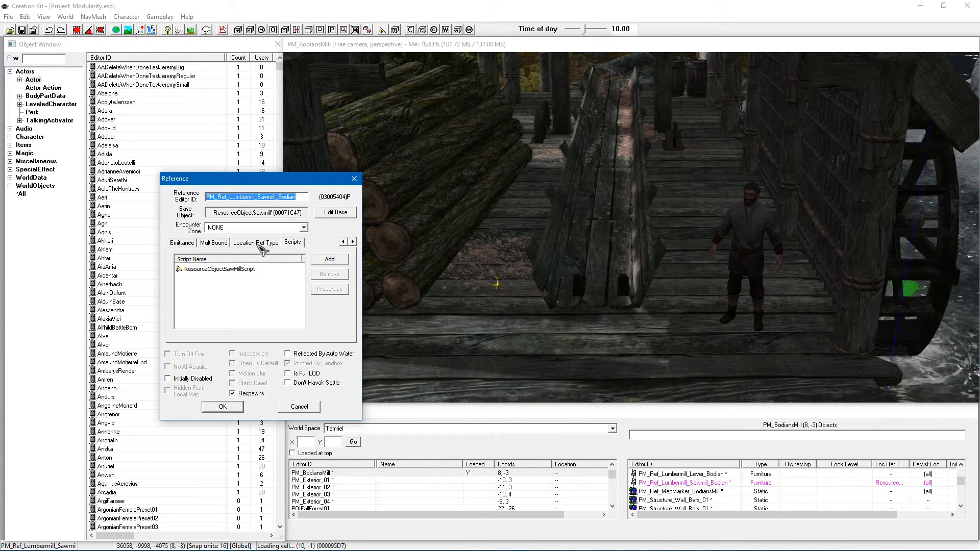
click(350, 242)
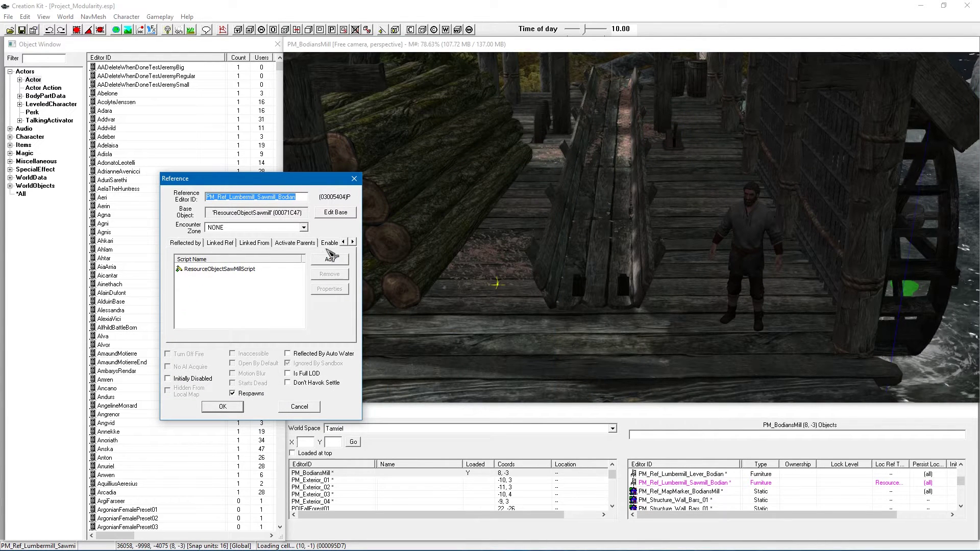
click(295, 242)
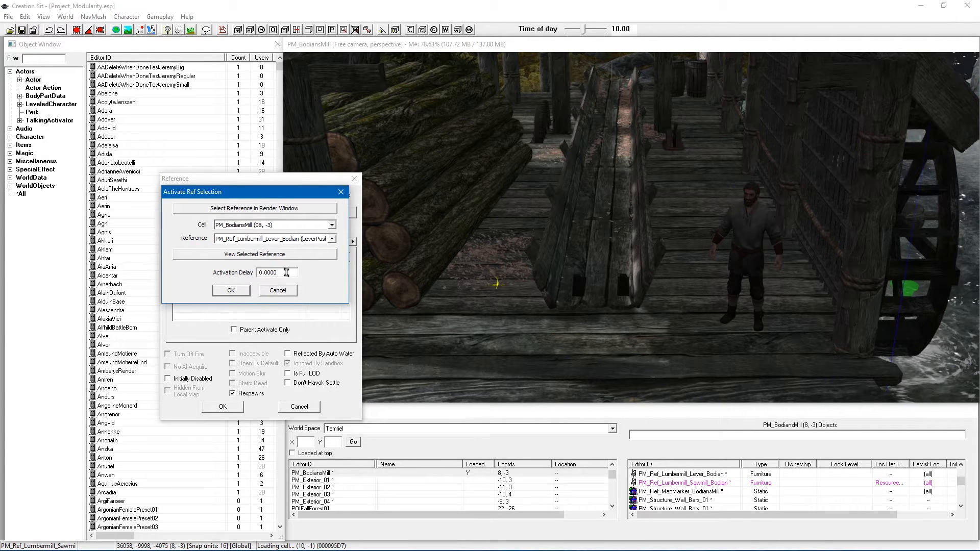
text(1)
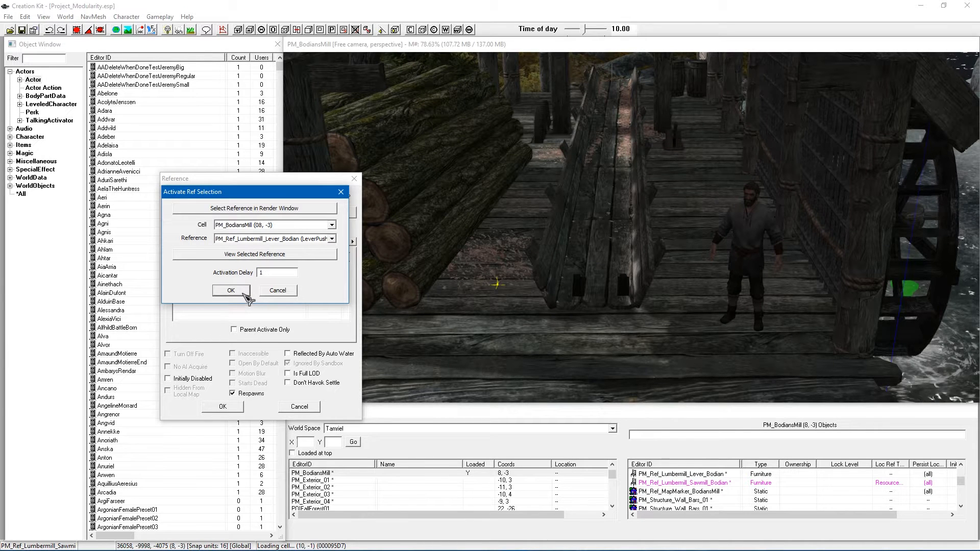
click(231, 290)
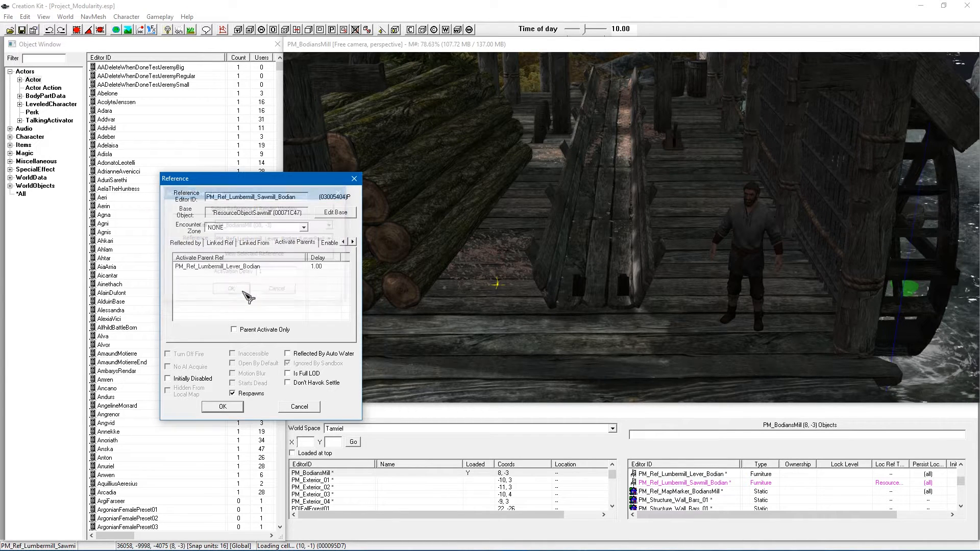
click(222, 407)
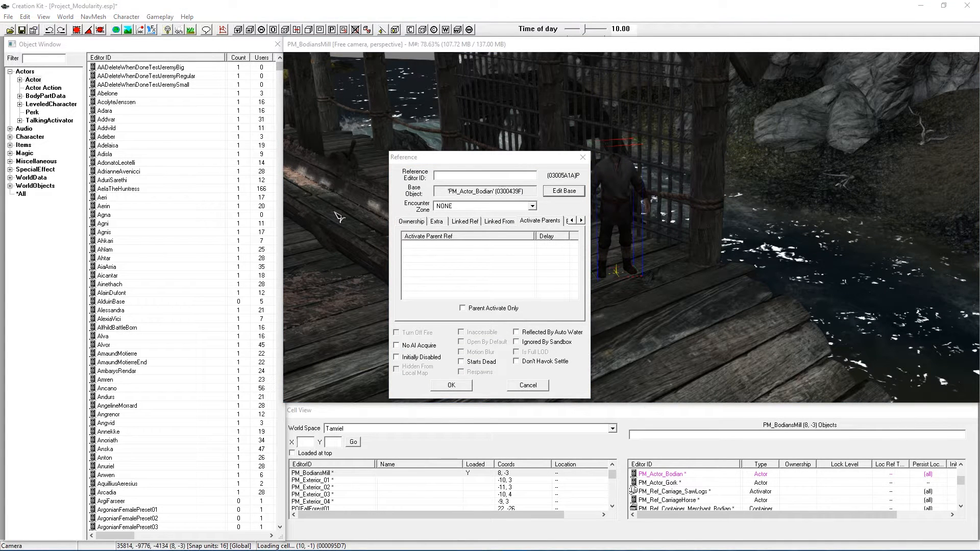
- Open Bodian's base Actor record through Edit Base, inspect it, and close it
click(563, 191)
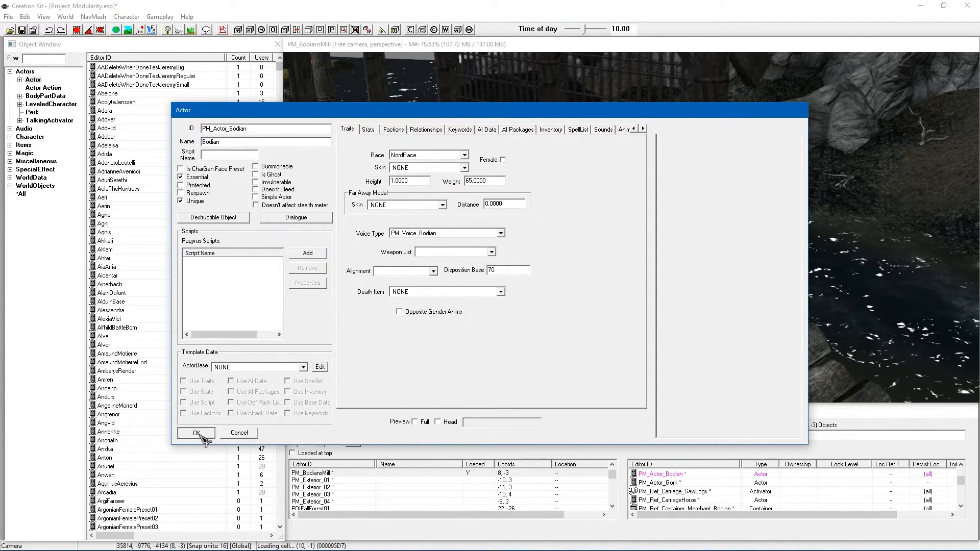
click(195, 433)
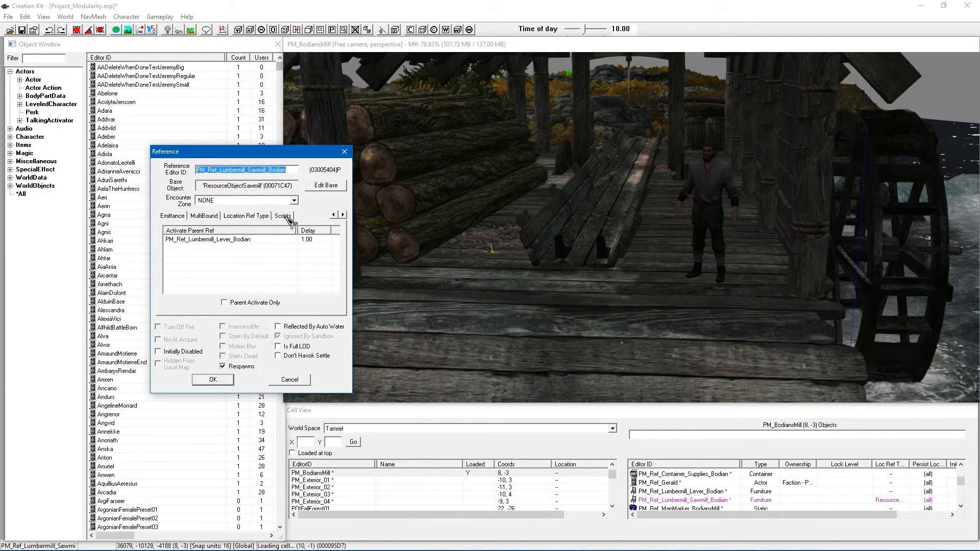
- Set ResourceObjectSawMillScript's Worker property to Bodian, picked in the render window
click(283, 215)
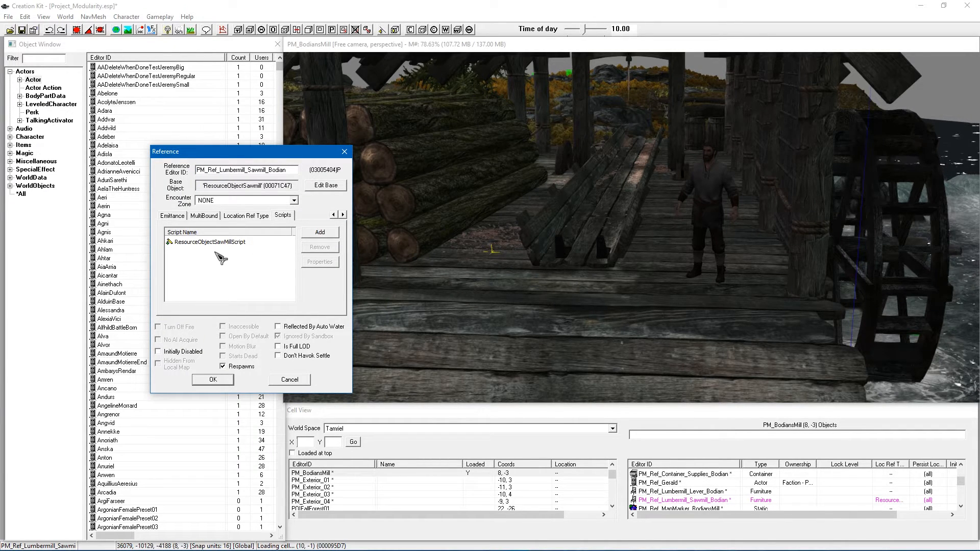
click(211, 242)
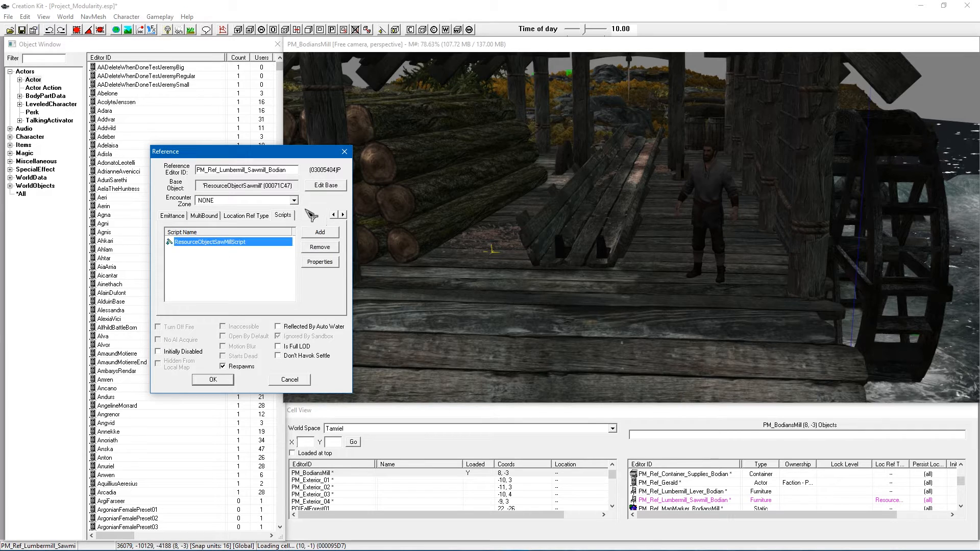
click(326, 186)
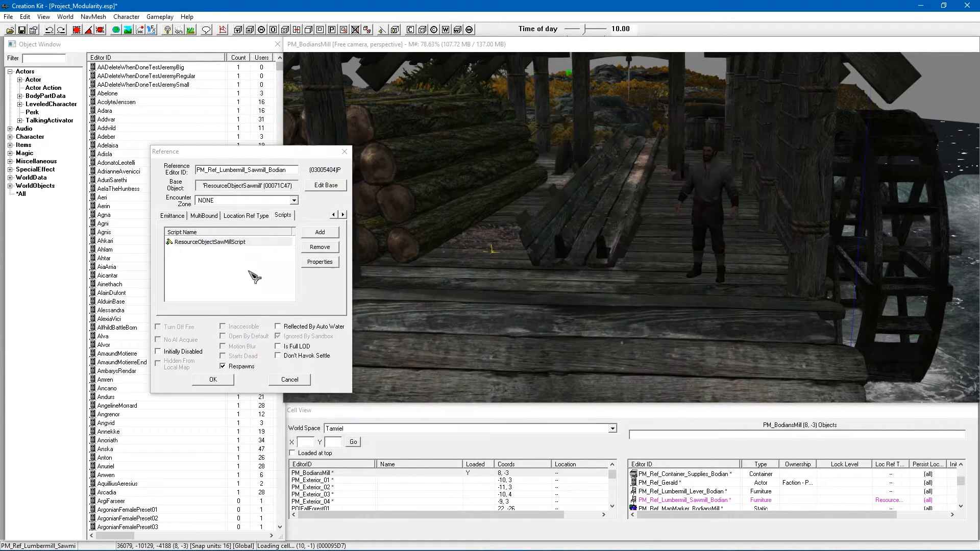
click(209, 242)
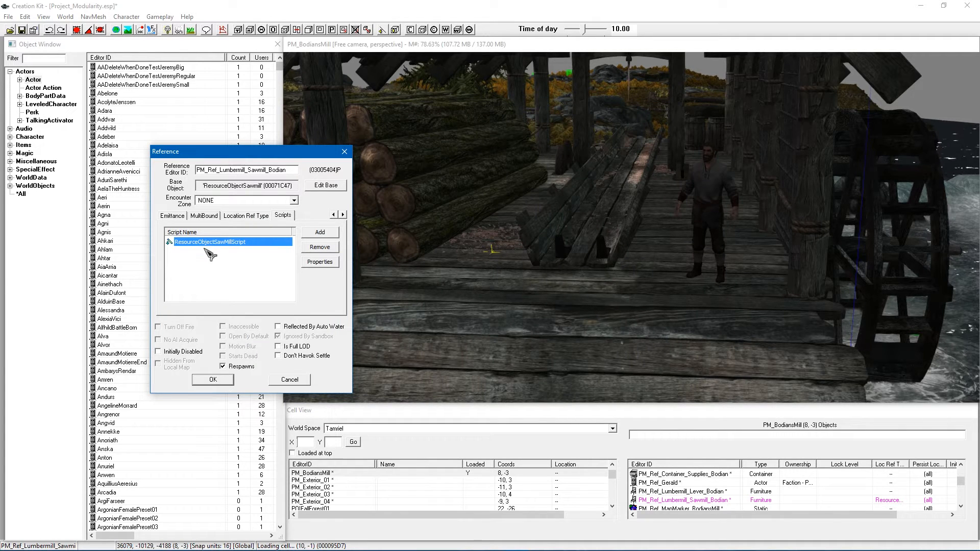
click(320, 262)
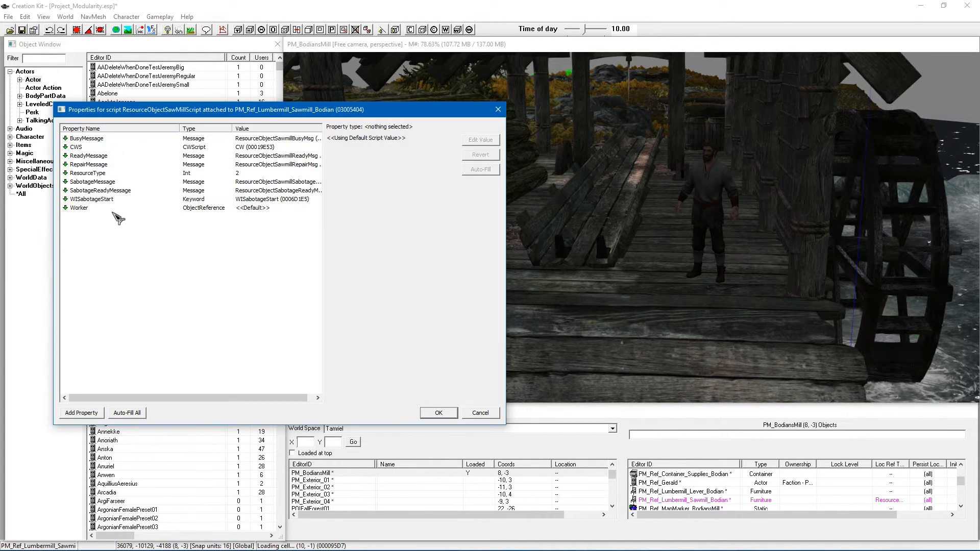
click(79, 208)
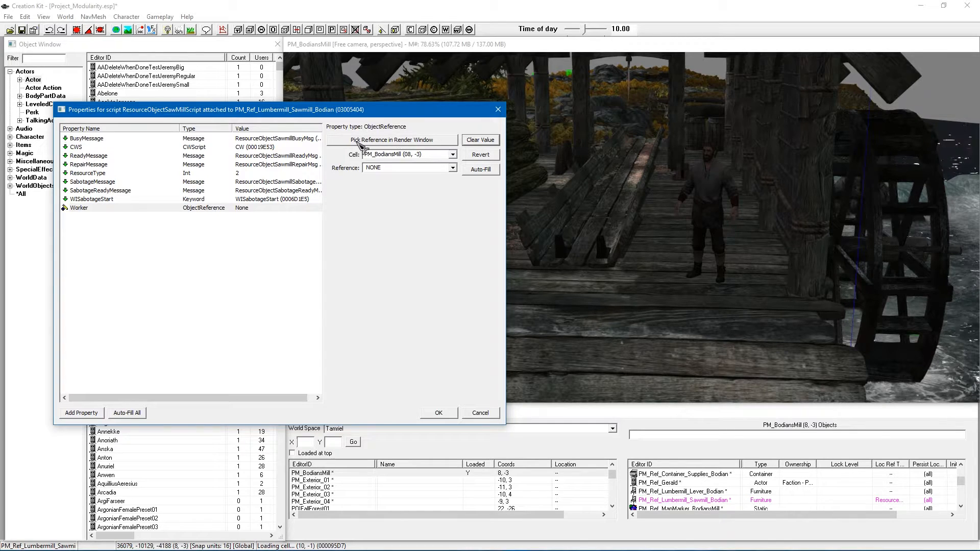
click(391, 140)
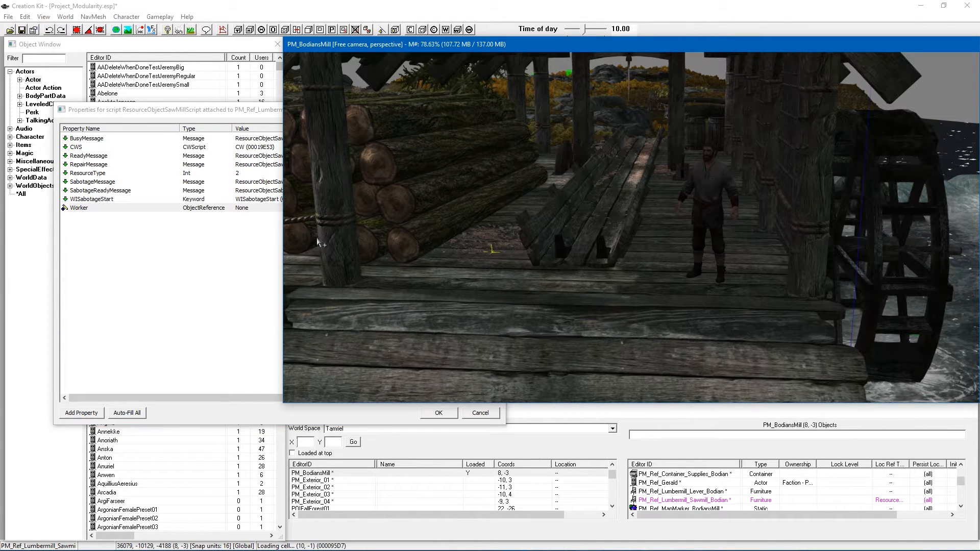
click(80, 207)
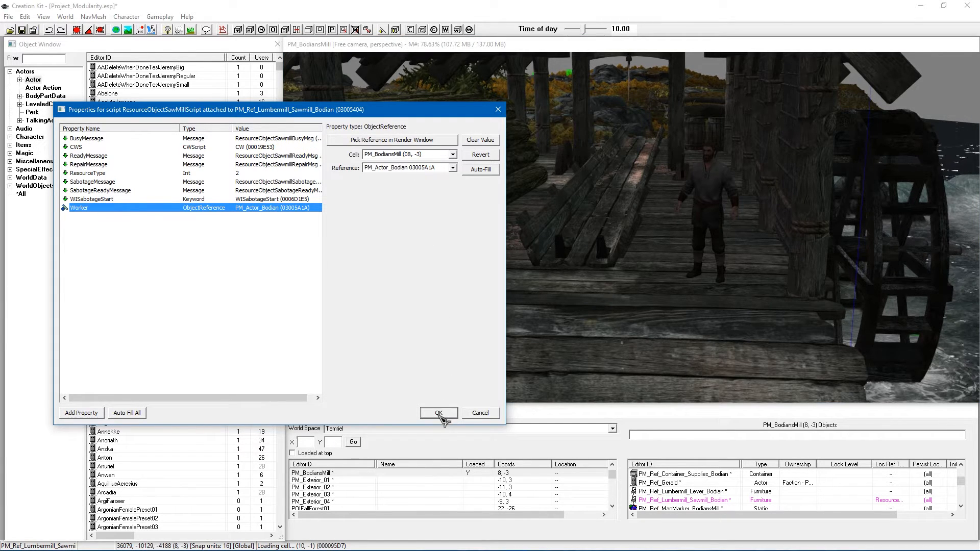
click(438, 413)
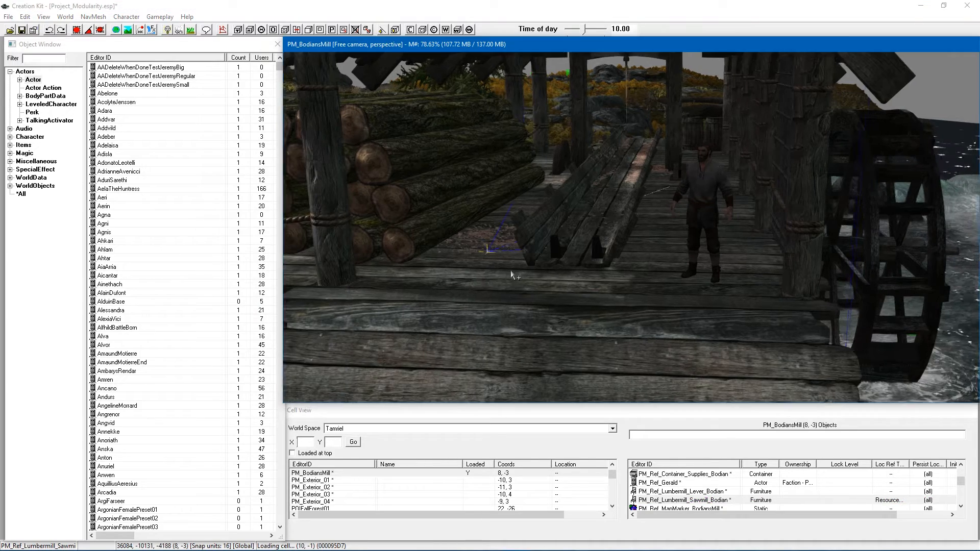
- Recheck that the sawmill script's Worker is Bodian, then open Bodian's reference settings
drag(511, 275, 542, 209)
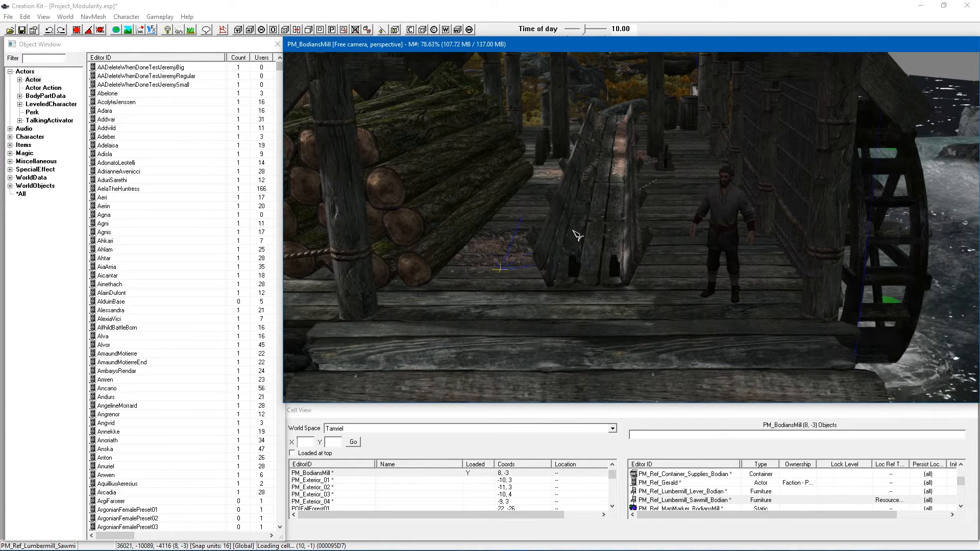
drag(575, 234, 580, 248)
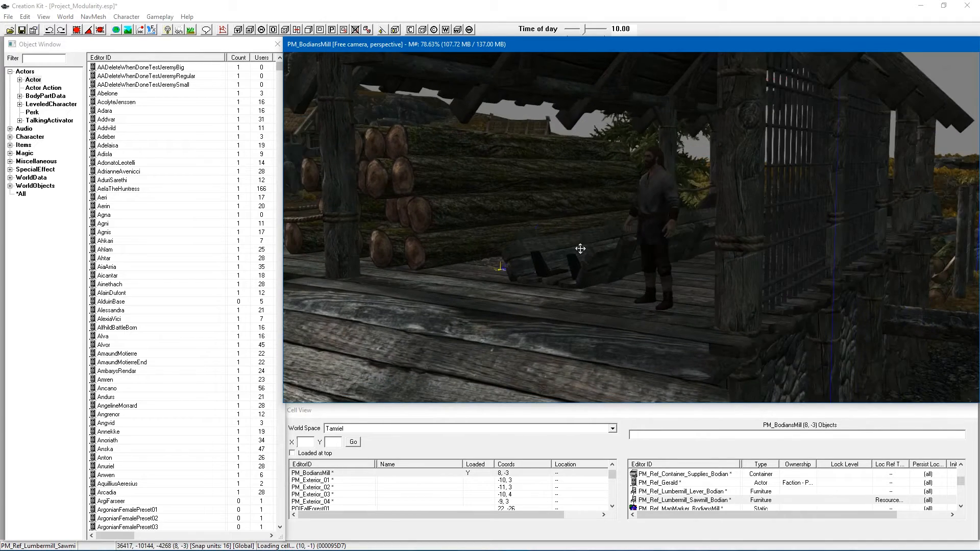
drag(580, 249, 592, 255)
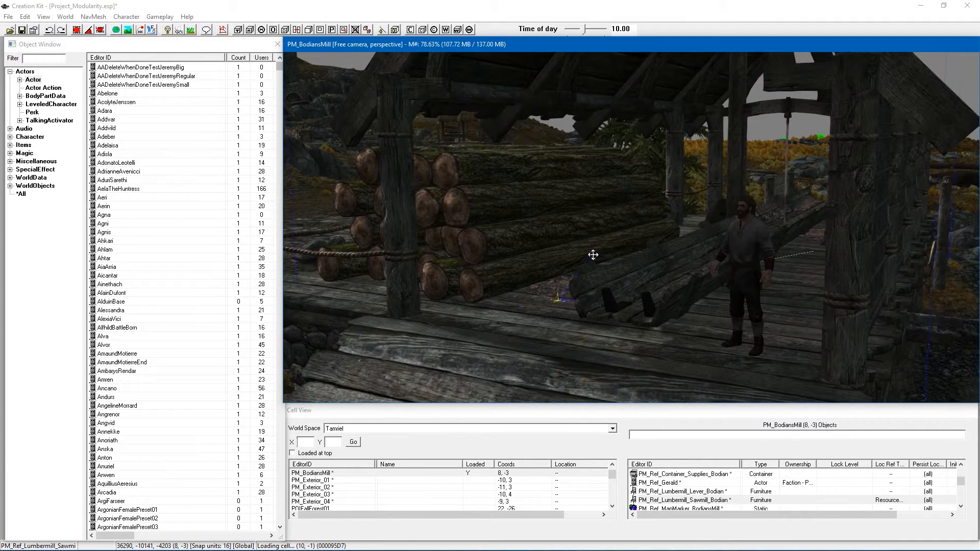
drag(593, 254, 608, 262)
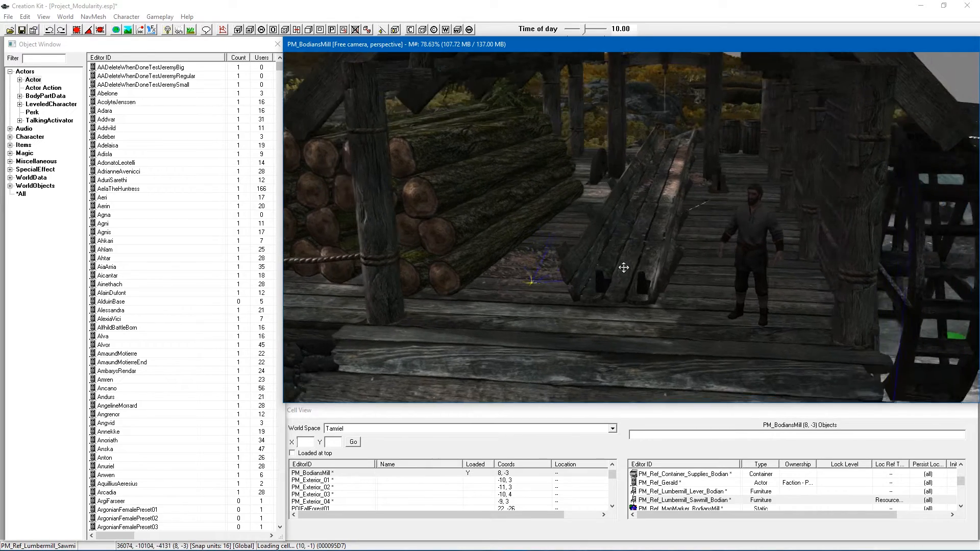
double_click(693, 500)
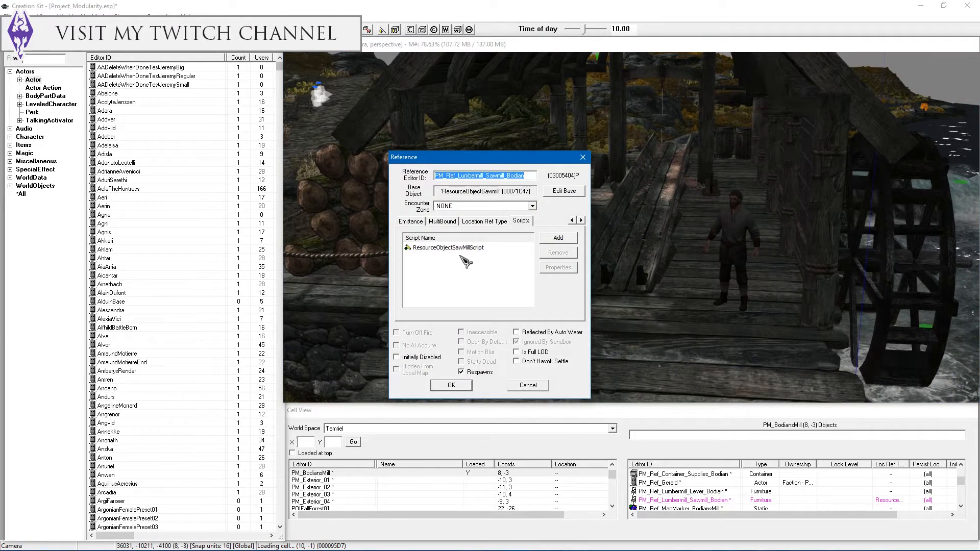
click(557, 267)
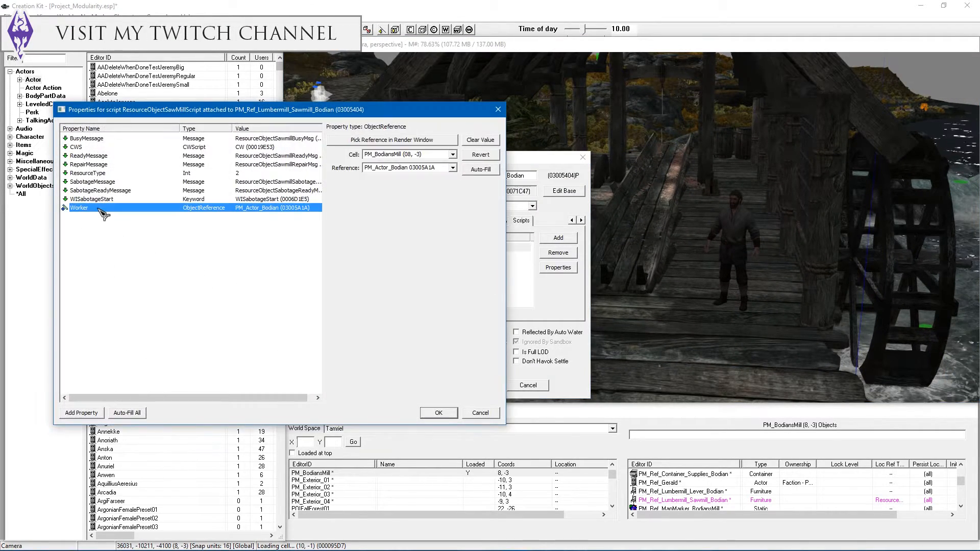
click(438, 412)
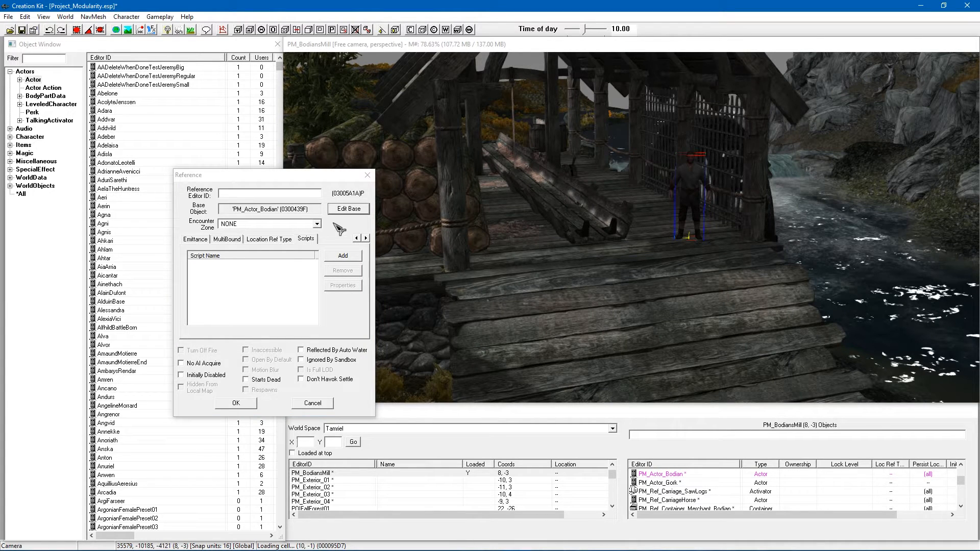
click(348, 209)
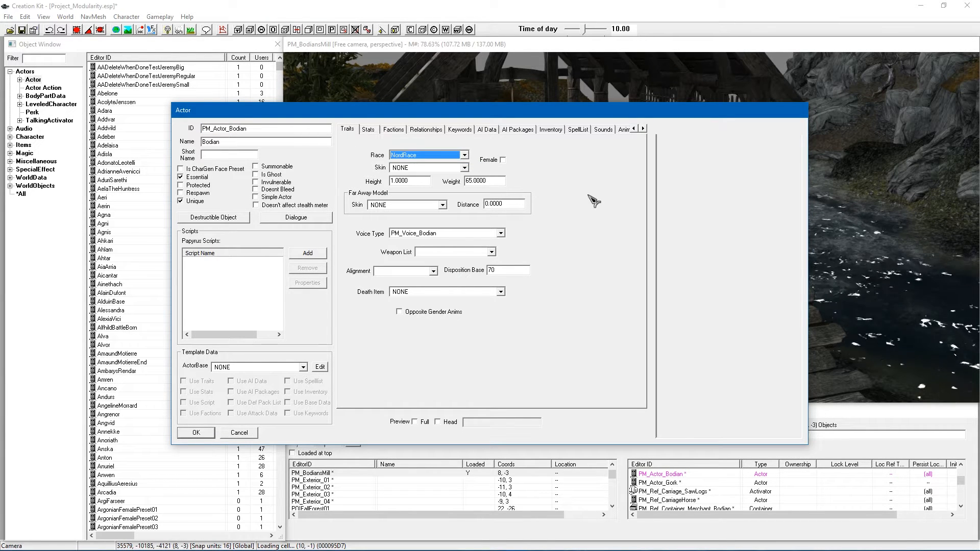
mouse_move(467, 238)
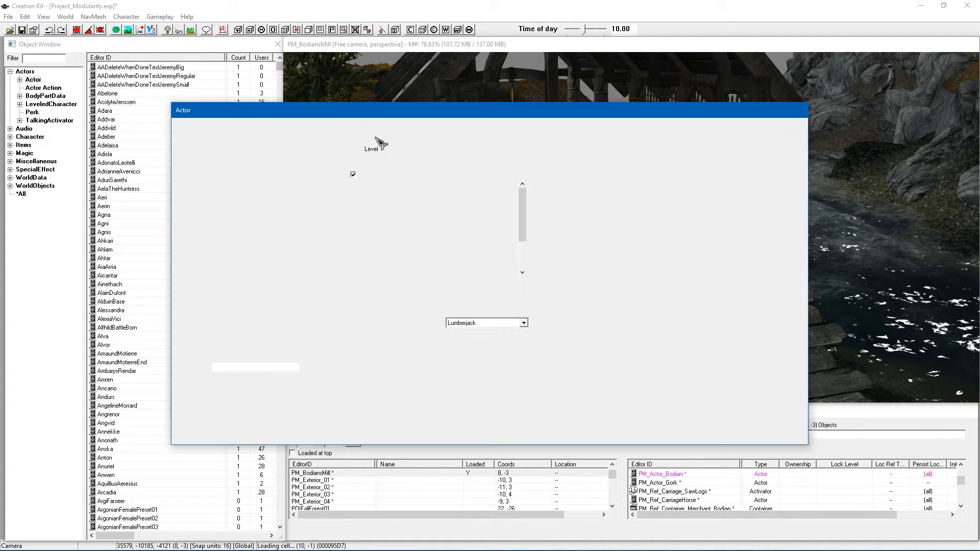
- Keep Bodian's class as Lumberjack and view his faction memberships
click(523, 322)
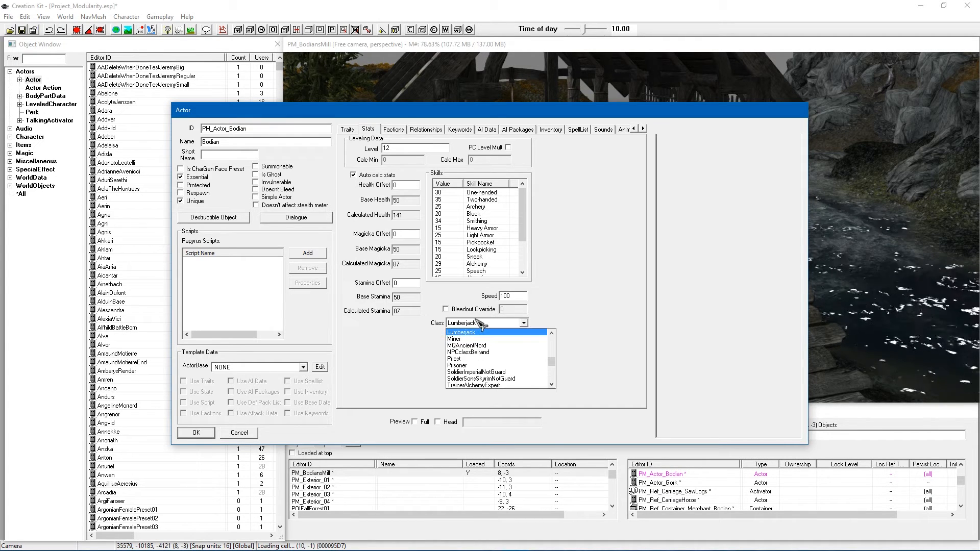
click(461, 331)
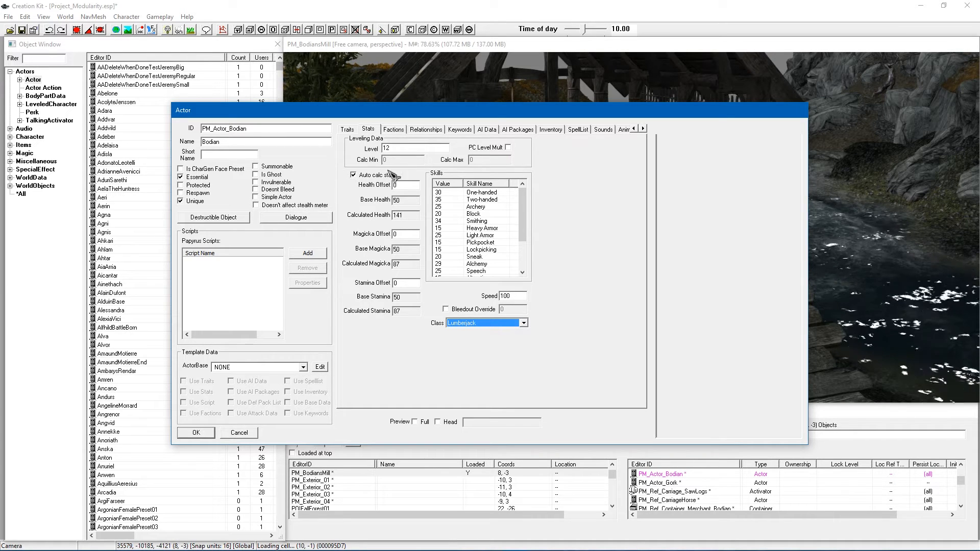
click(392, 129)
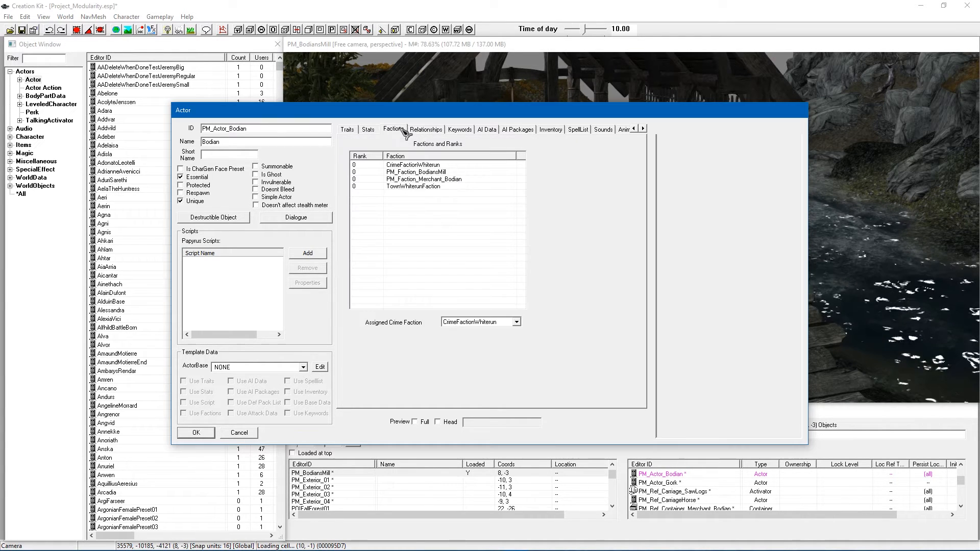
click(424, 178)
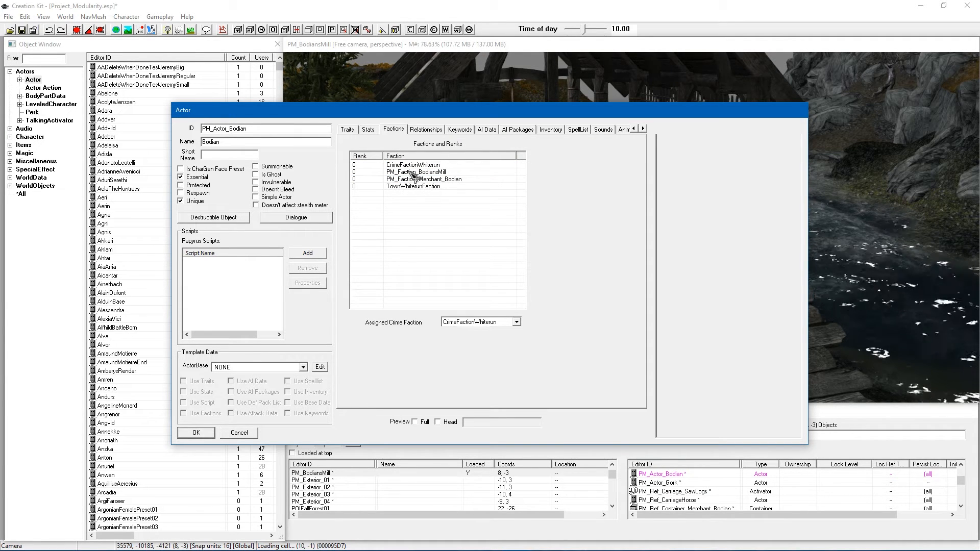
click(416, 171)
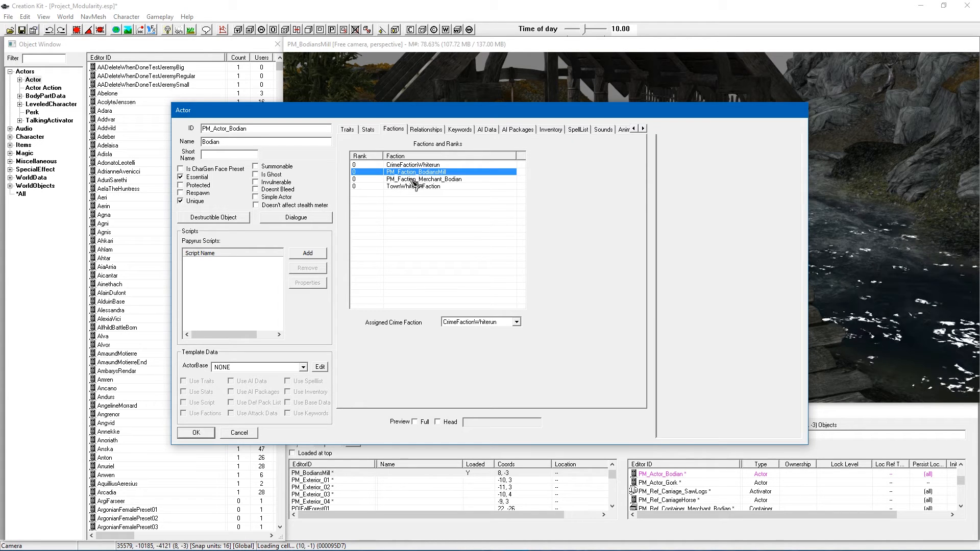
click(424, 179)
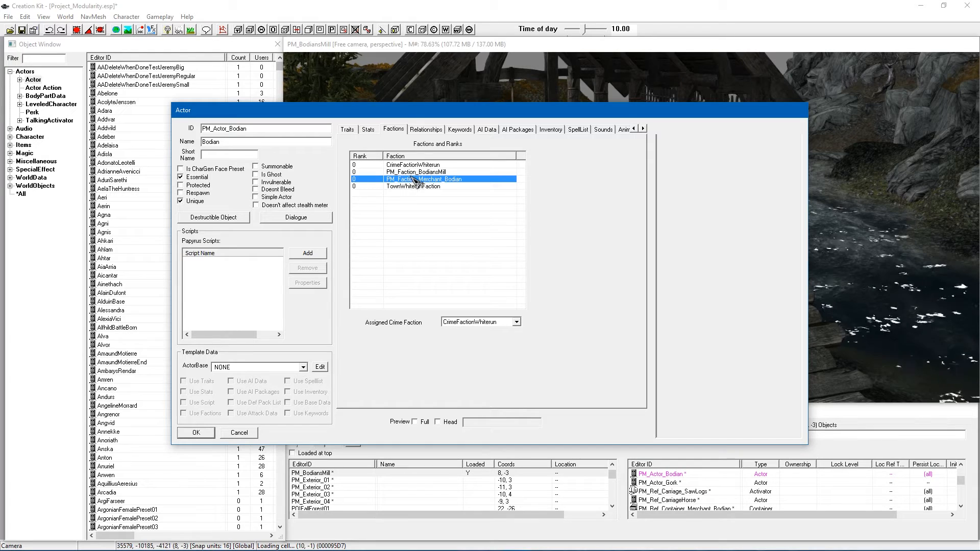
click(417, 172)
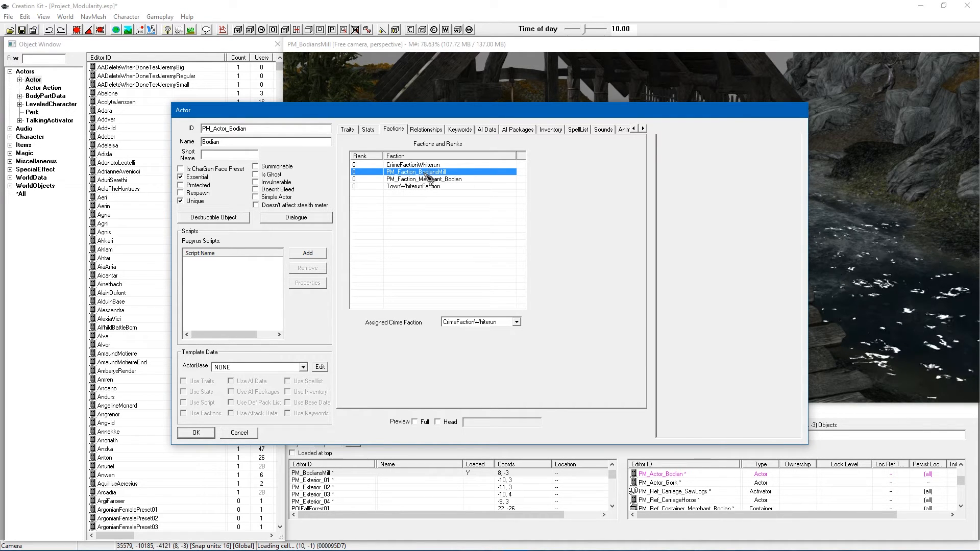
mouse_move(426, 173)
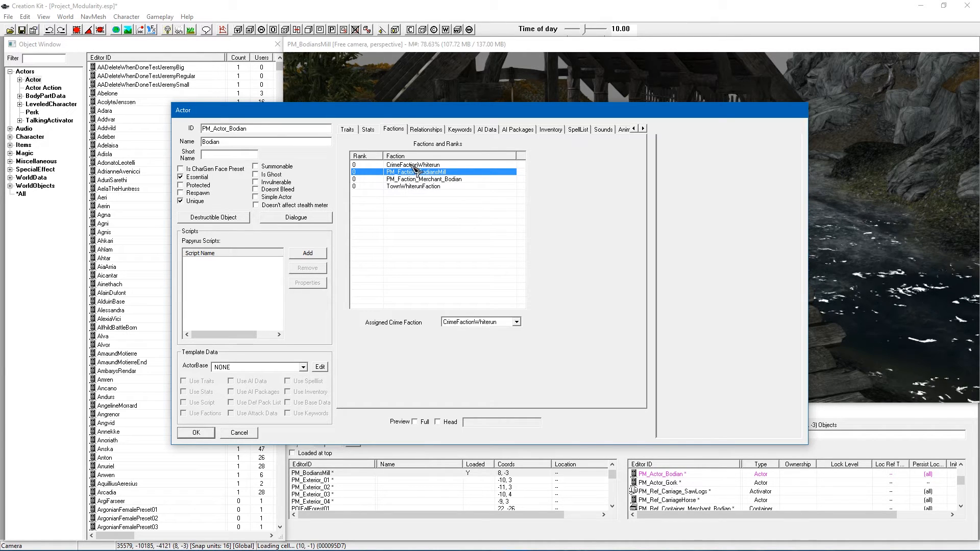
click(412, 164)
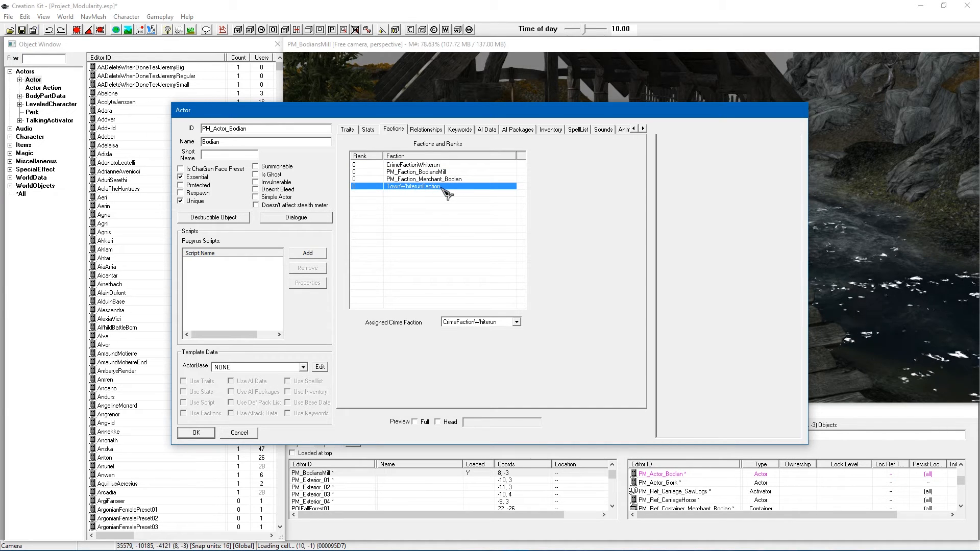
click(413, 164)
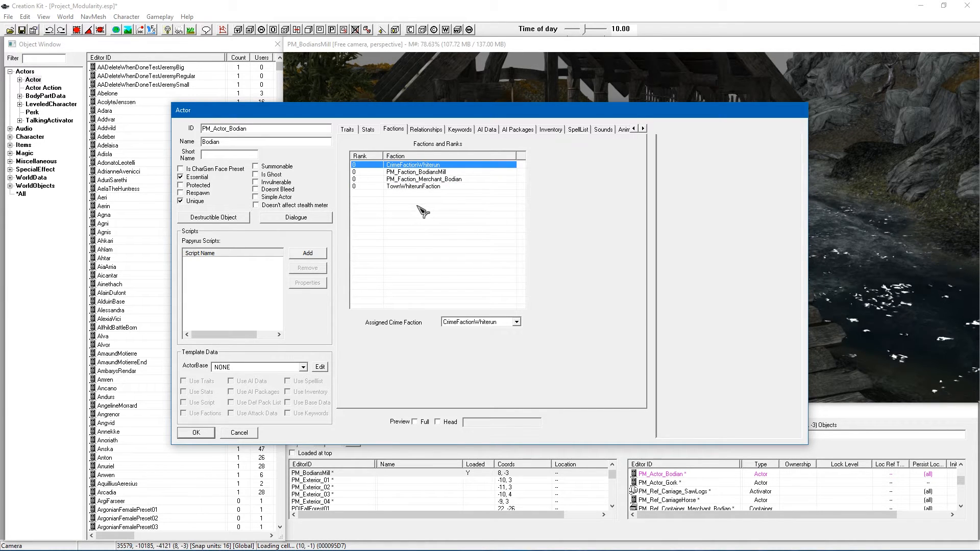
mouse_move(419, 304)
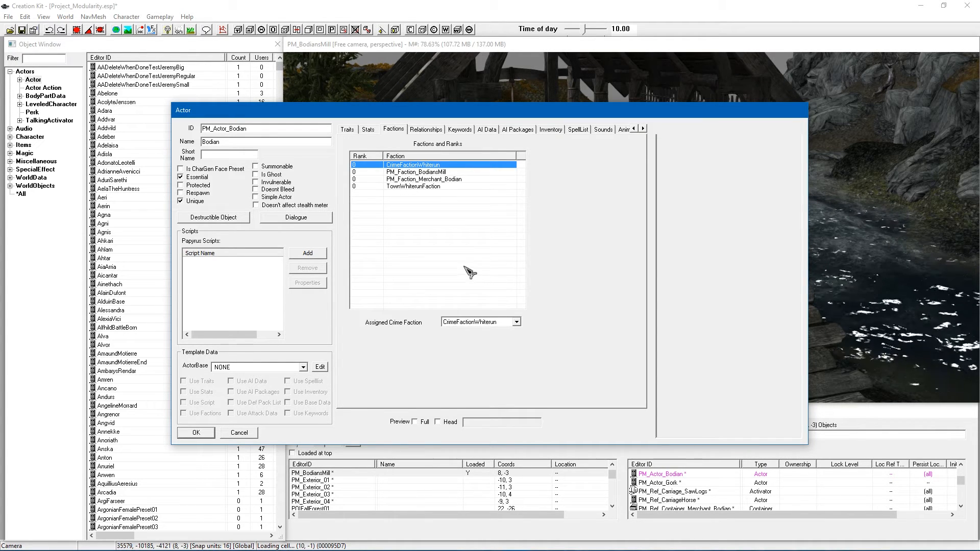
mouse_move(469, 265)
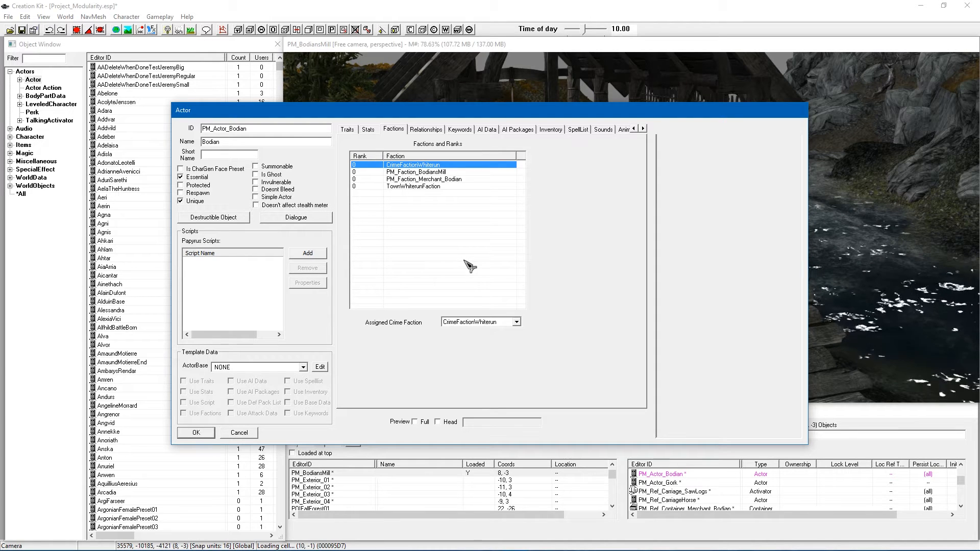
mouse_move(432, 193)
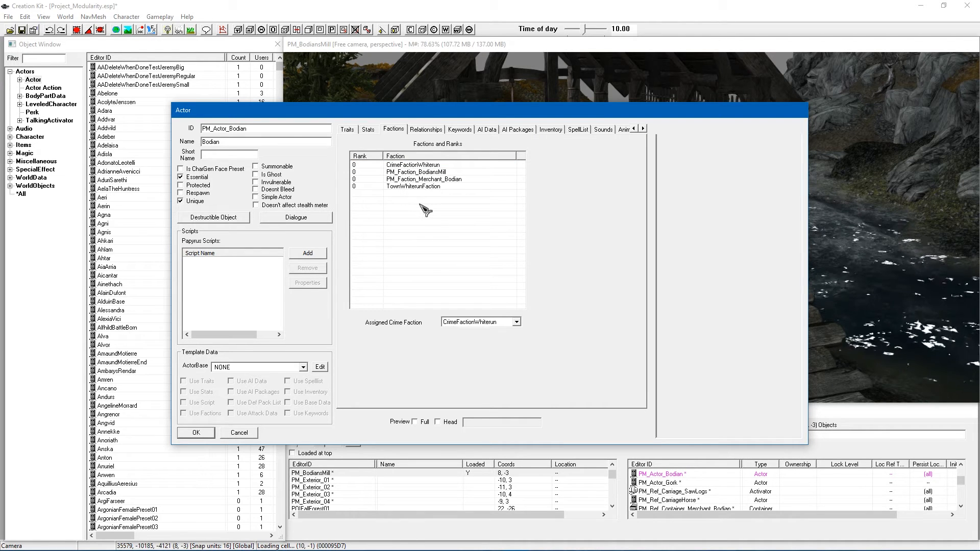
- Re-select CrimeFactionWhiterun as Bodian's crime faction and view his empty keyword list
click(414, 186)
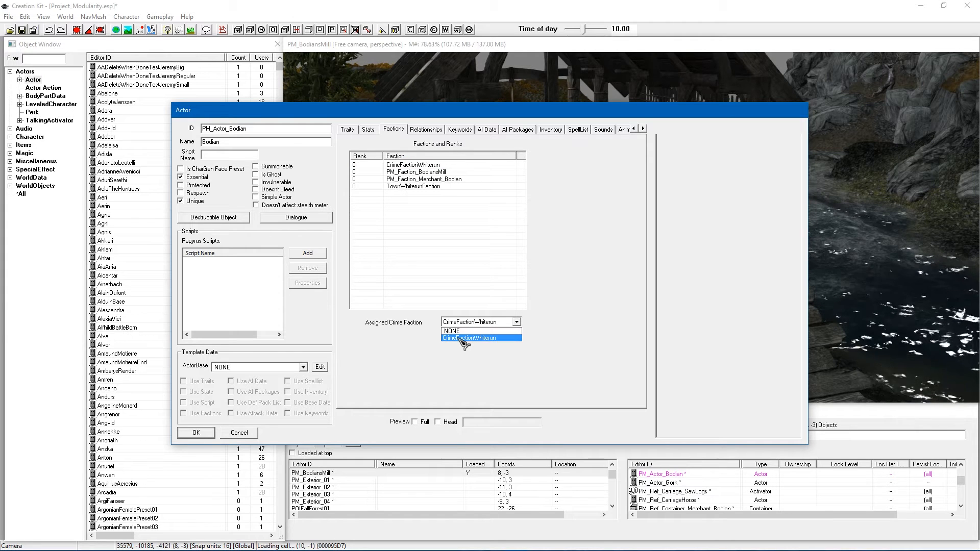
click(469, 337)
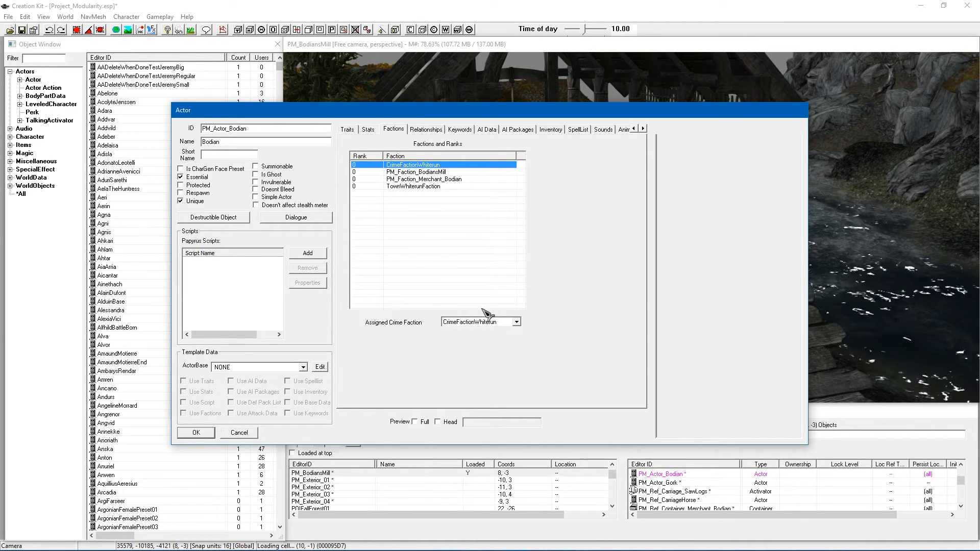
mouse_move(428, 146)
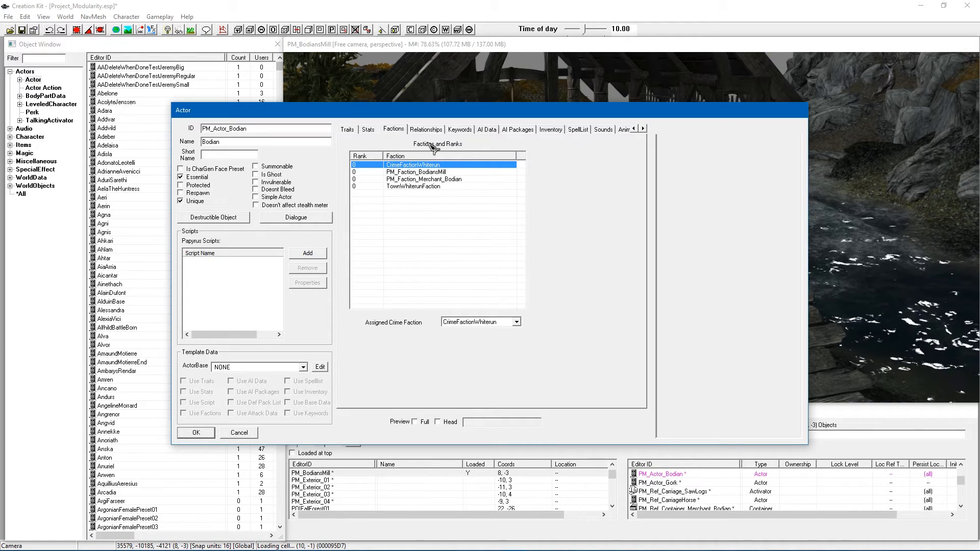
click(460, 129)
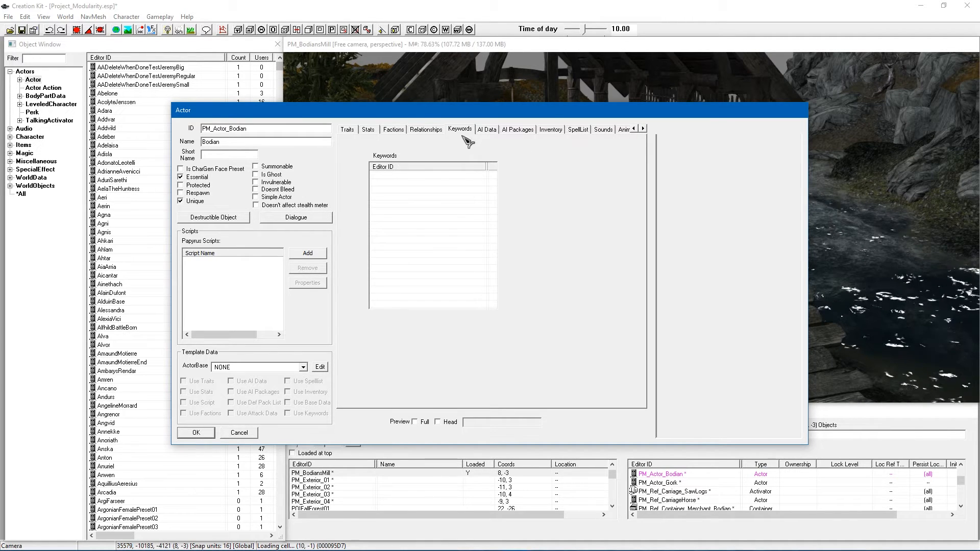
- Keep Bodian's aggression as Unaggressive in AI Data, then view his three AI packages
click(487, 129)
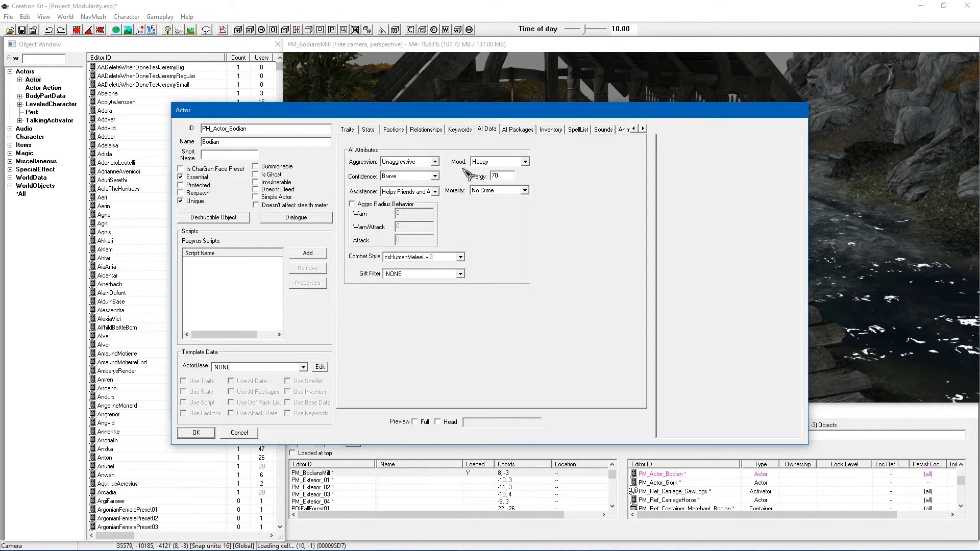
mouse_move(425, 164)
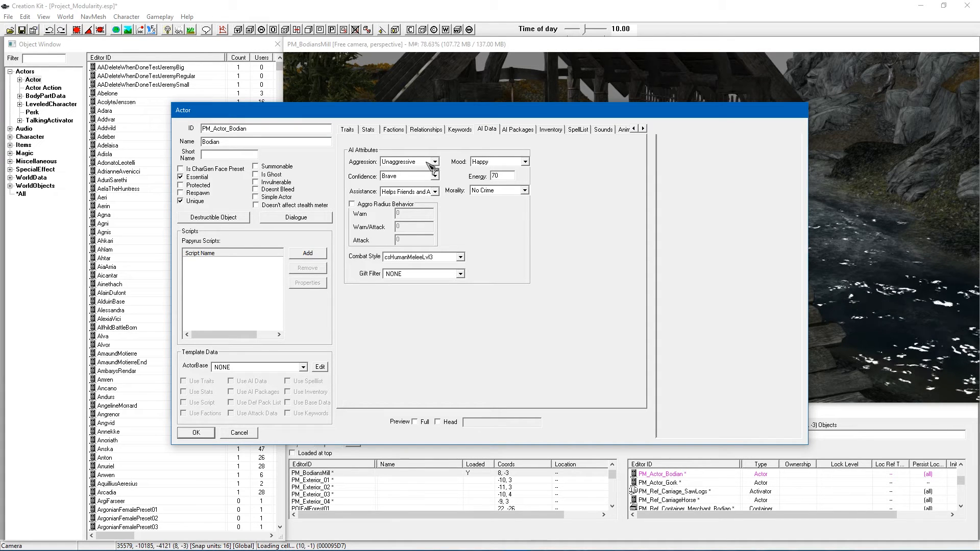
click(434, 162)
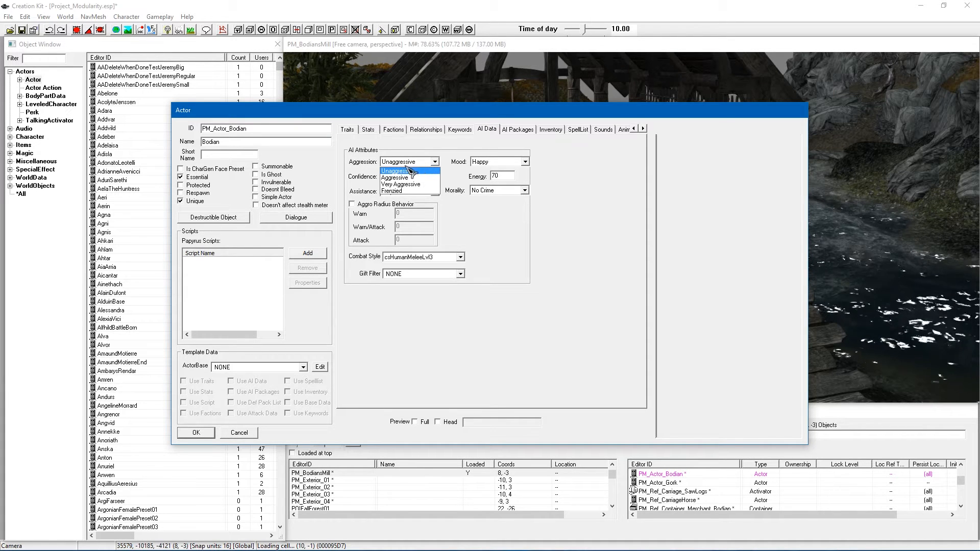
click(400, 171)
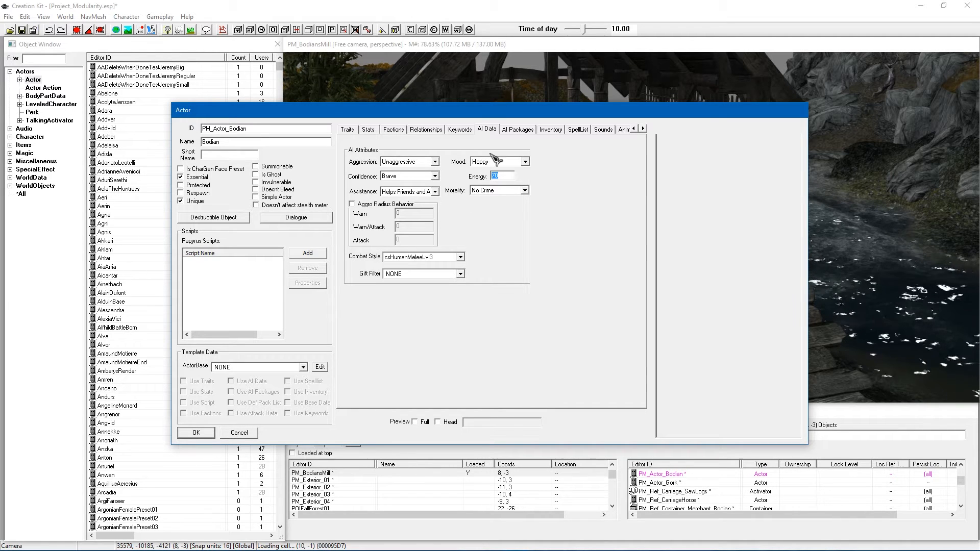
mouse_move(505, 174)
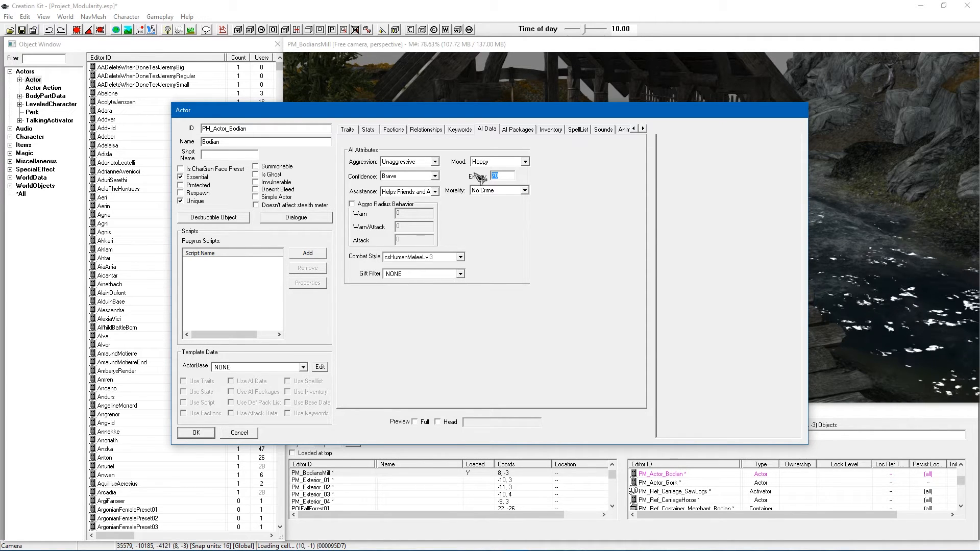
mouse_move(516, 151)
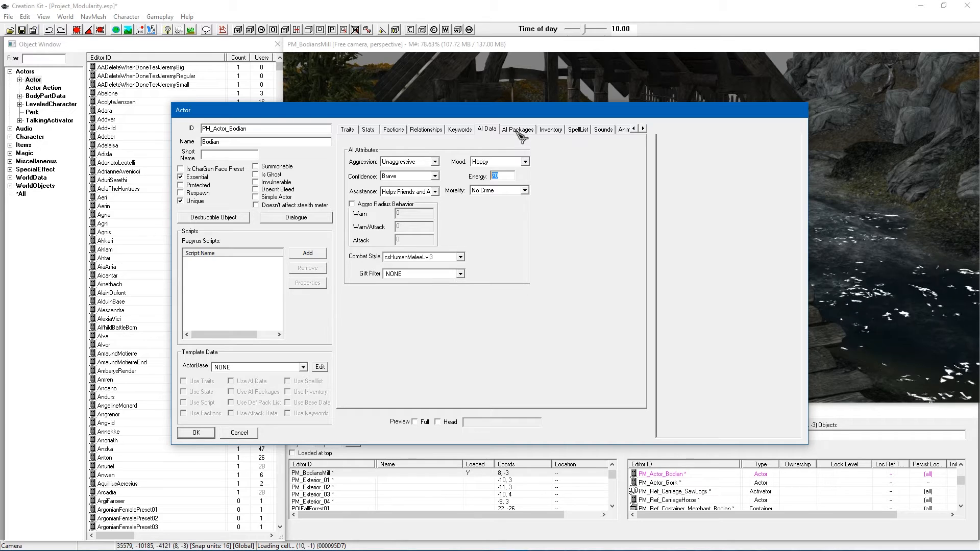
click(518, 129)
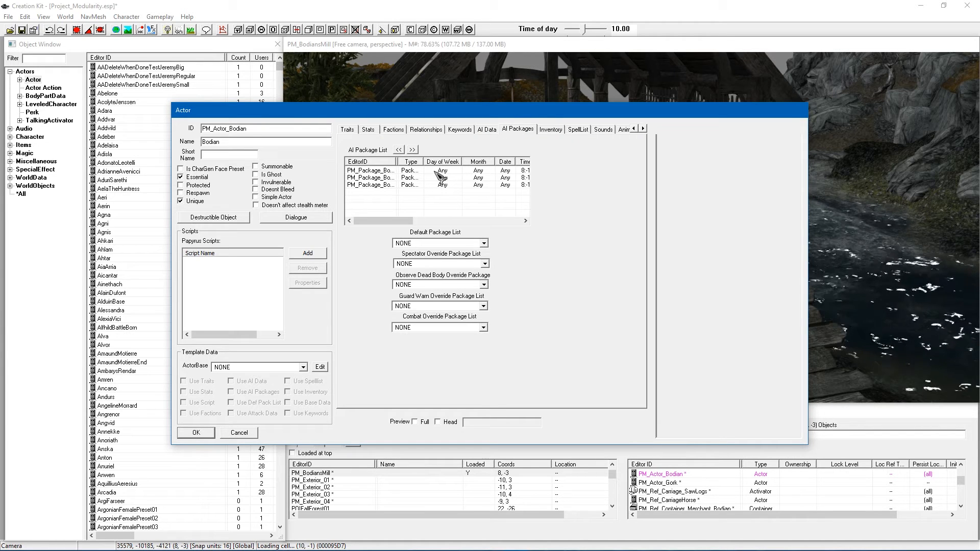
- Keep PM_Outfit_Miner_Blue as Bodian's default outfit, then return to his AI packages
click(643, 129)
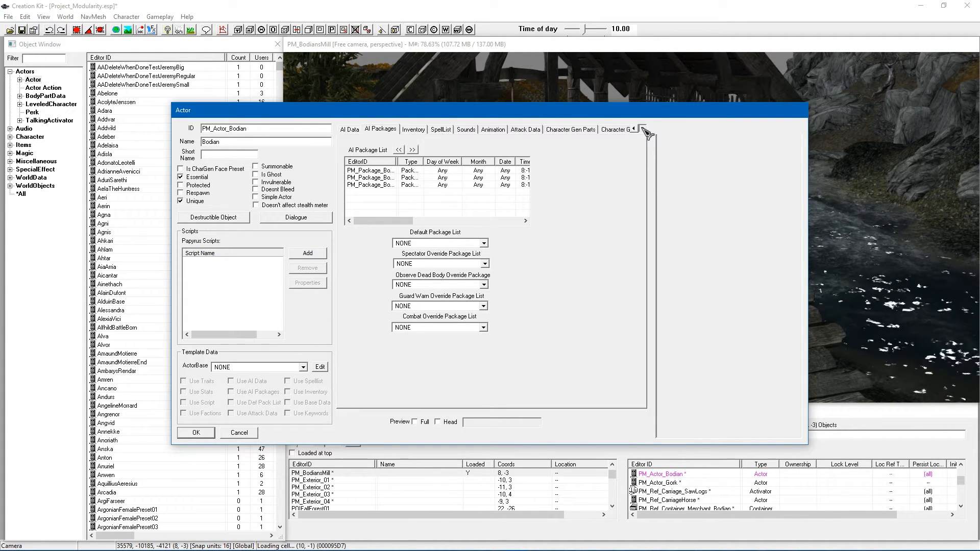
click(634, 129)
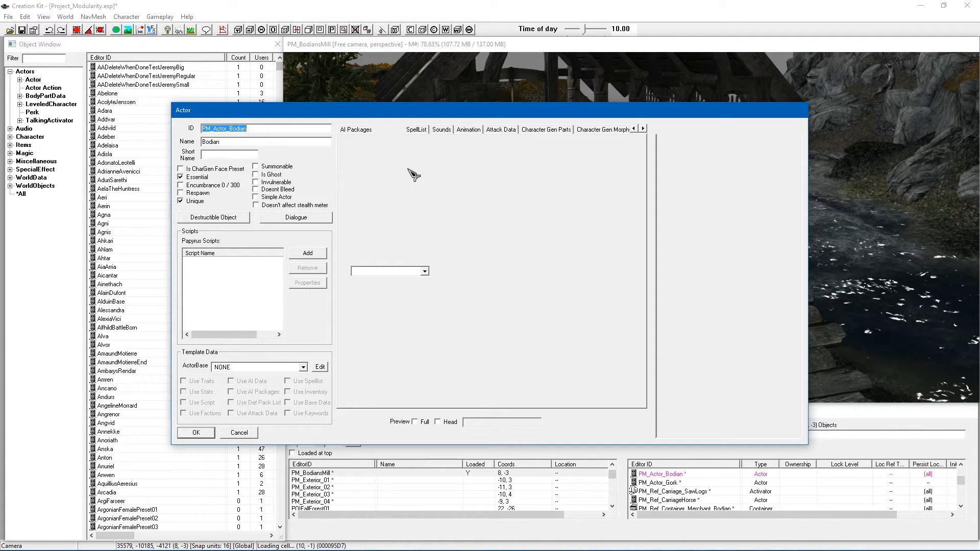
click(388, 129)
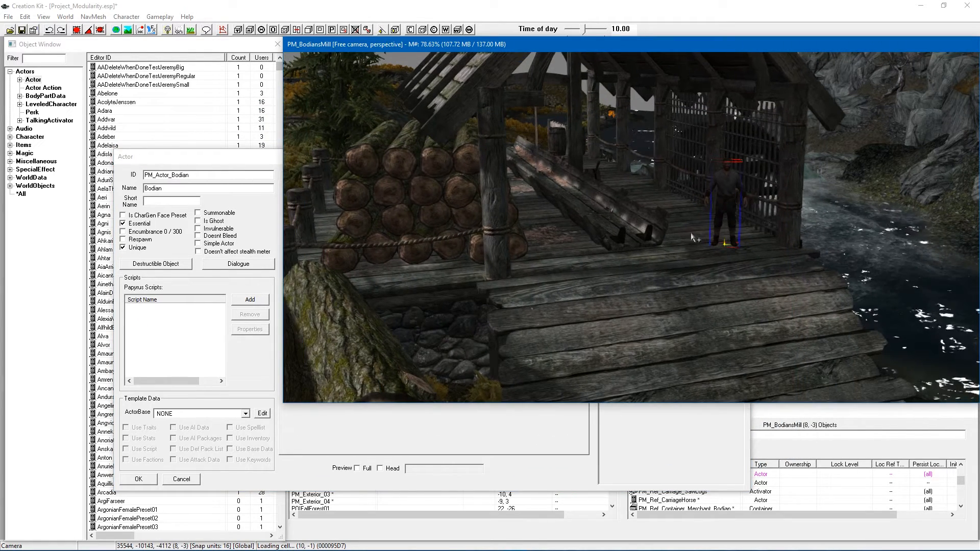
click(331, 176)
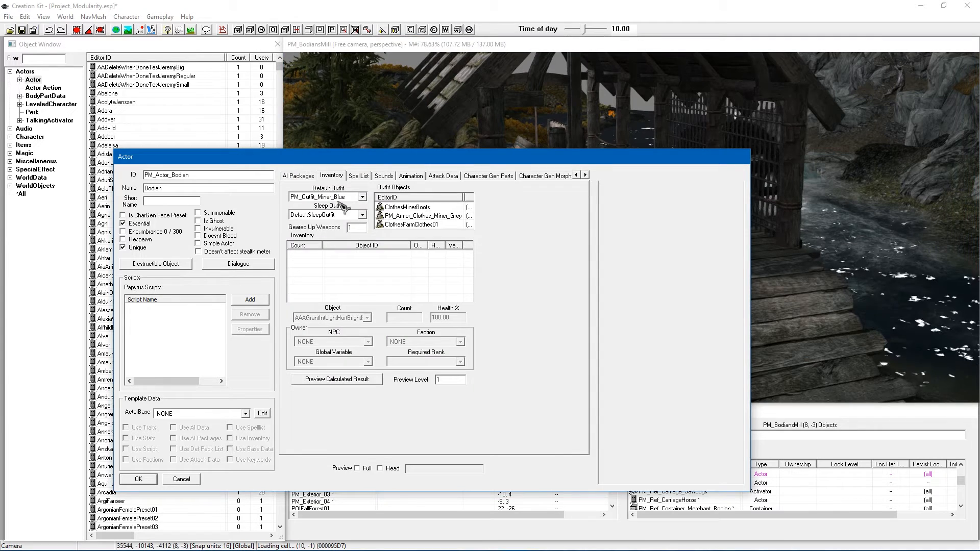
click(360, 196)
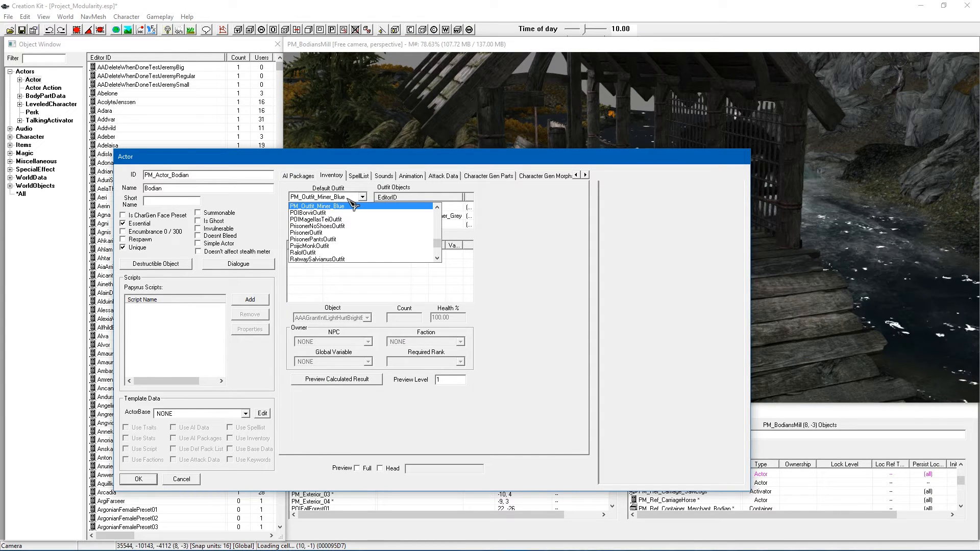
click(317, 206)
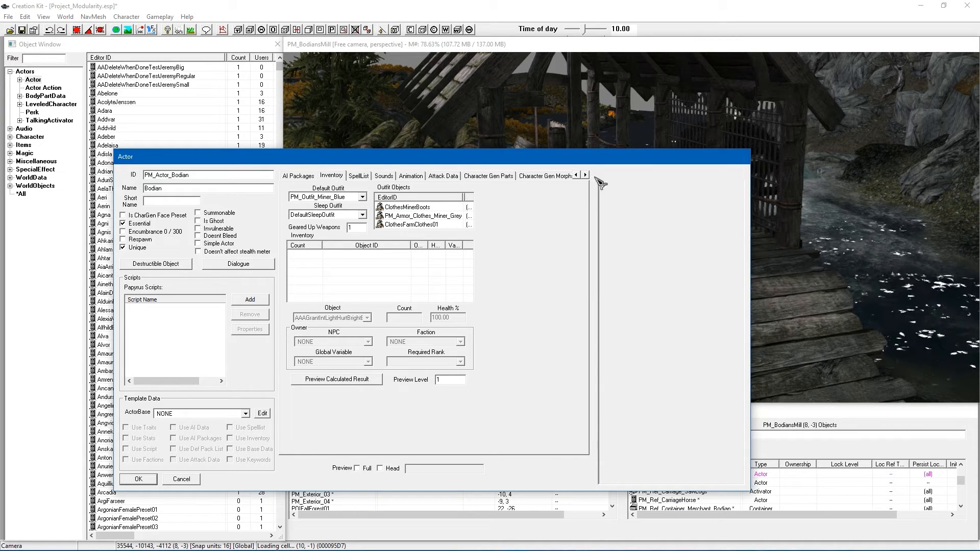
click(585, 175)
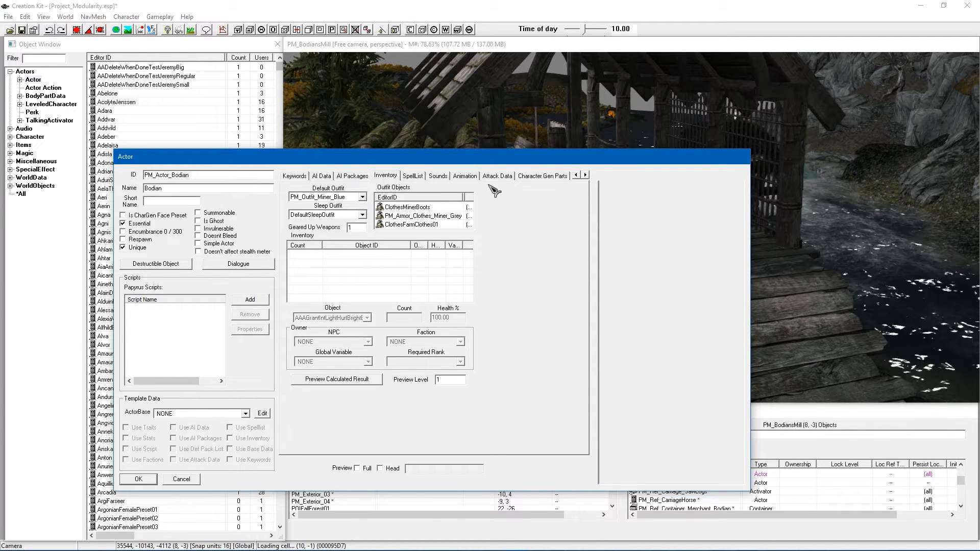
click(351, 176)
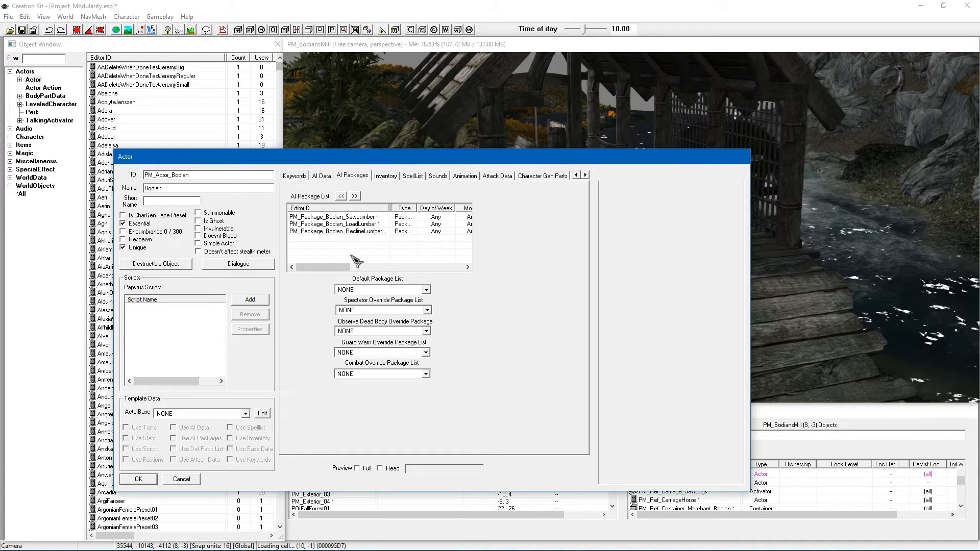
mouse_move(352, 253)
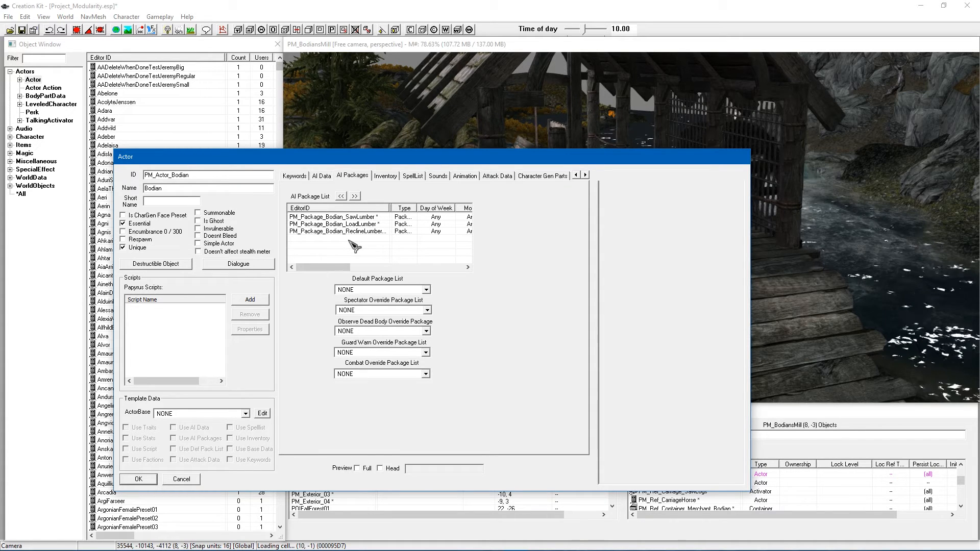
mouse_move(359, 239)
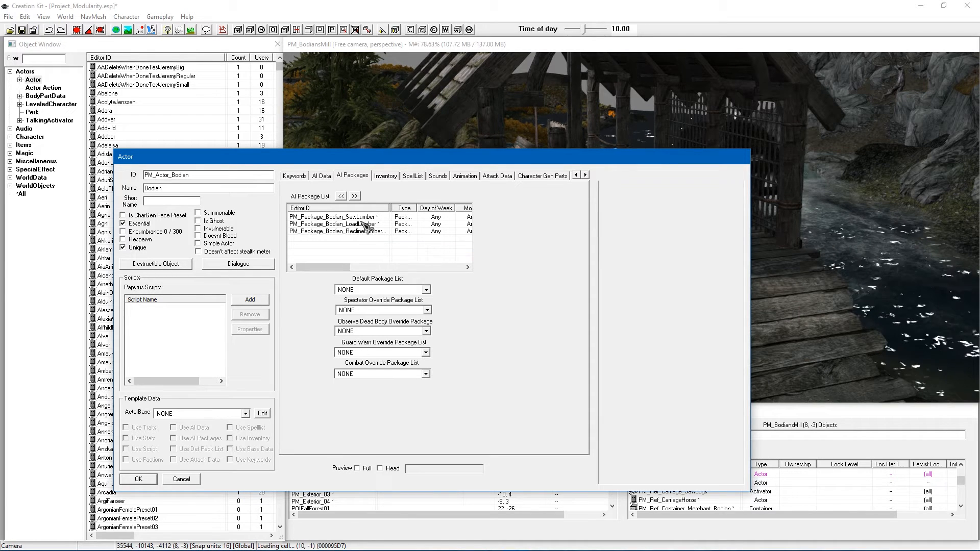
click(363, 224)
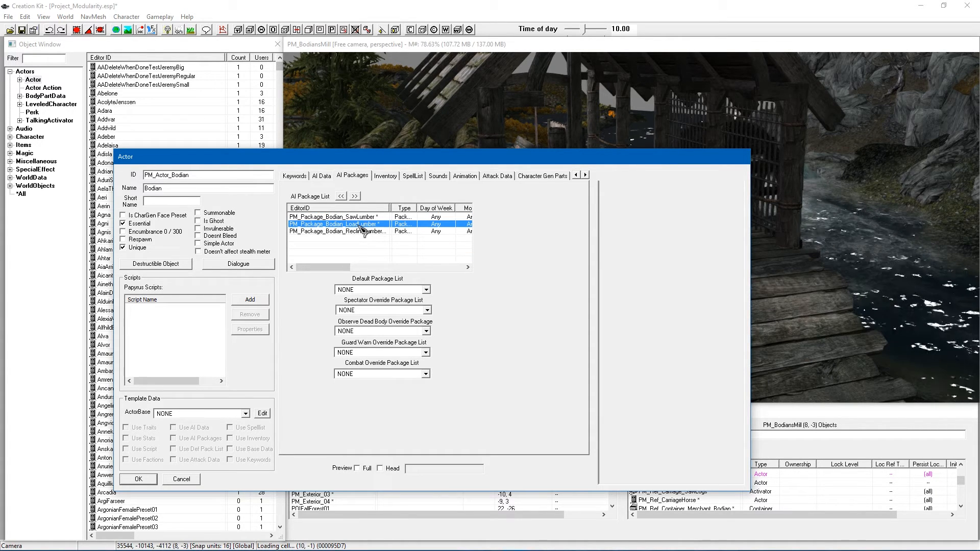
click(358, 231)
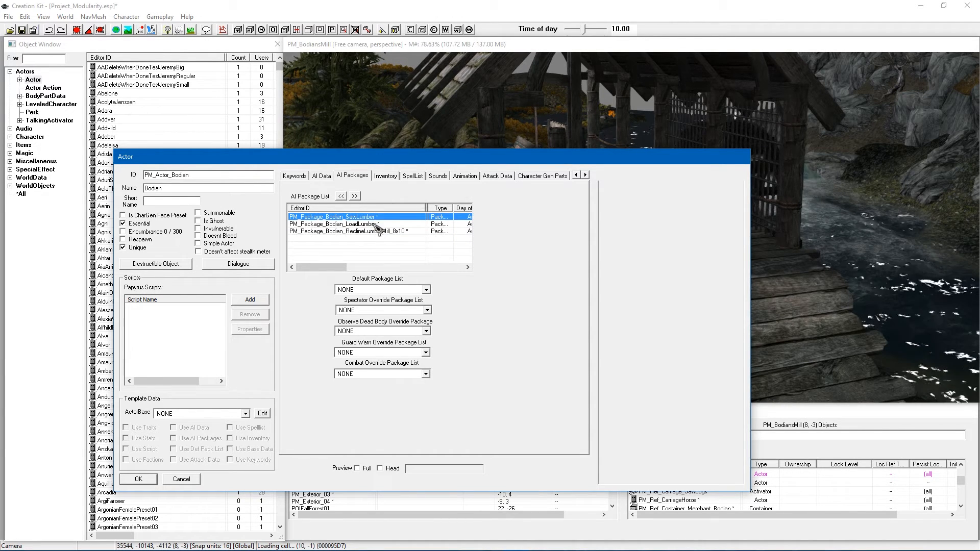
click(358, 230)
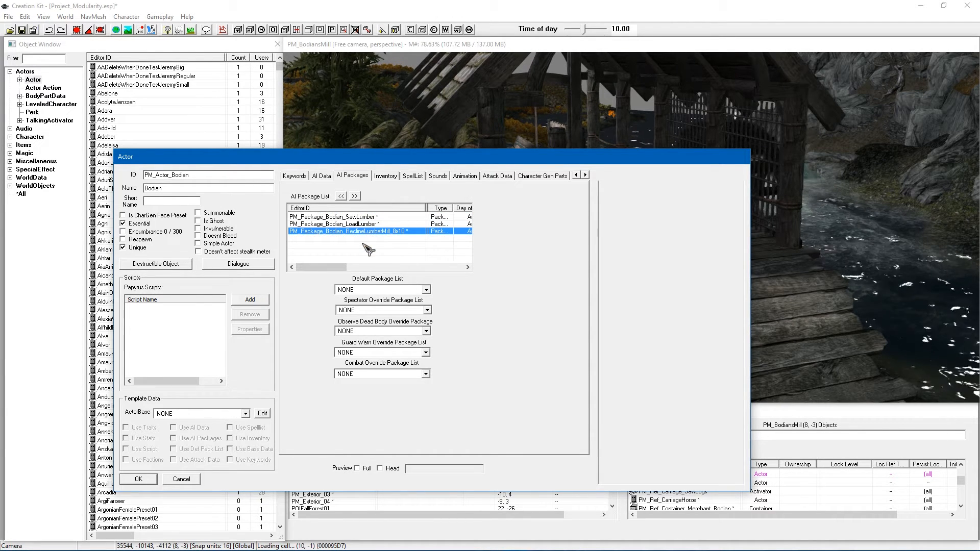
mouse_move(392, 231)
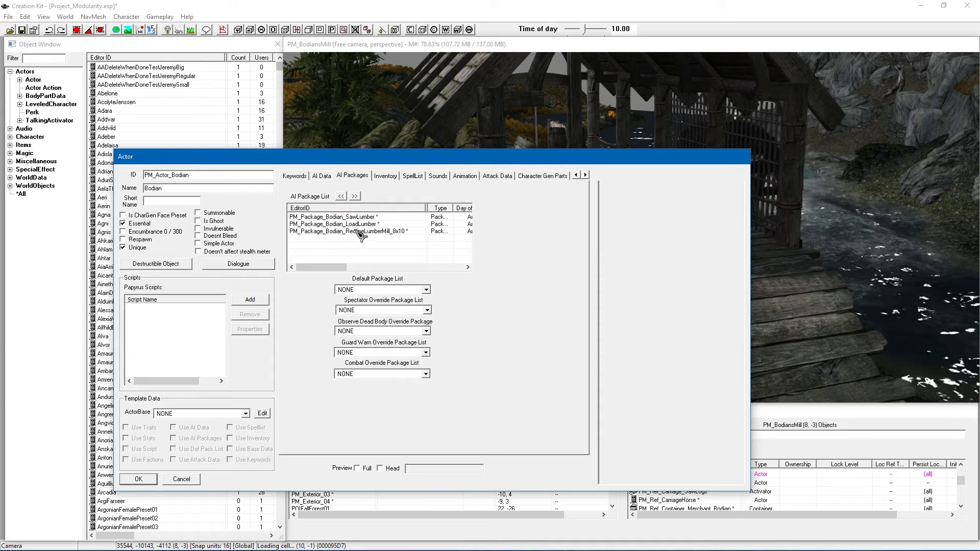
click(350, 217)
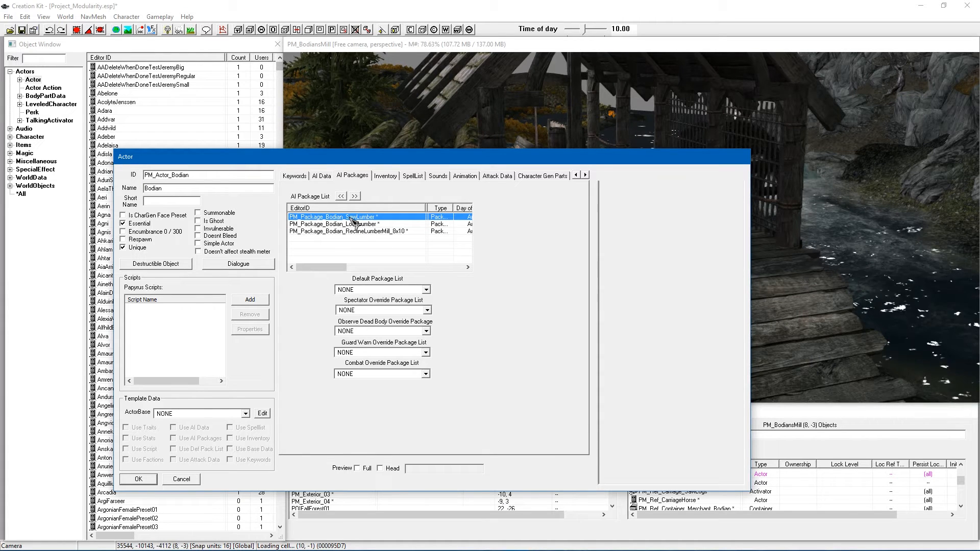
click(358, 232)
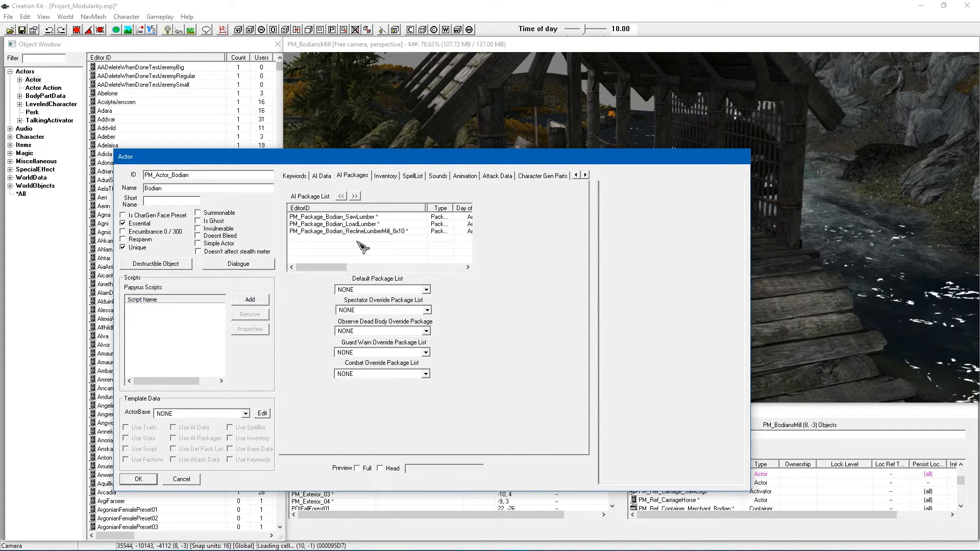
mouse_move(366, 226)
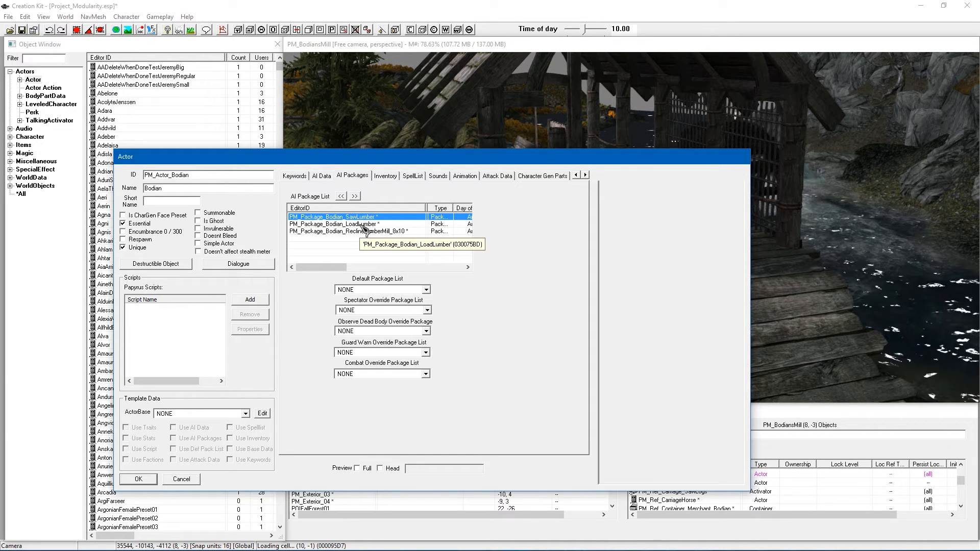
click(356, 231)
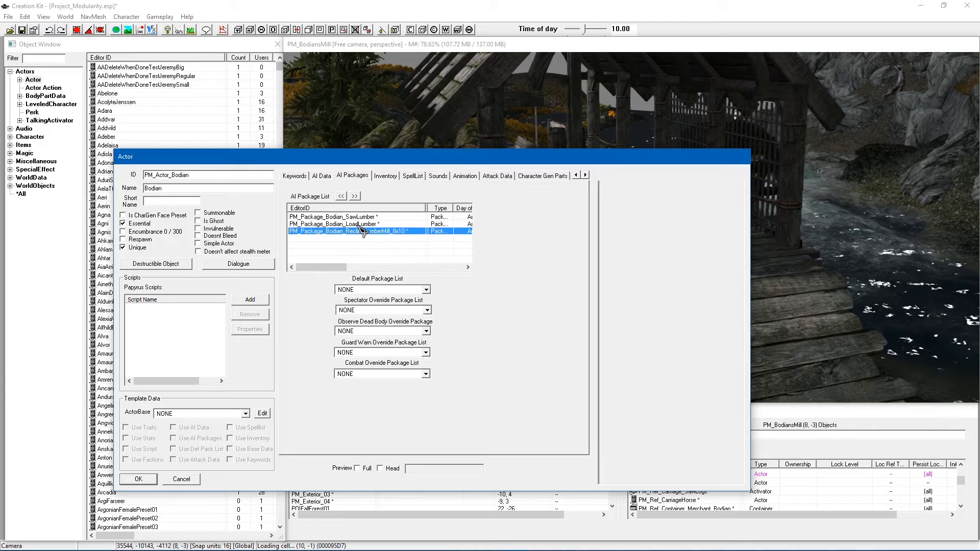
click(347, 224)
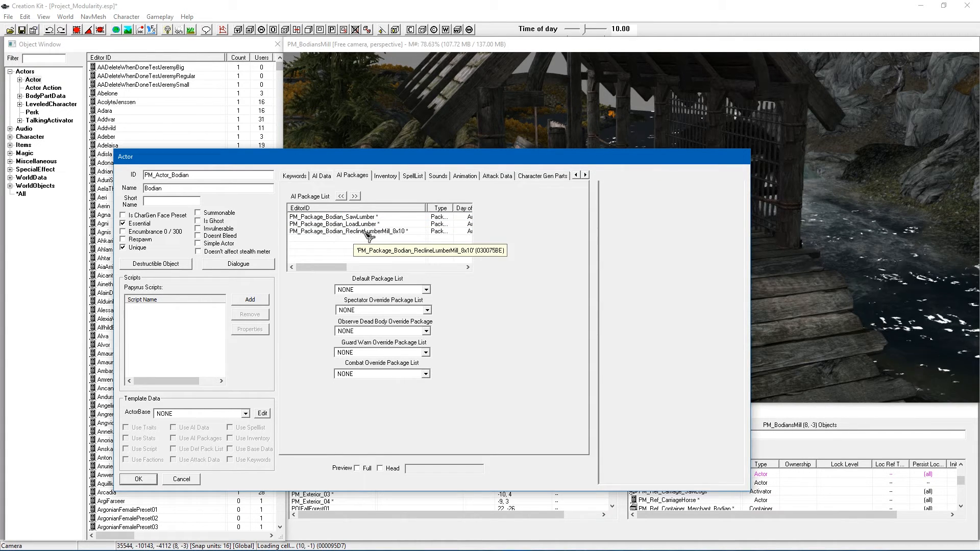
click(333, 216)
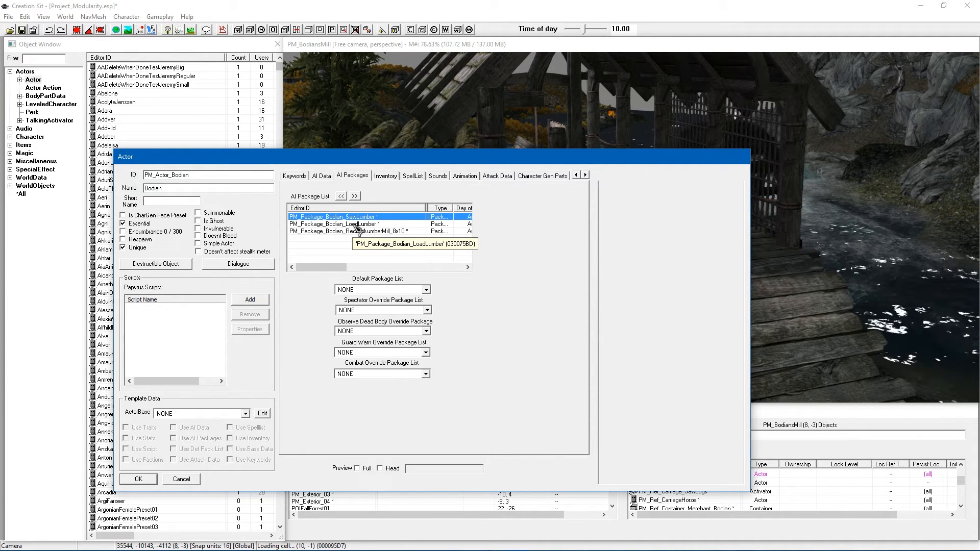
- Open PM_Package_Bodian_SawLumber and view its lumbermill lever target, dismissing the warning
click(355, 224)
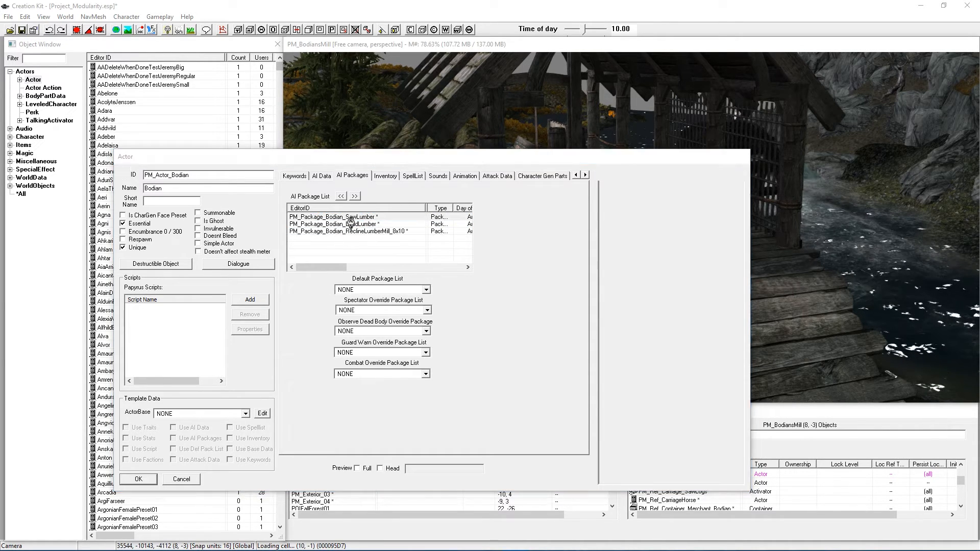
double_click(348, 217)
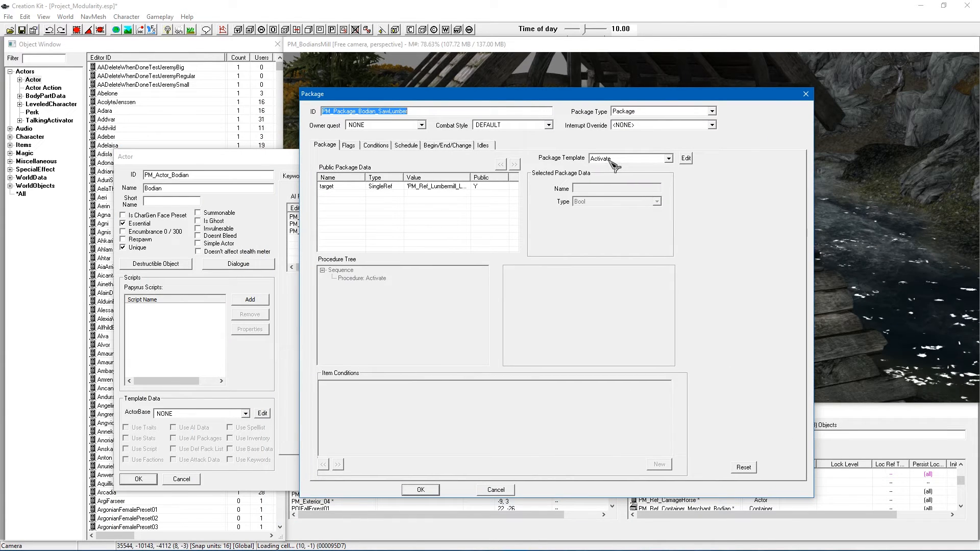
mouse_move(443, 205)
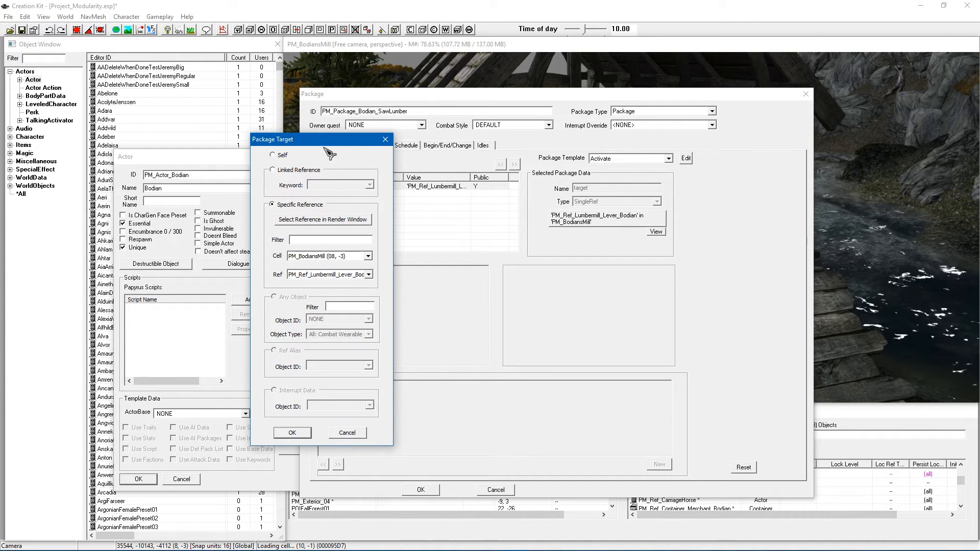
mouse_move(356, 186)
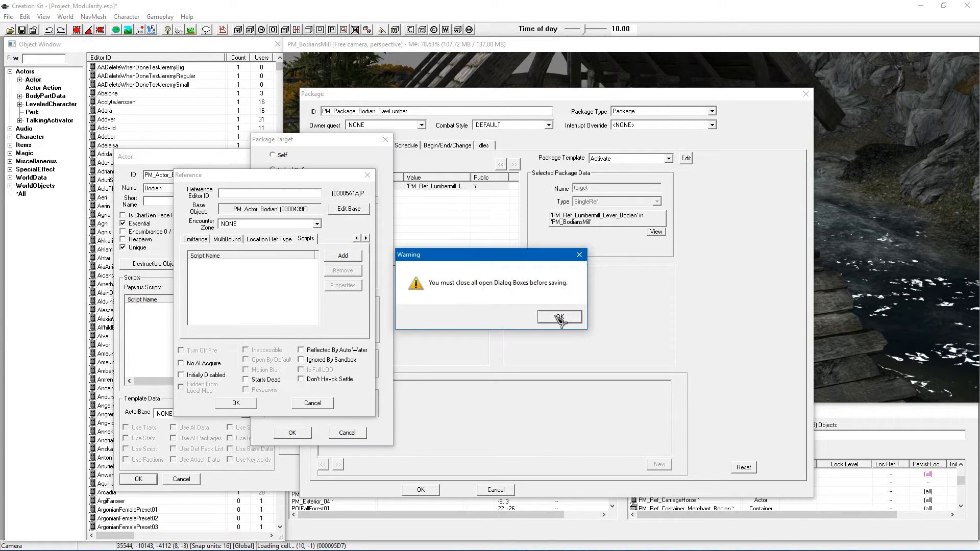
click(559, 317)
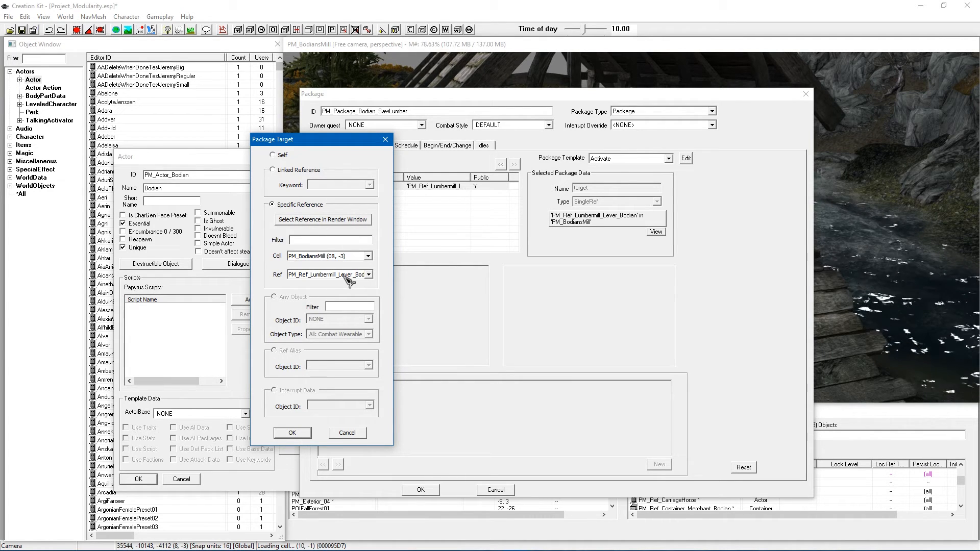
mouse_move(719, 177)
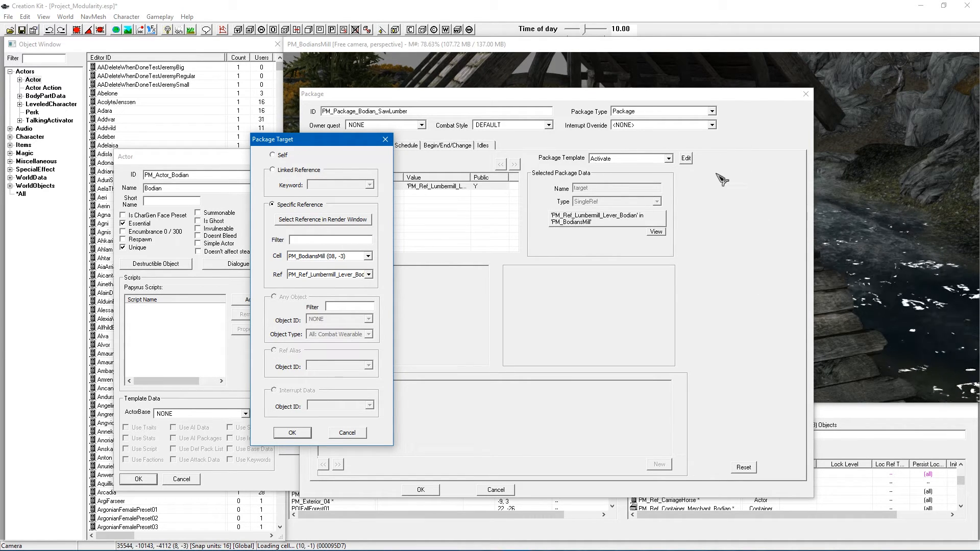
mouse_move(338, 430)
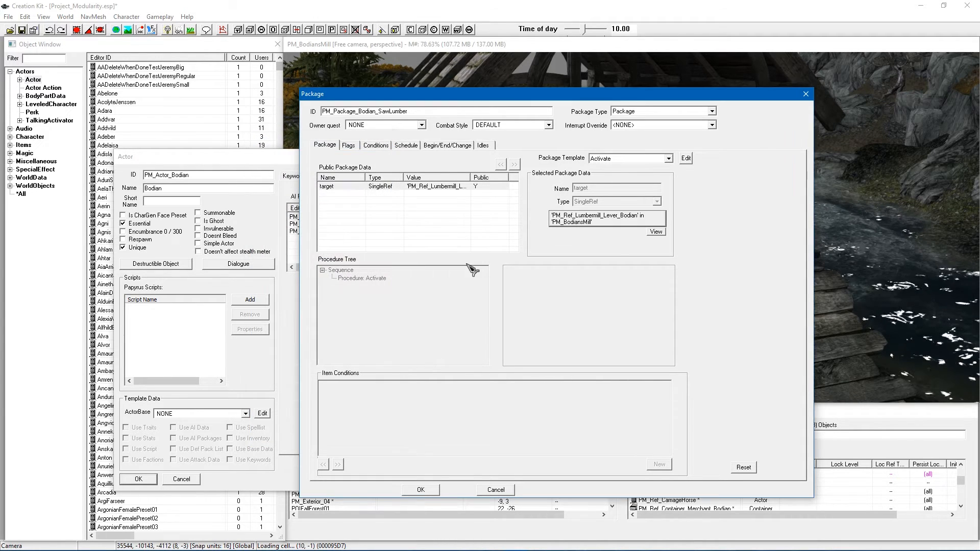
- Review the GetVMScriptVariable == 2 condition on ResourceState_var and close it unchanged
click(375, 145)
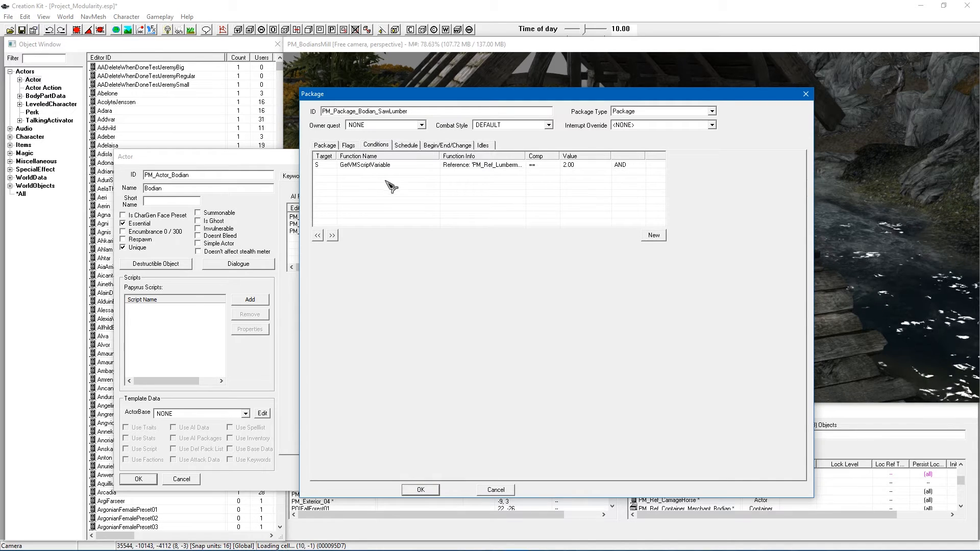
mouse_move(346, 169)
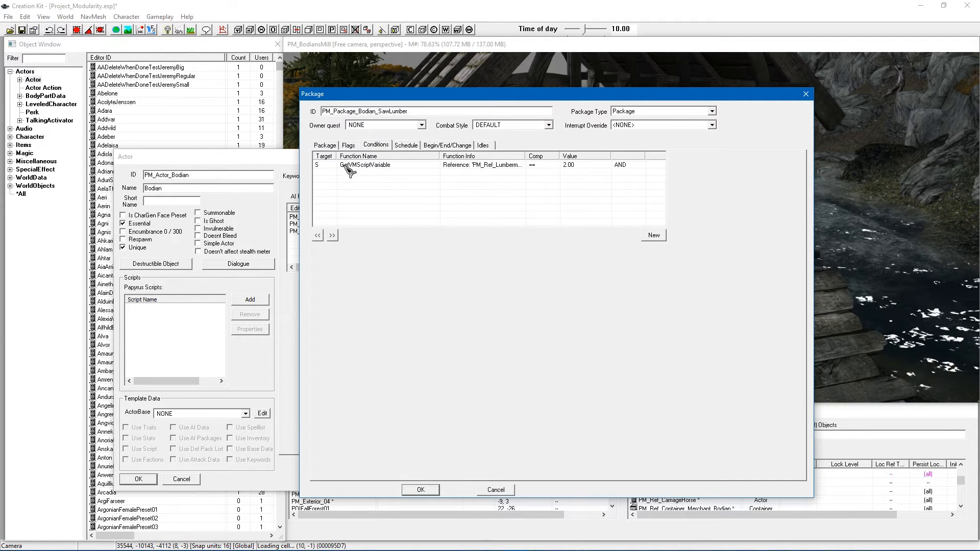
click(365, 164)
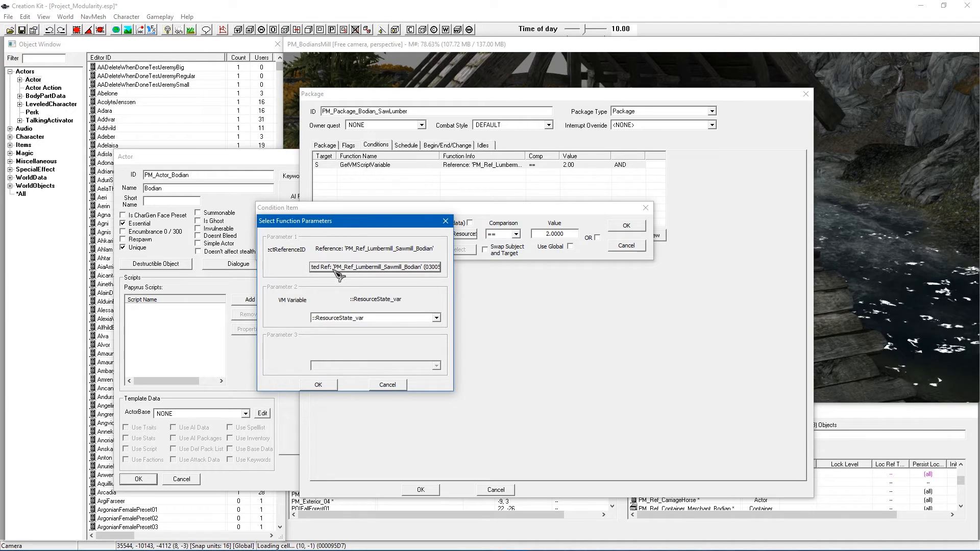
mouse_move(352, 273)
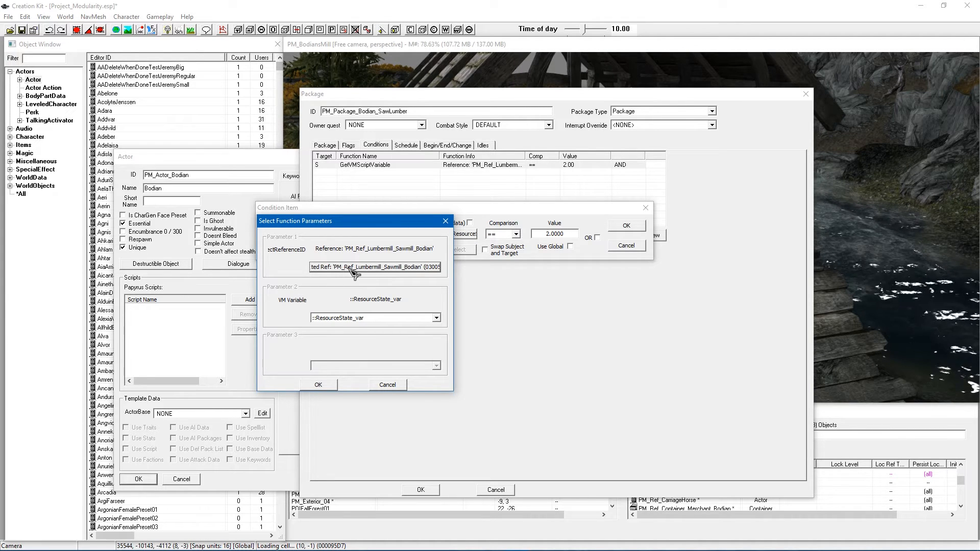
mouse_move(406, 272)
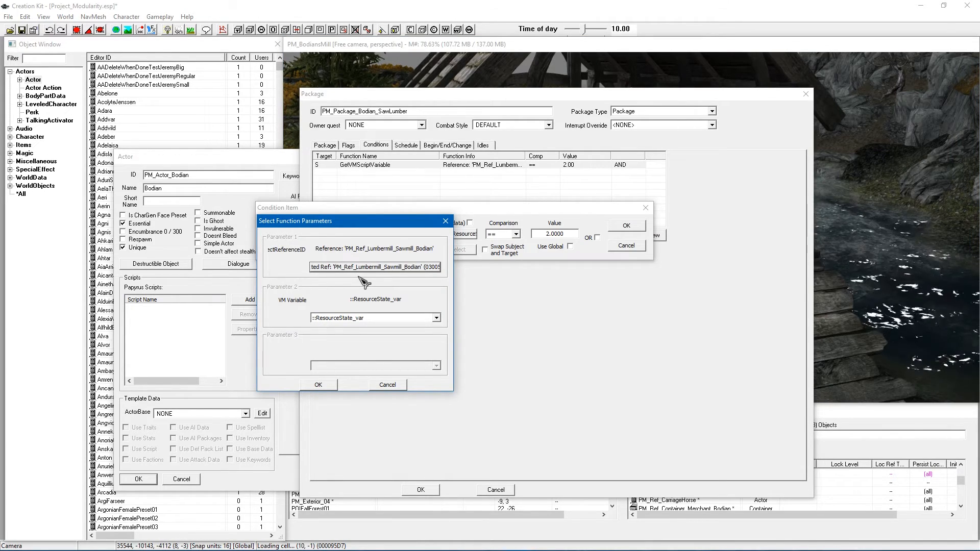
mouse_move(408, 343)
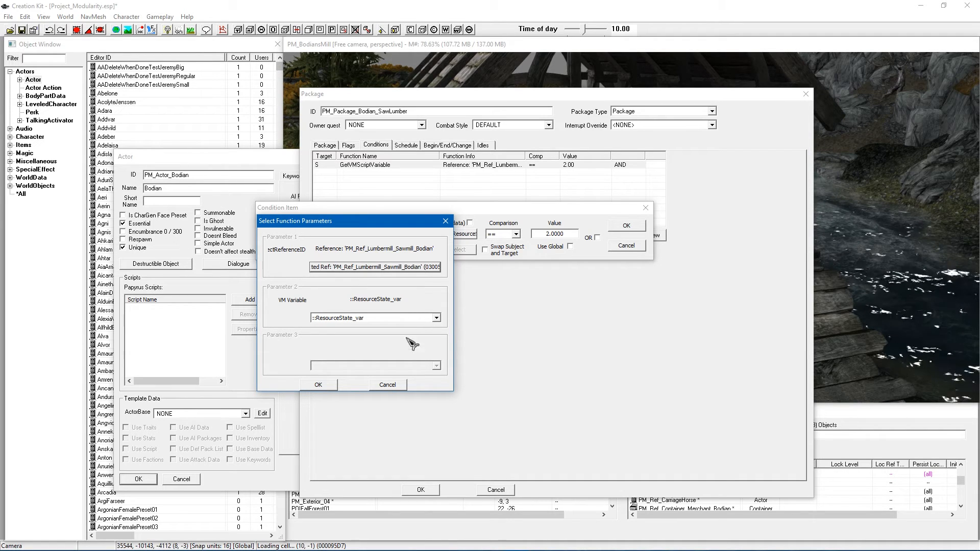
click(318, 385)
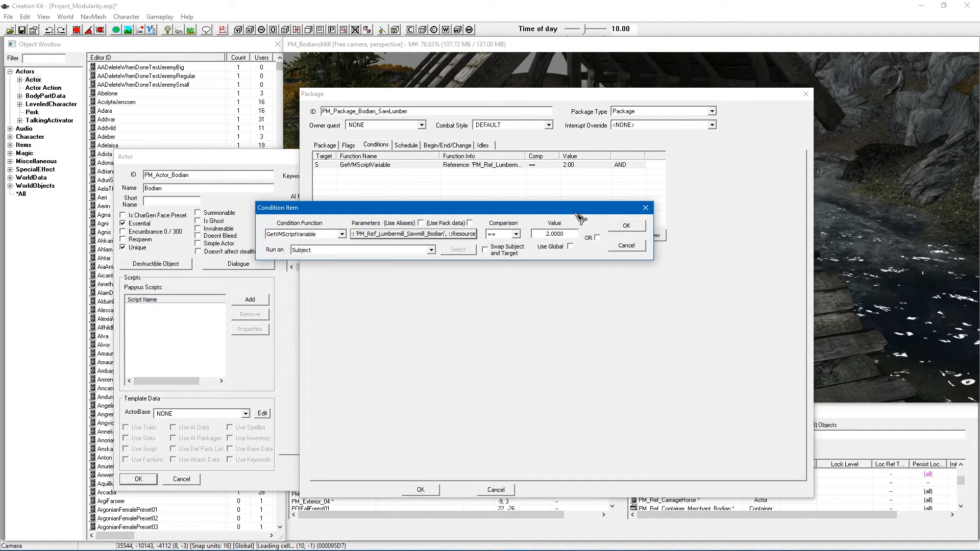
mouse_move(574, 234)
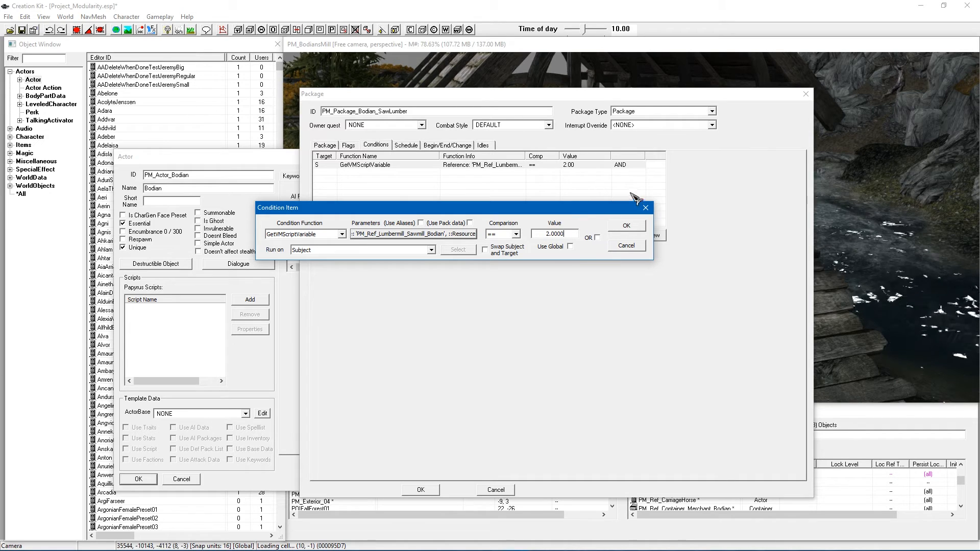
mouse_move(610, 217)
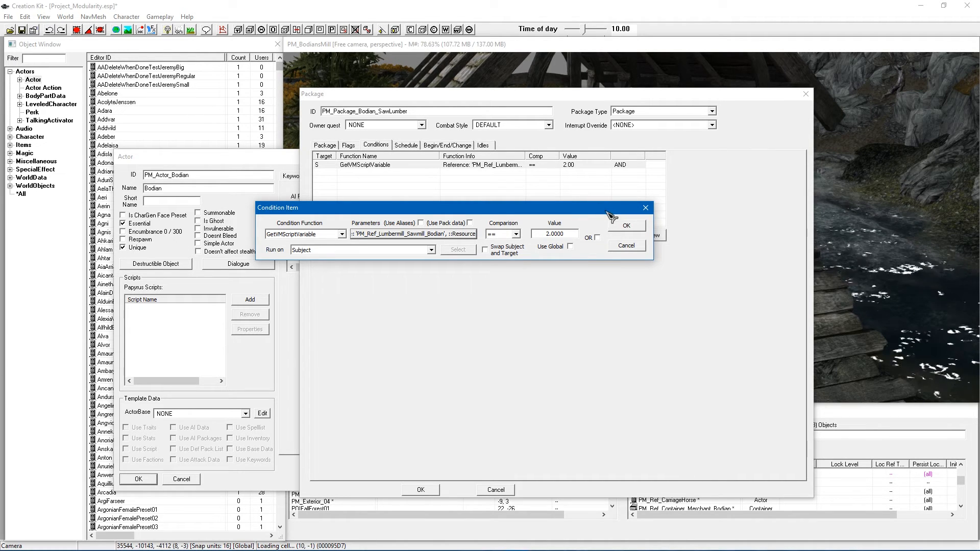
mouse_move(626, 225)
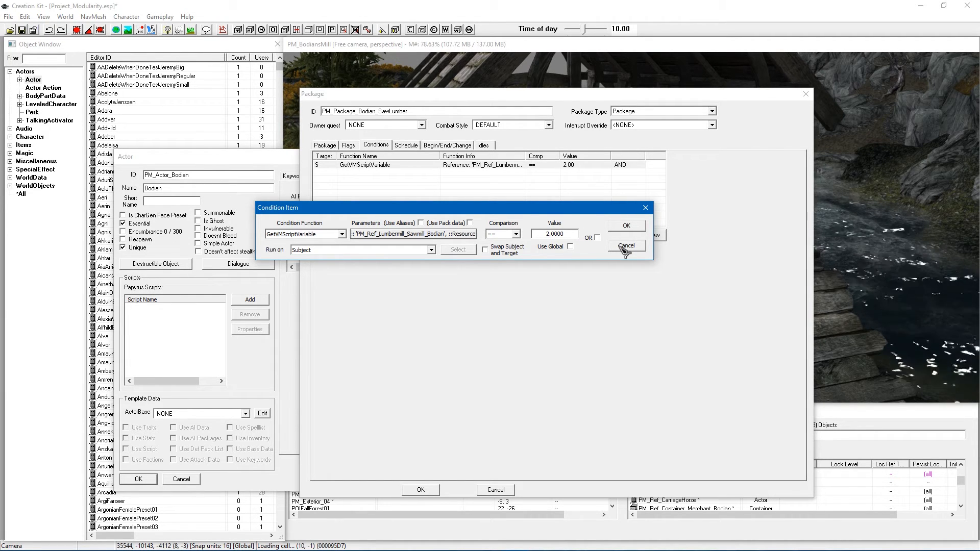
click(625, 245)
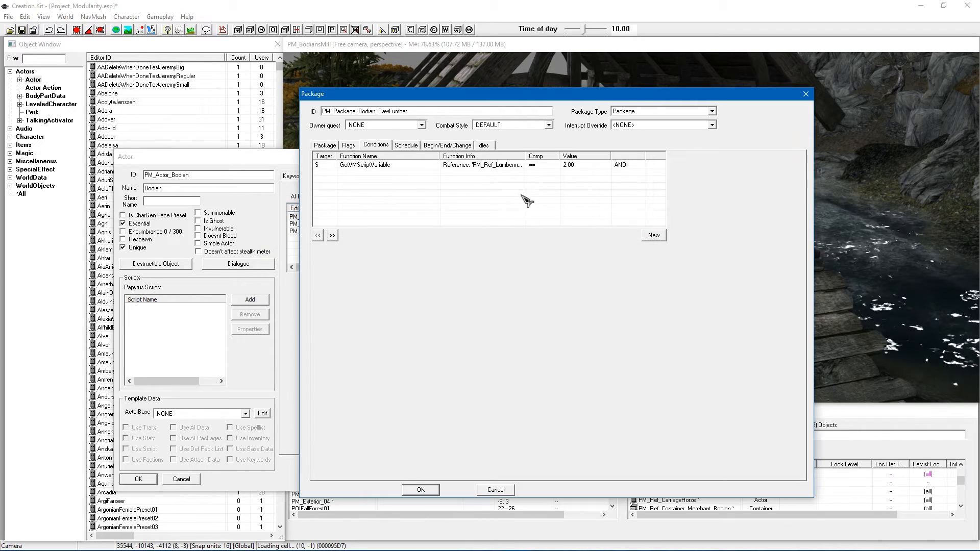
mouse_move(469, 202)
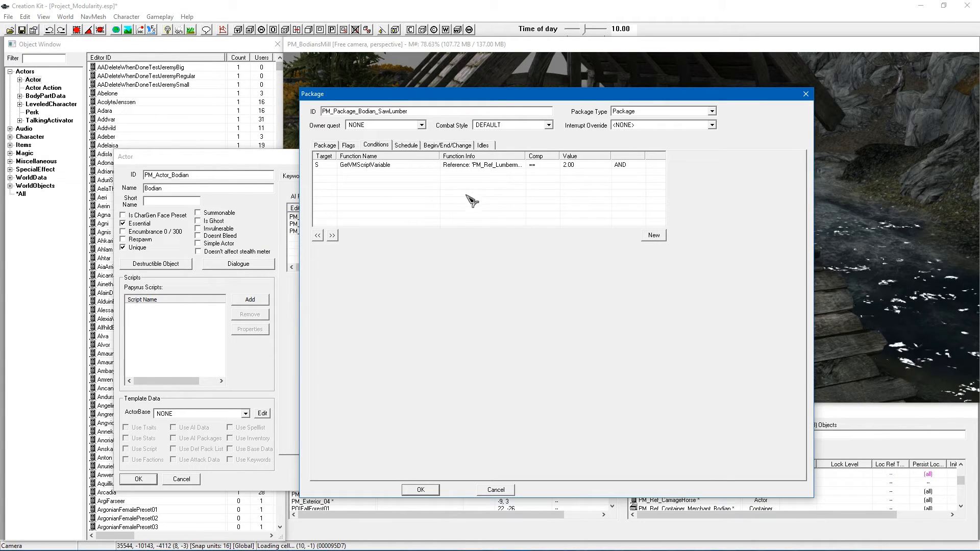
mouse_move(448, 196)
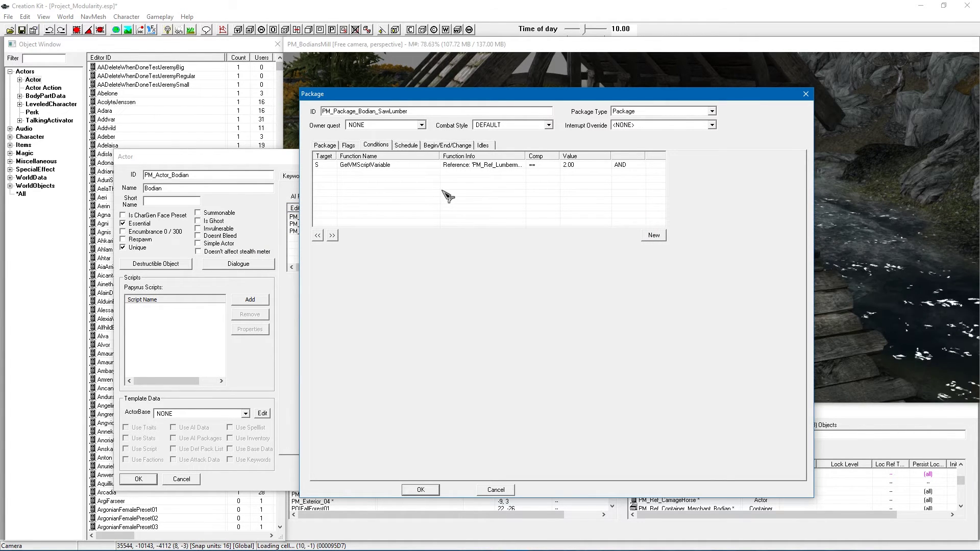
mouse_move(494, 265)
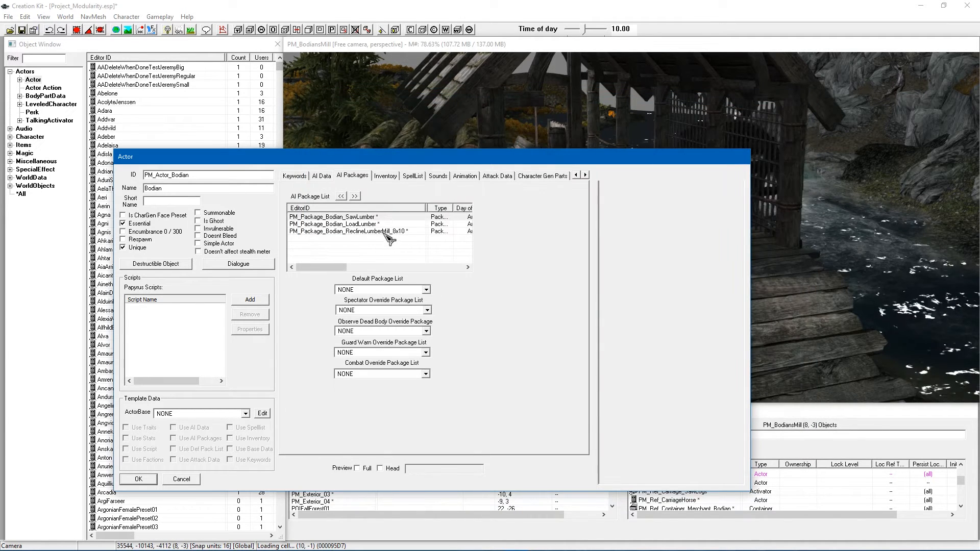
double_click(334, 224)
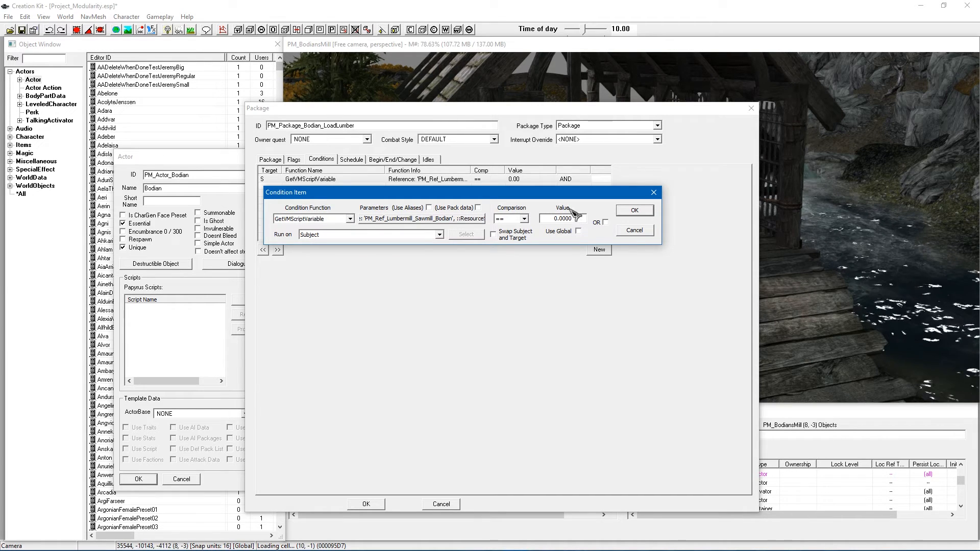
click(634, 210)
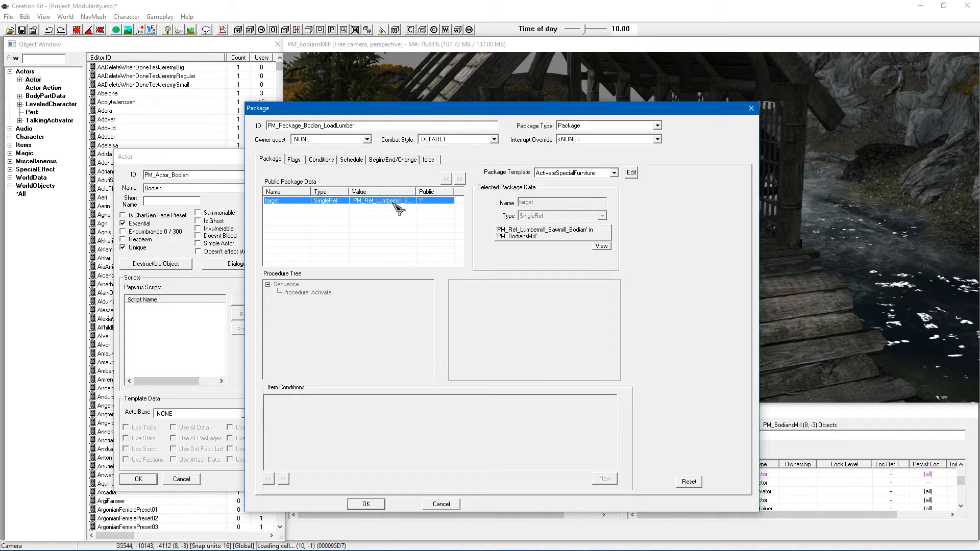
mouse_move(349, 235)
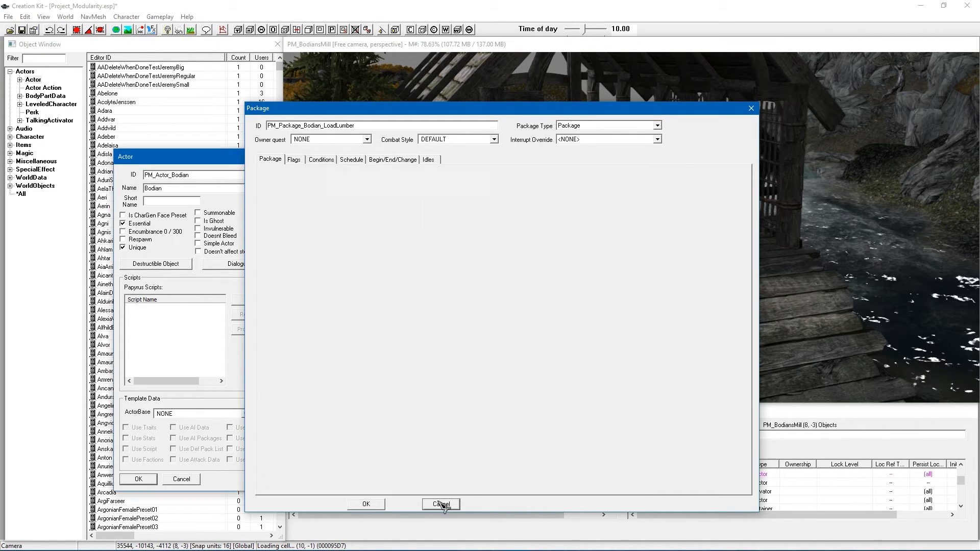
click(442, 503)
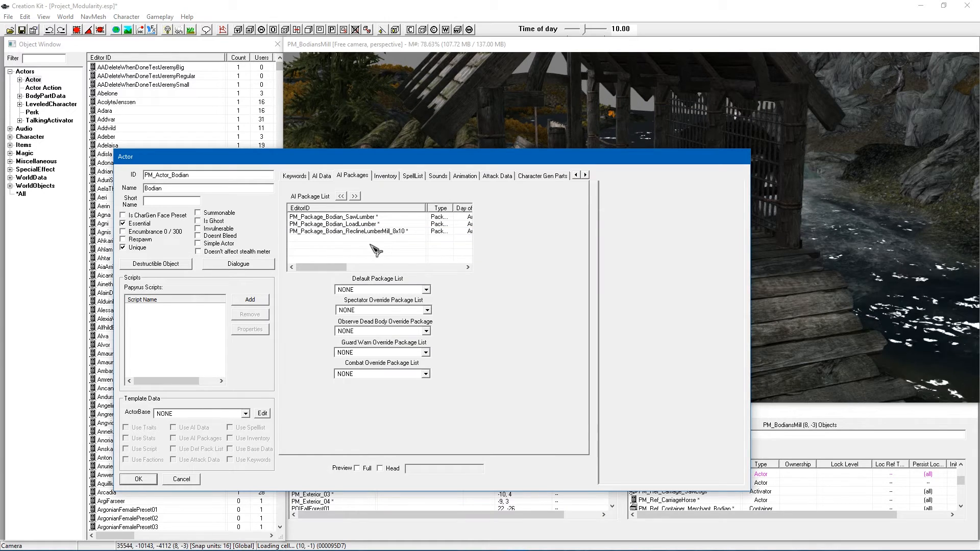
click(360, 231)
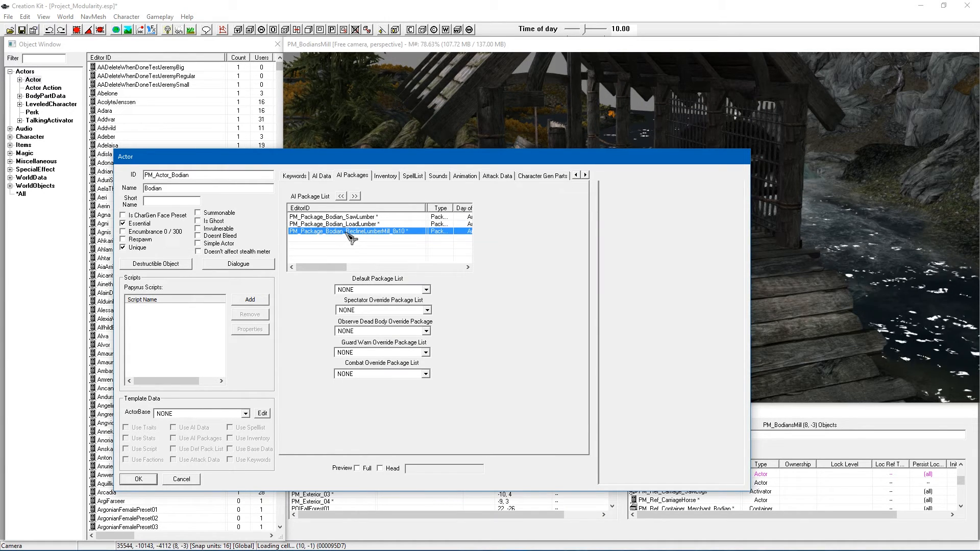
double_click(344, 231)
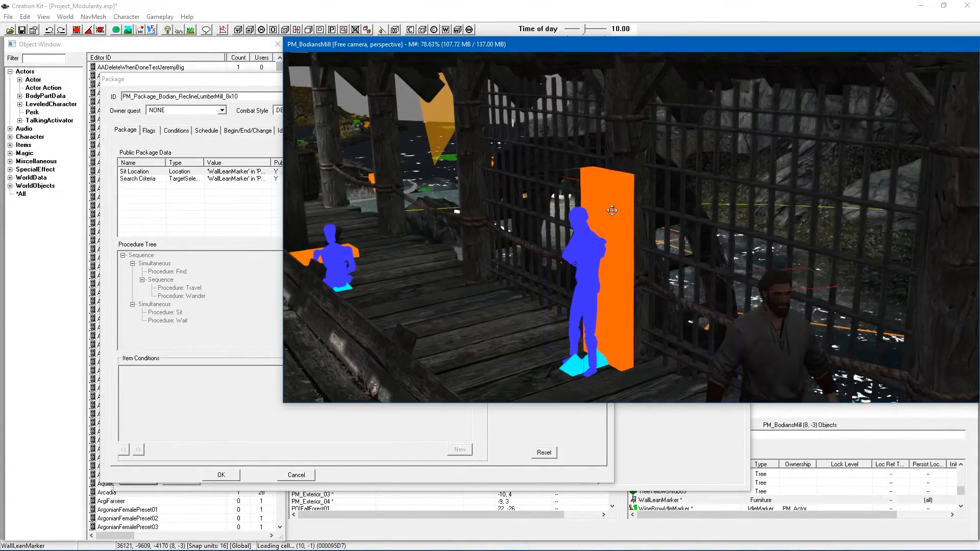
drag(612, 211, 618, 222)
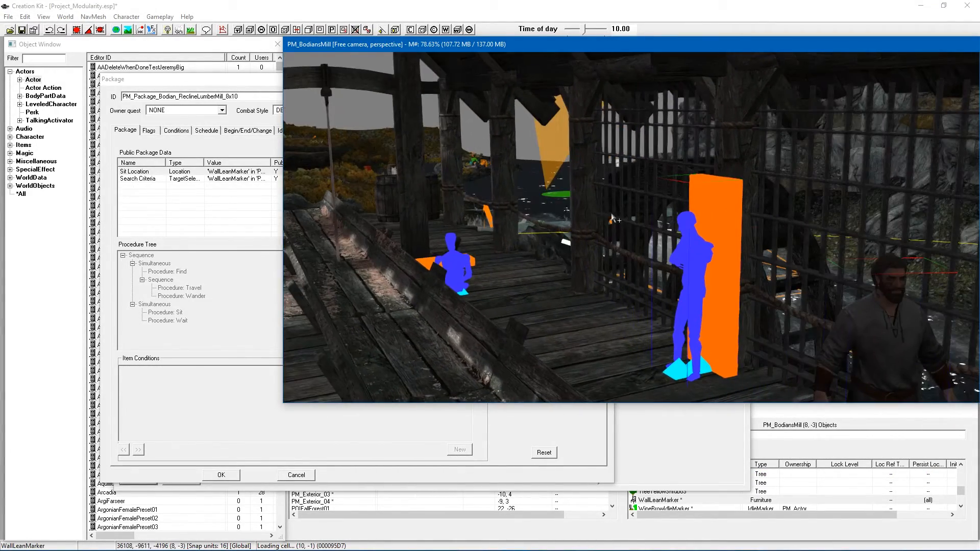
click(141, 171)
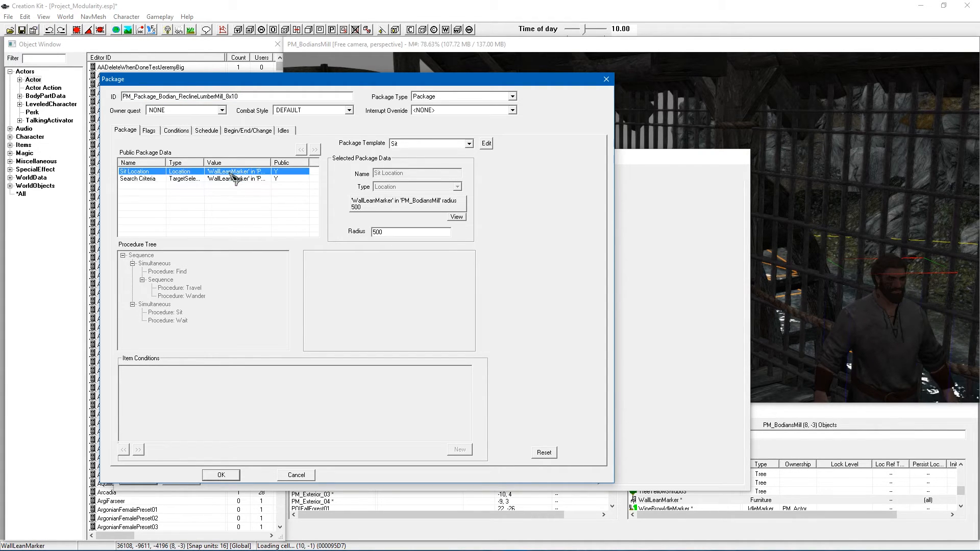
click(137, 179)
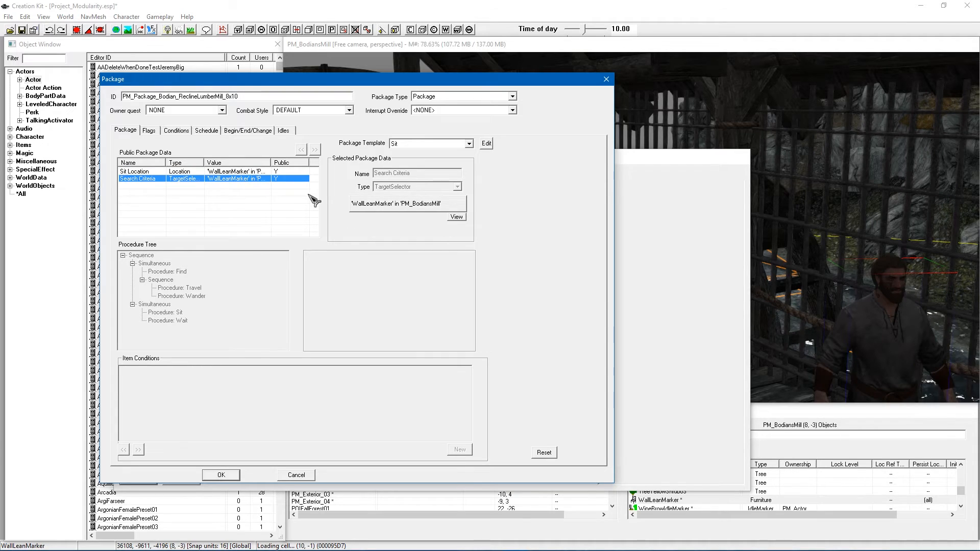
mouse_move(403, 173)
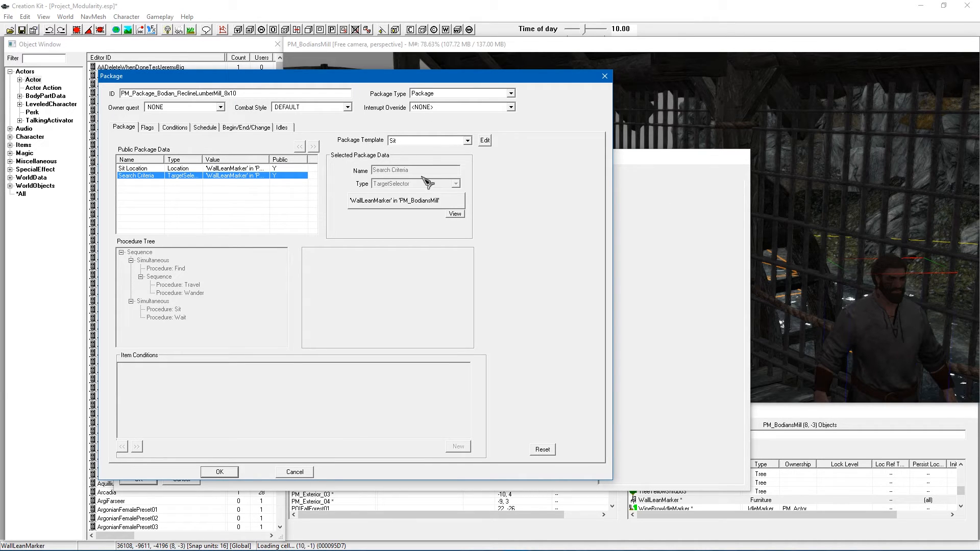
mouse_move(161, 144)
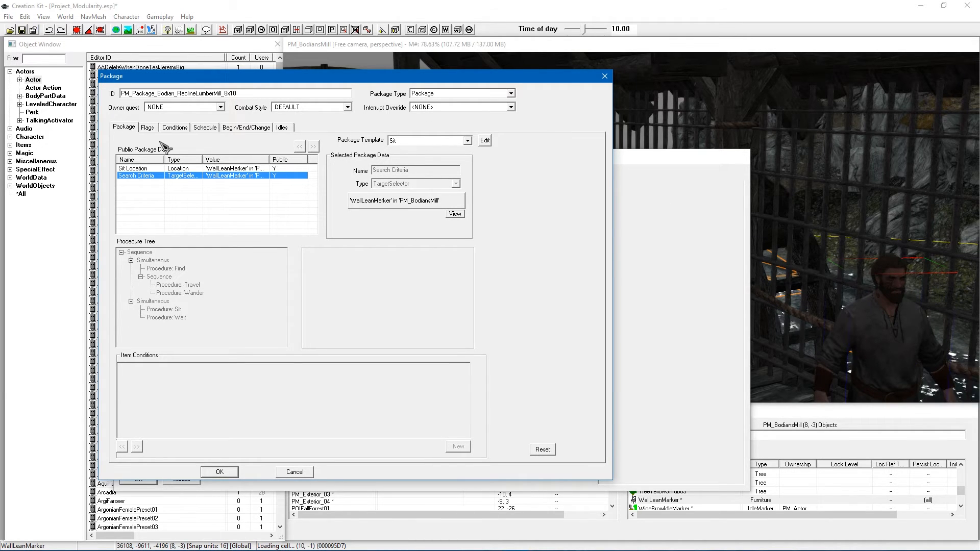
click(174, 128)
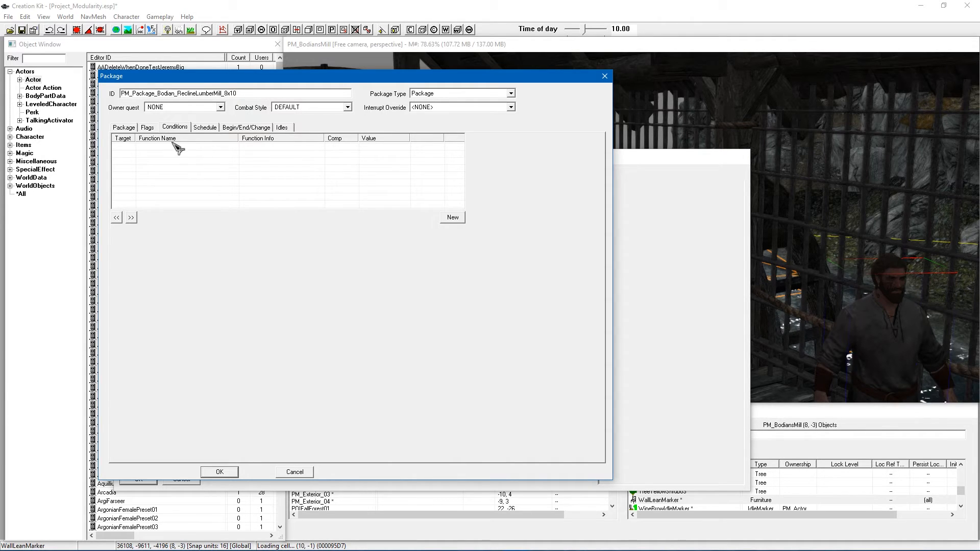
click(204, 128)
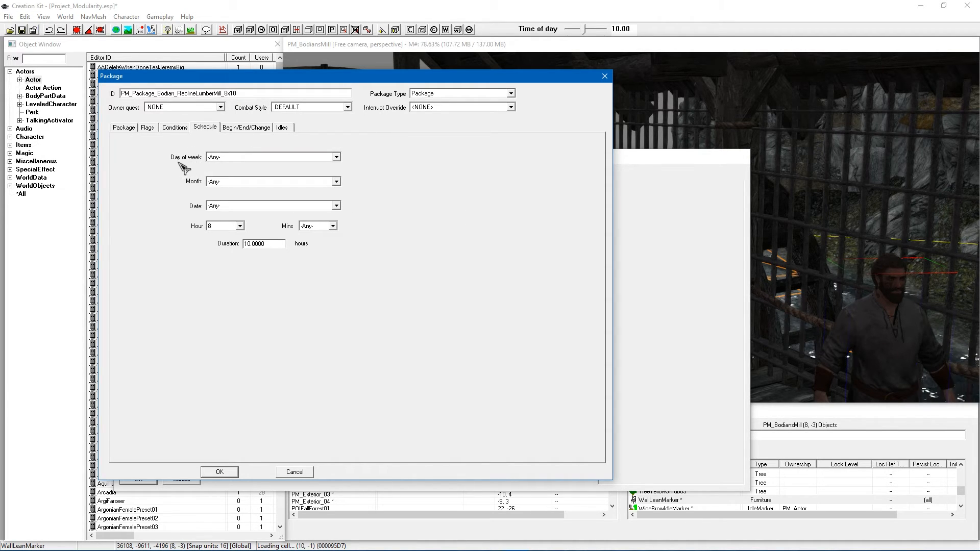
mouse_move(232, 229)
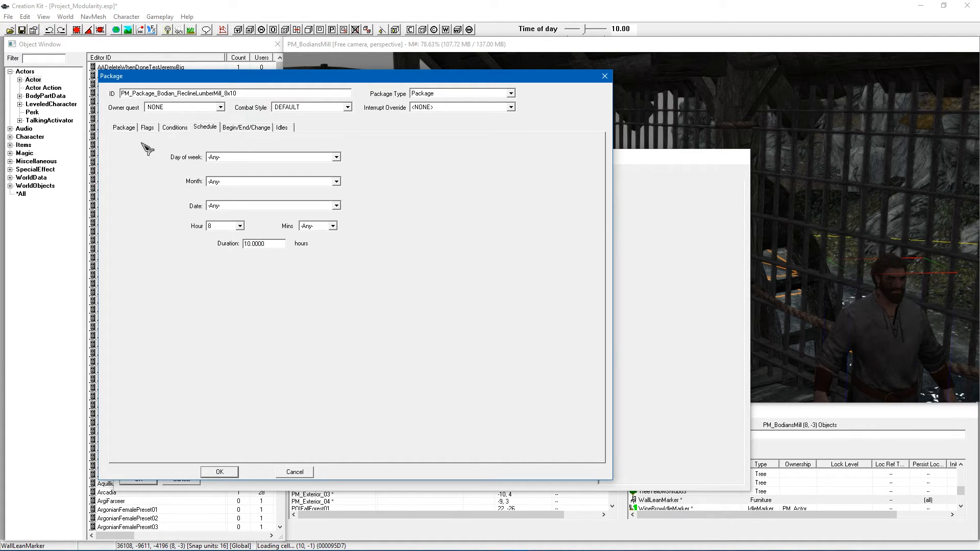
click(175, 127)
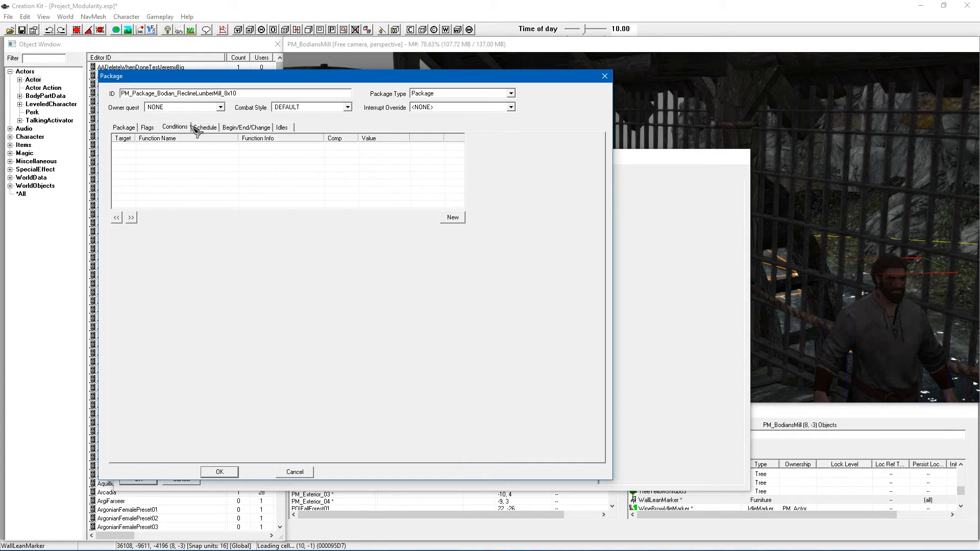
click(204, 127)
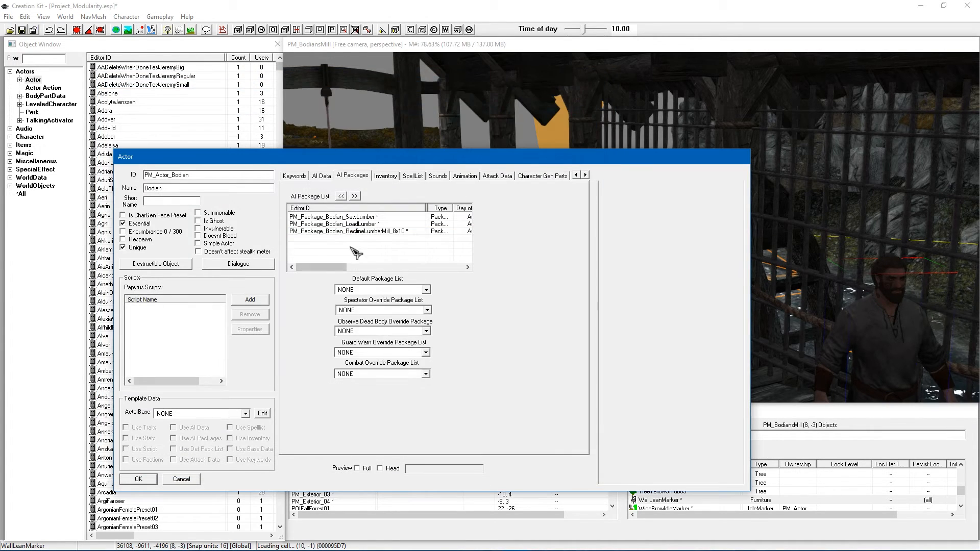
double_click(333, 217)
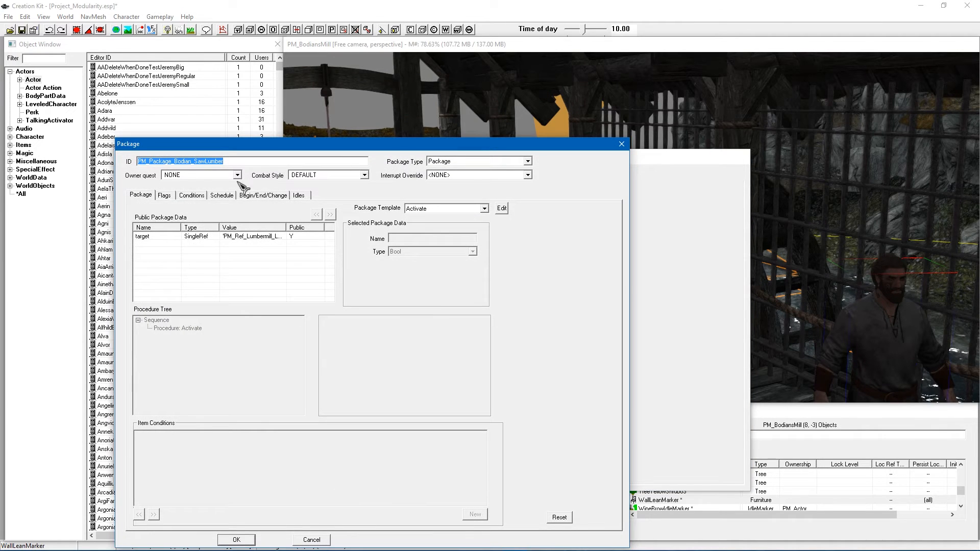
click(222, 195)
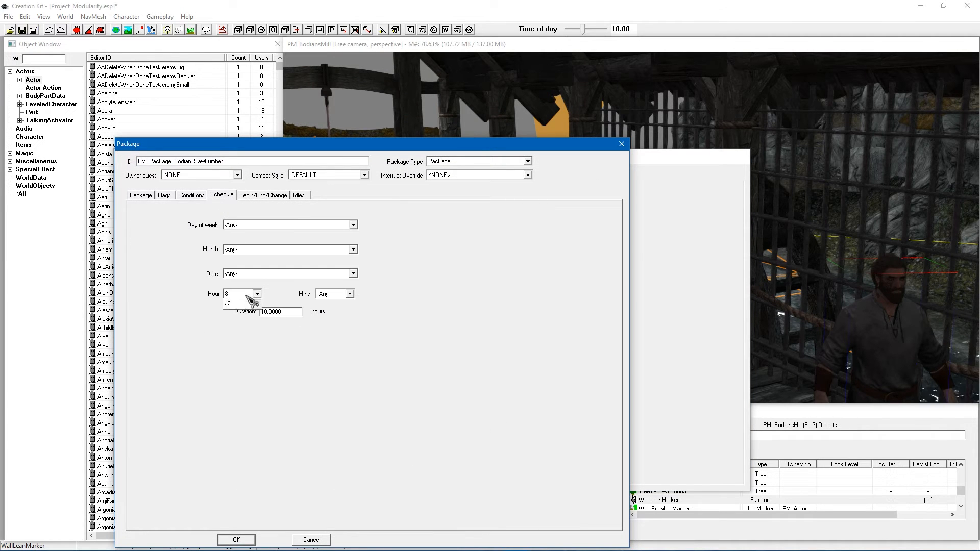
click(239, 294)
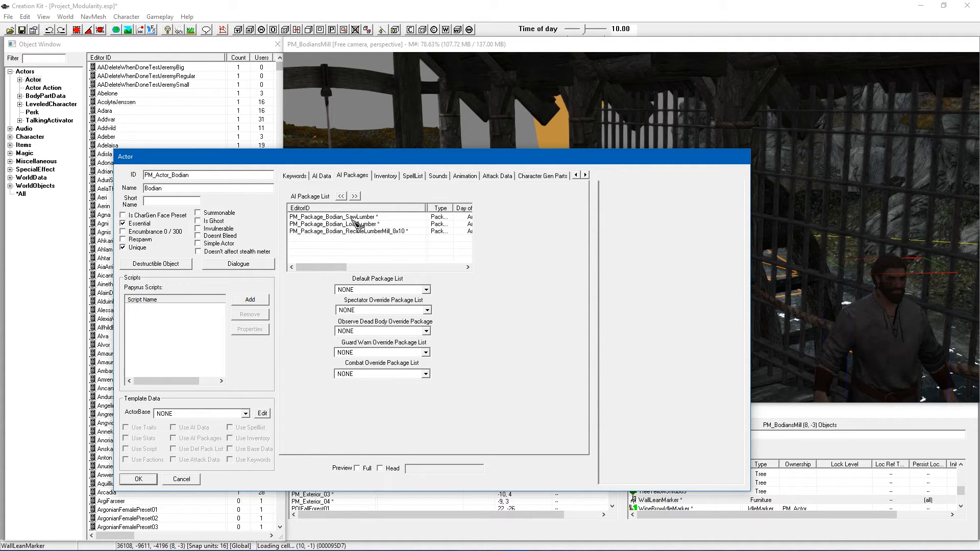
click(360, 231)
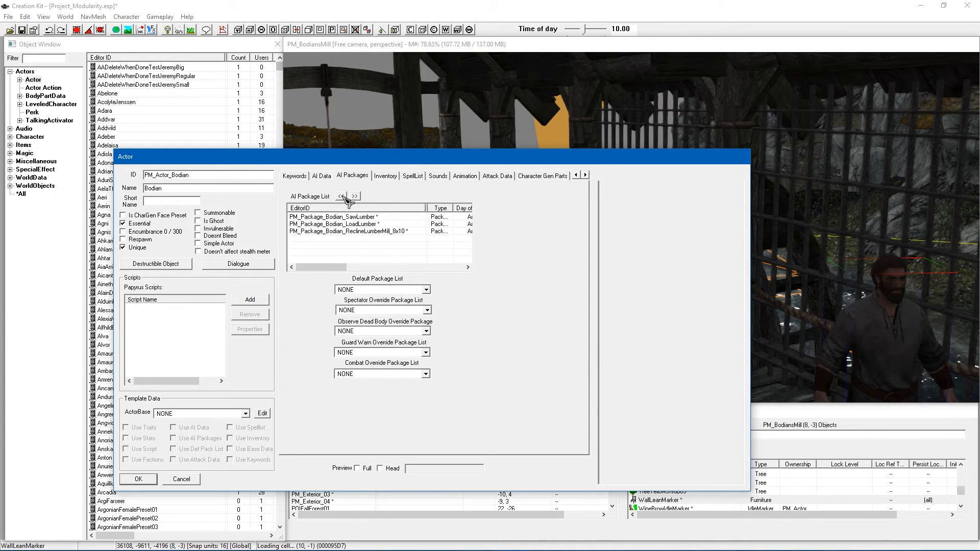
click(360, 231)
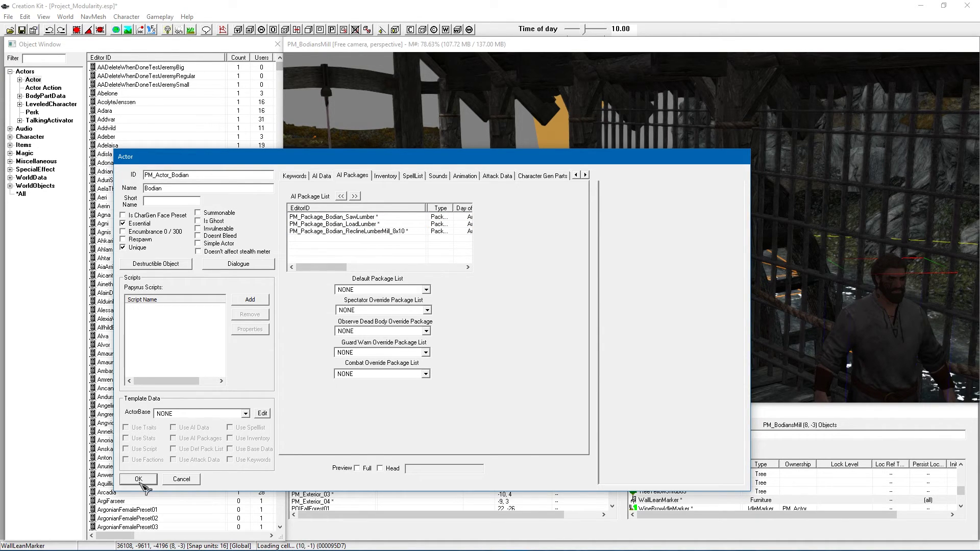
- Accept Bodian's actor record and confirm the Worker property is PM_Actor_Bodian
click(138, 480)
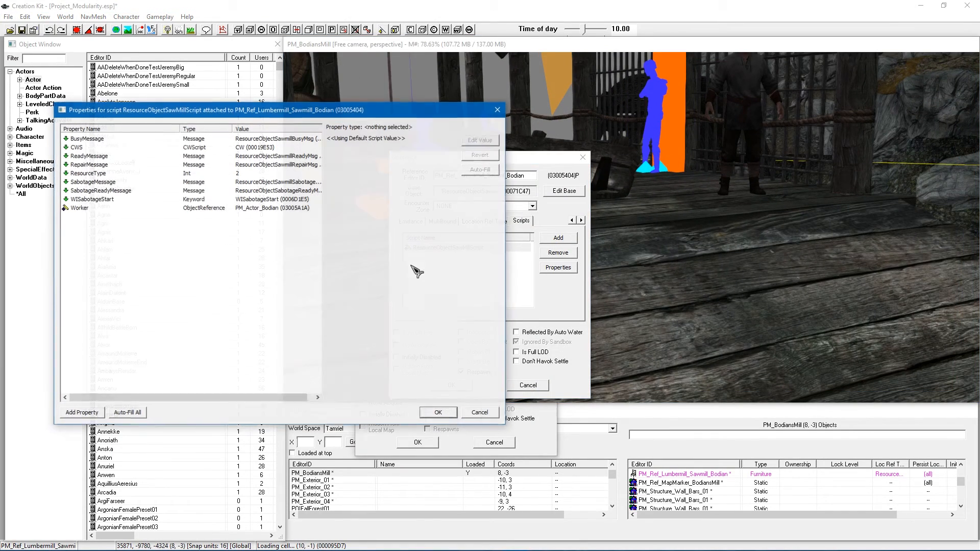
click(79, 208)
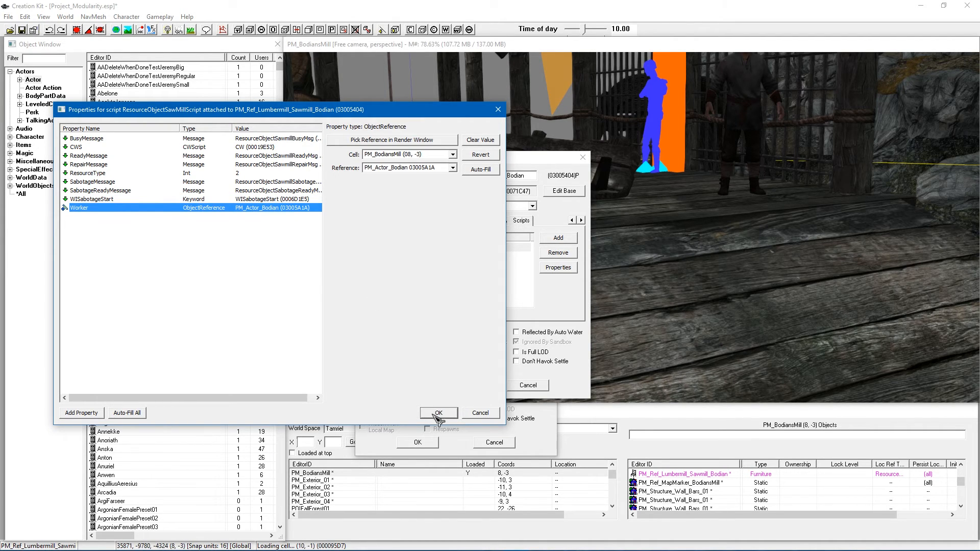
click(439, 412)
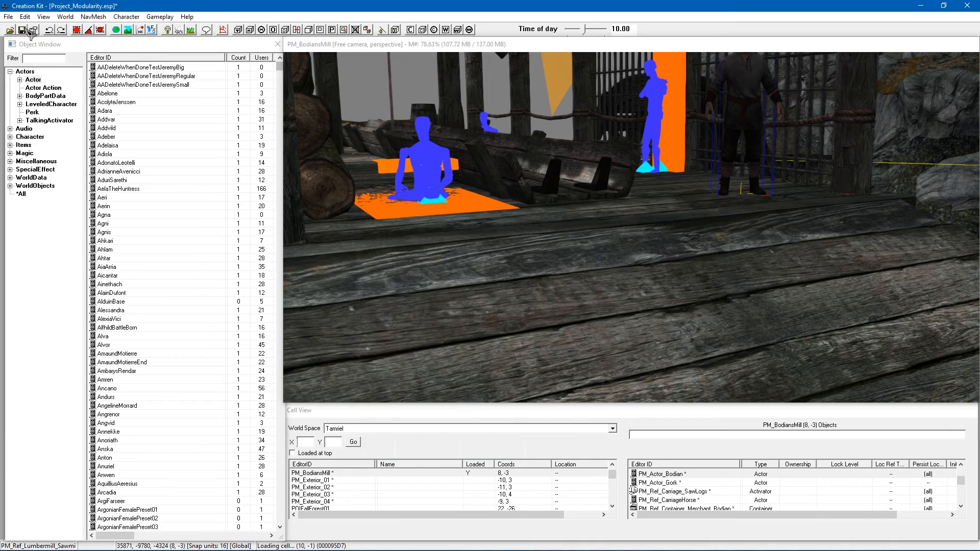